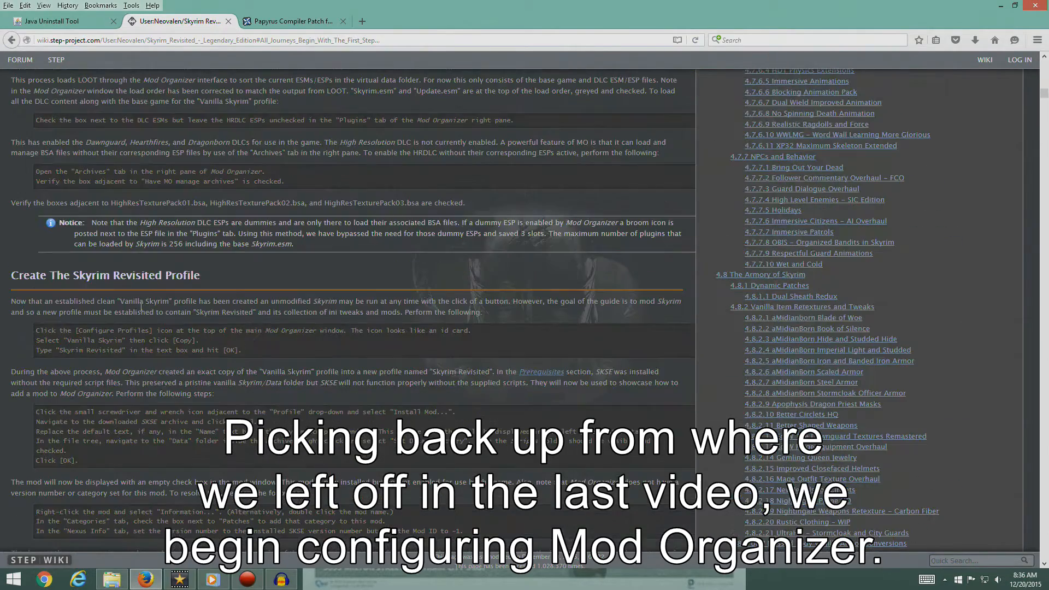
# Scroll the STEP wiki guide down to its Configure Mod Organizer section.
pyautogui.scroll(-3)
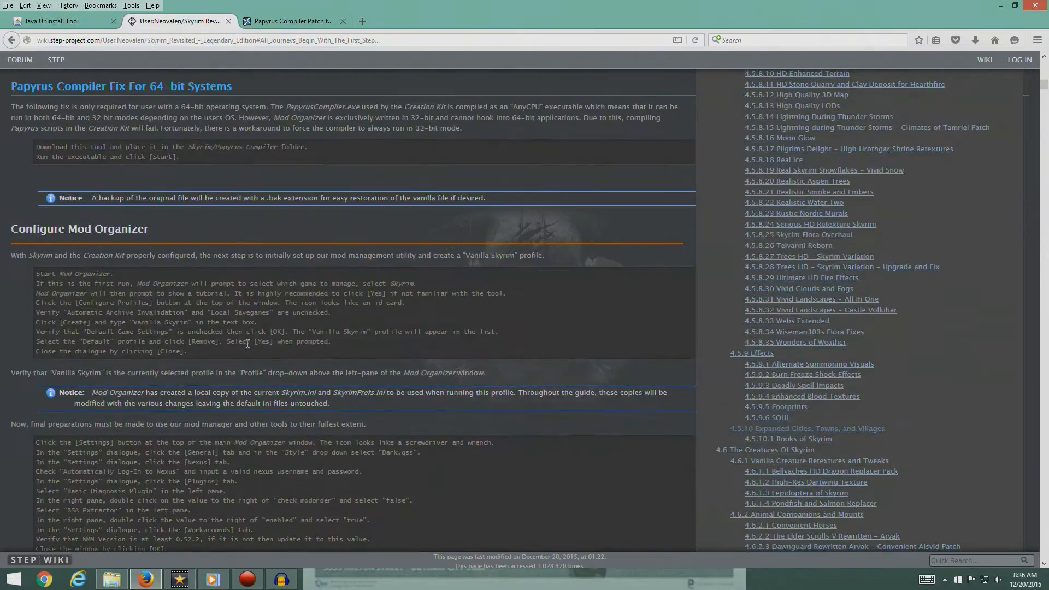
pyautogui.scroll(-3)
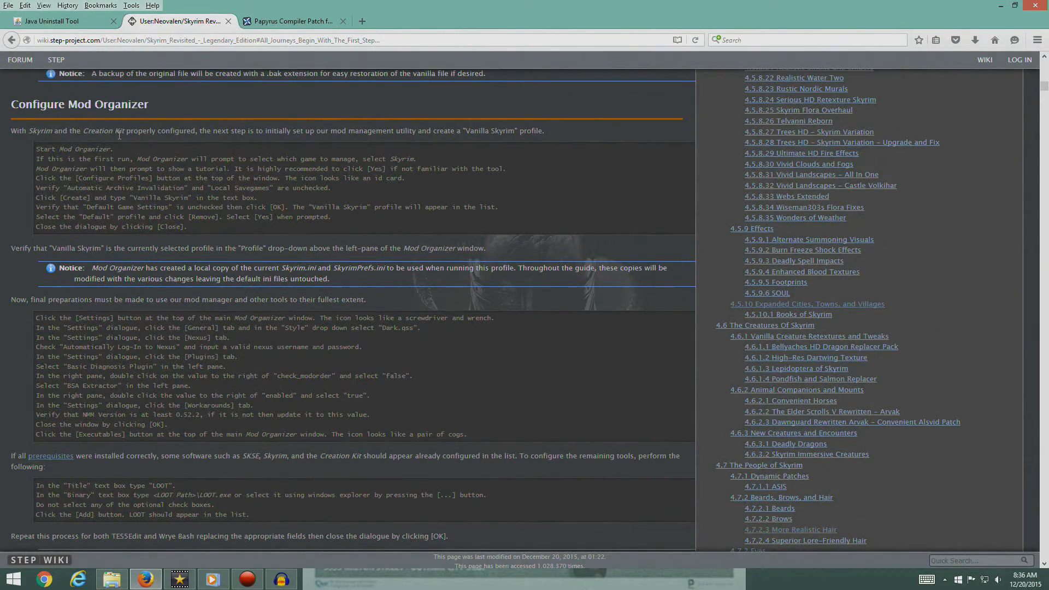
pyautogui.moveTo(443, 142)
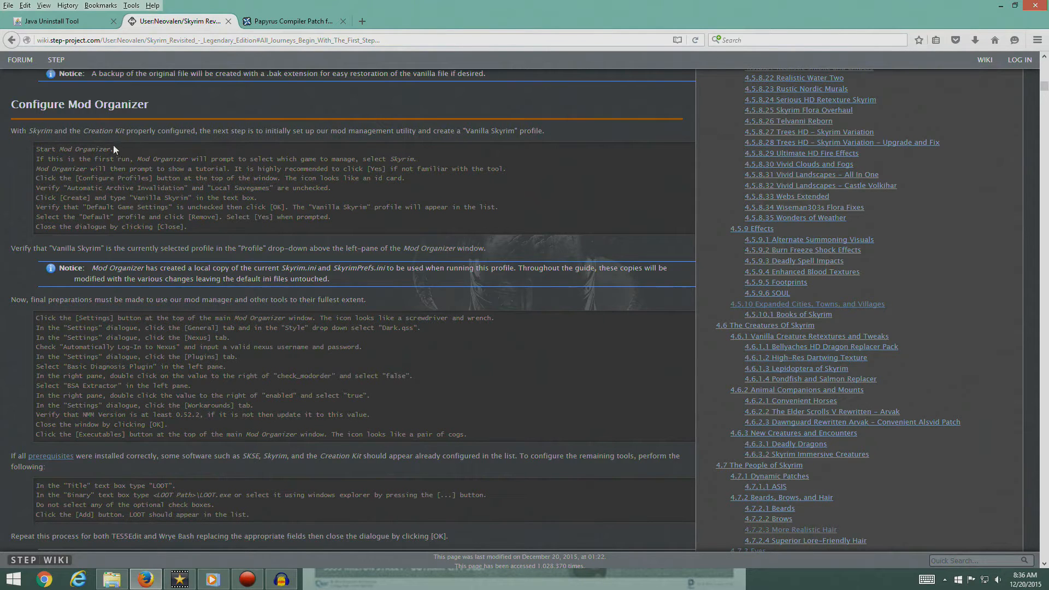
pyautogui.moveTo(838, 19)
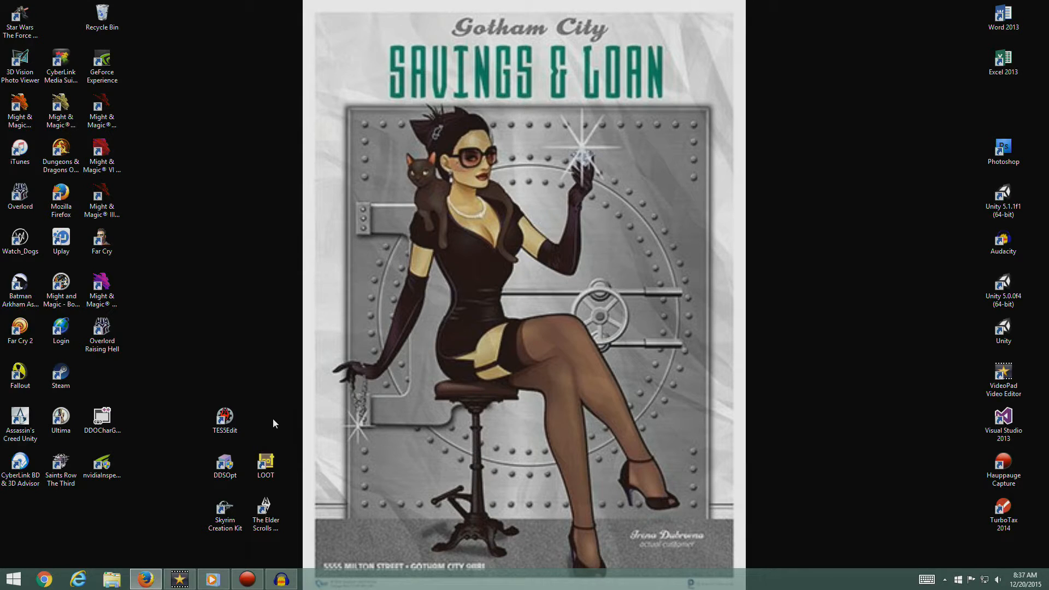
pyautogui.moveTo(112, 574)
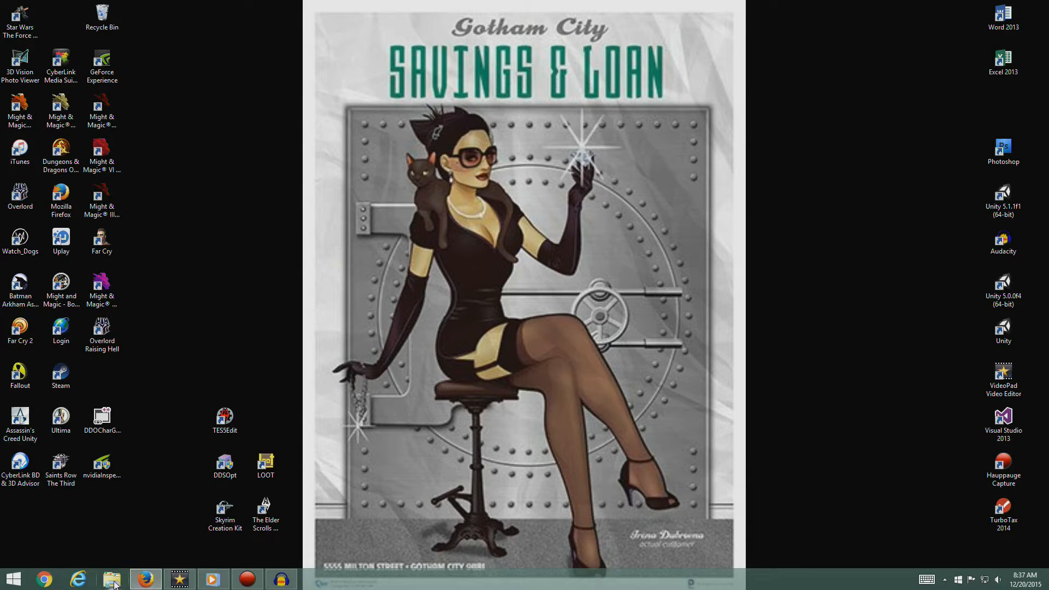
# Create a desktop shortcut to ModOrganizer.exe from F:\Mod Organizer.
pyautogui.click(108, 577)
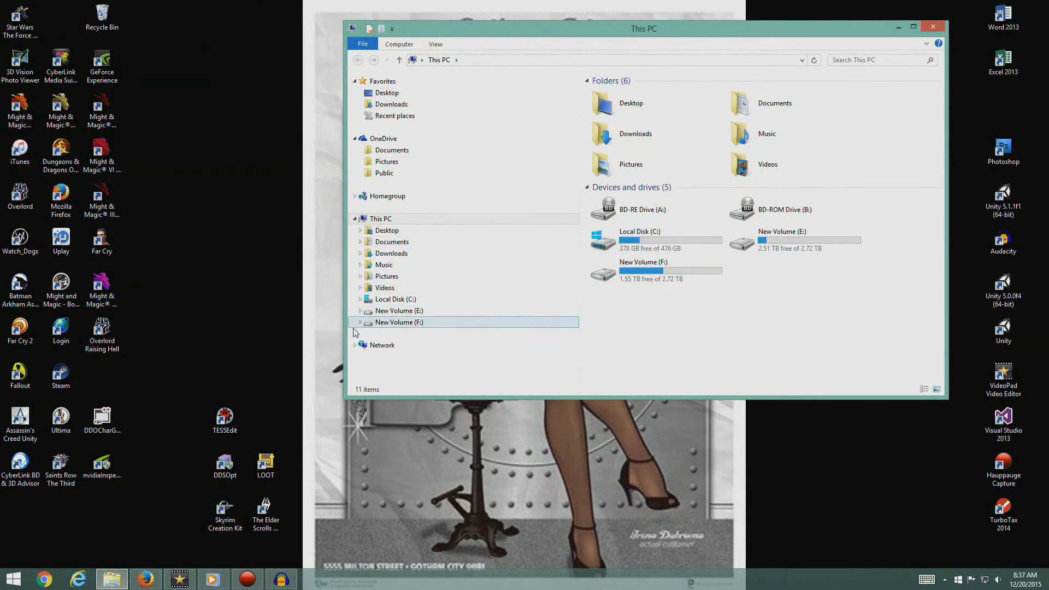
pyautogui.click(360, 322)
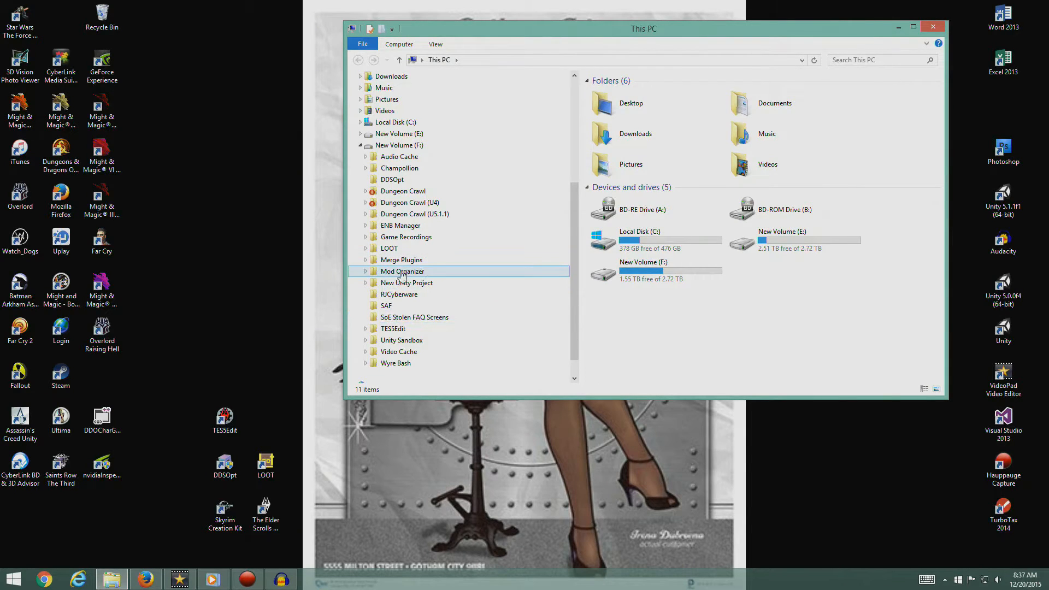
pyautogui.doubleClick(402, 270)
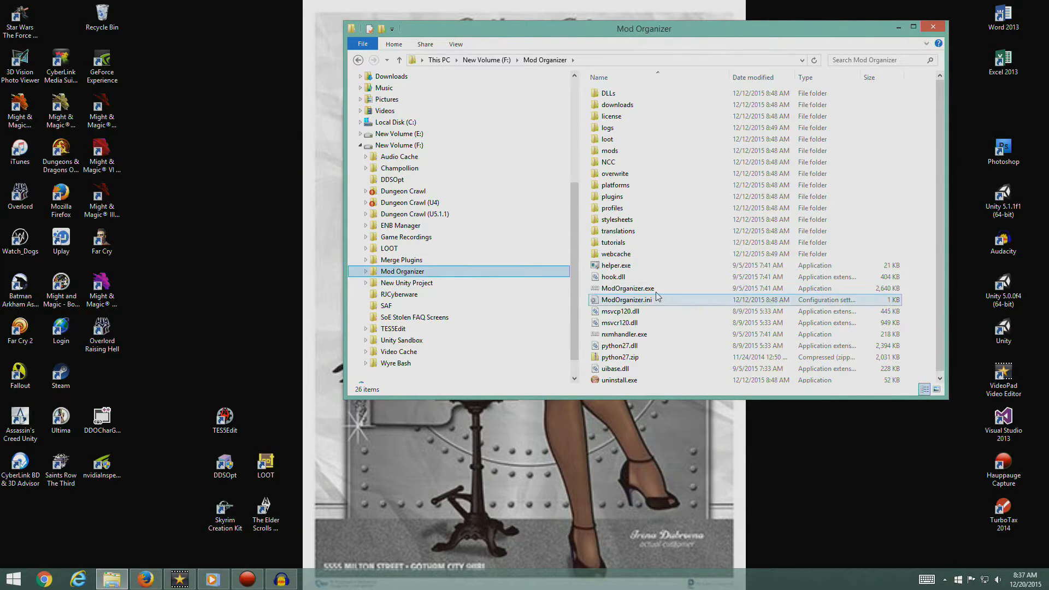
pyautogui.rightClick(627, 288)
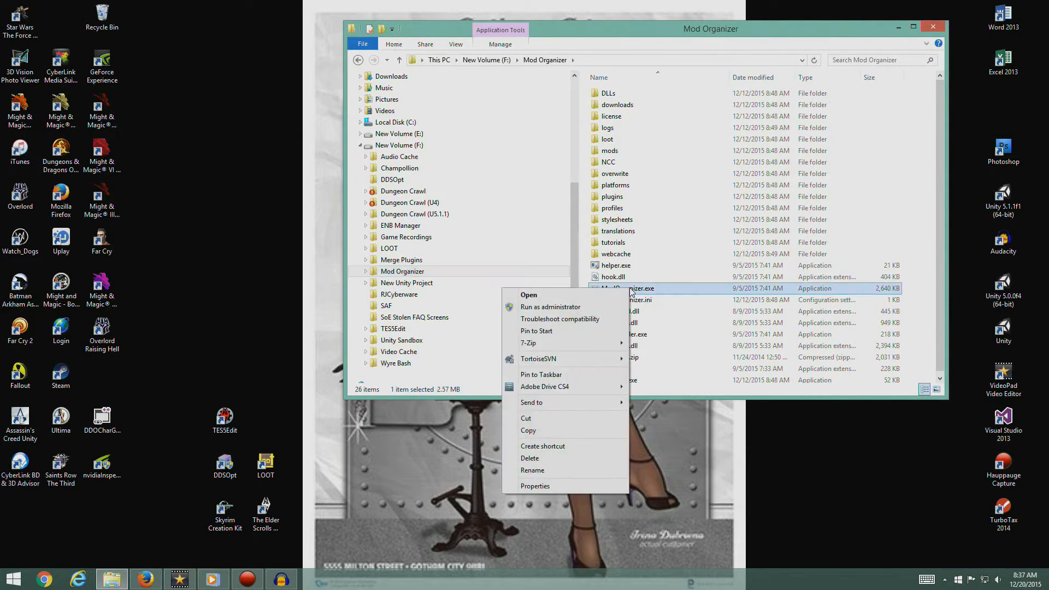
pyautogui.moveTo(557, 450)
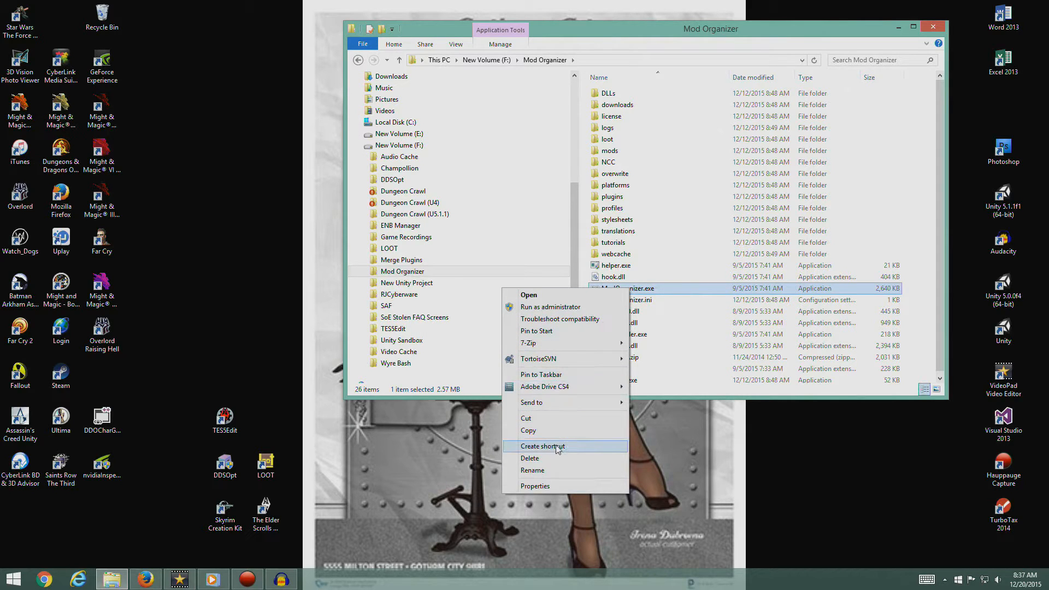
pyautogui.click(542, 446)
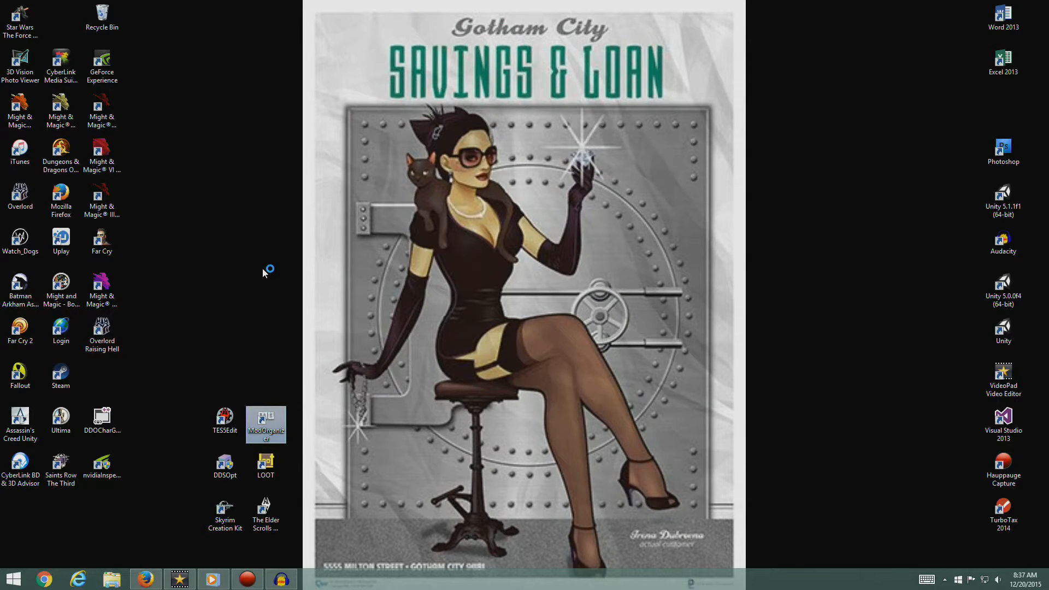
# Launch Mod Organizer from the shortcut, choose Skyrim, and dismiss the message of the day.
pyautogui.doubleClick(265, 421)
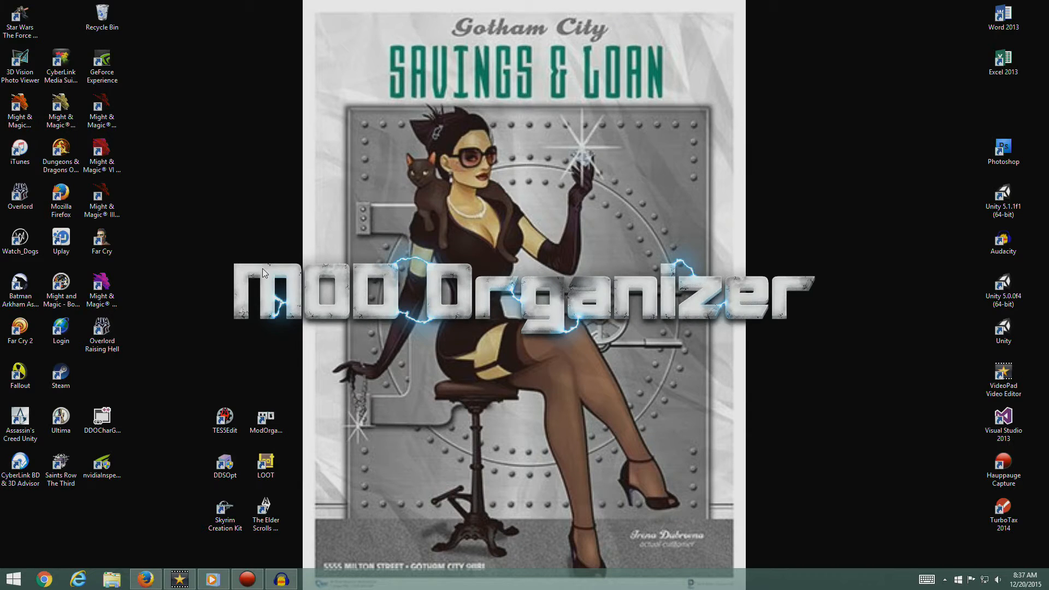
pyautogui.doubleClick(265, 417)
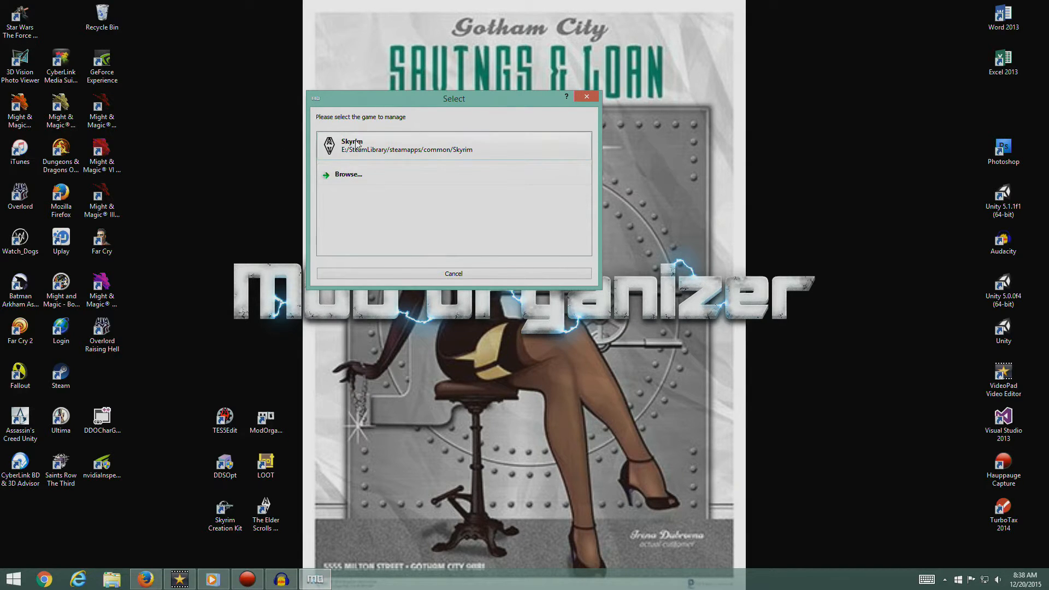
pyautogui.click(352, 145)
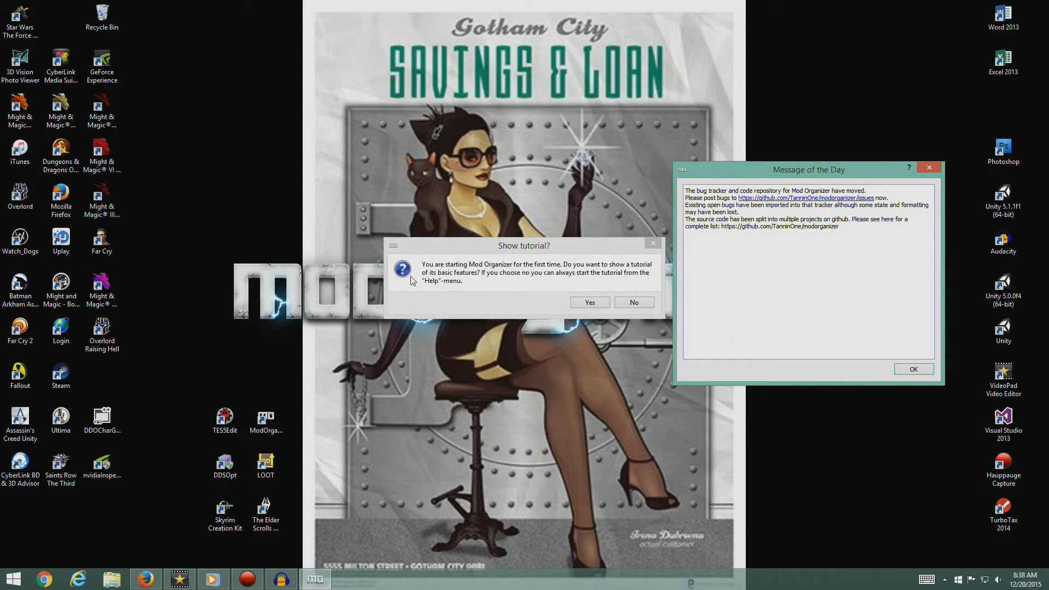
pyautogui.moveTo(626, 306)
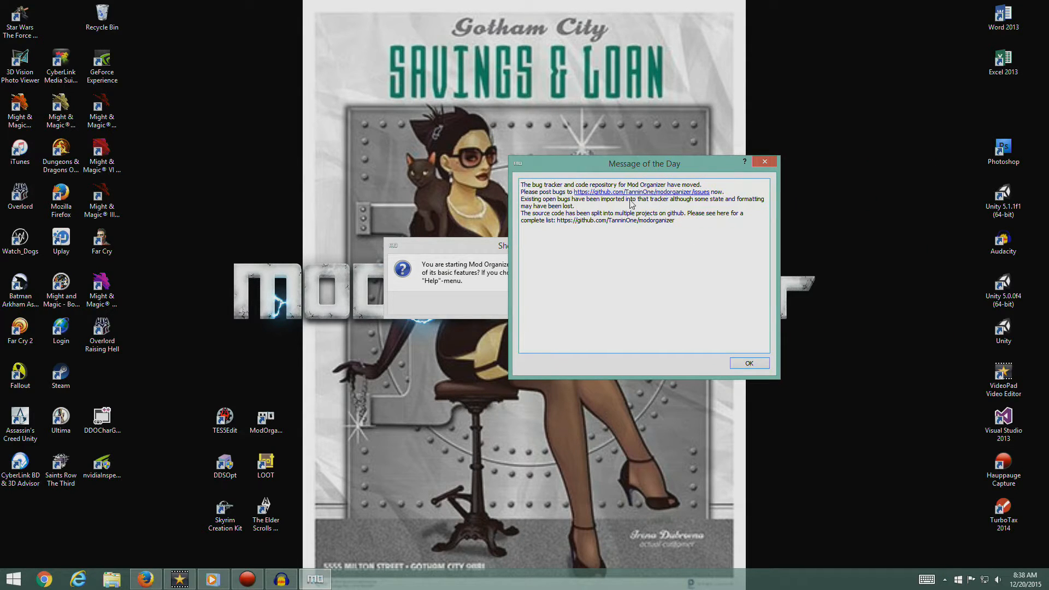
pyautogui.click(748, 363)
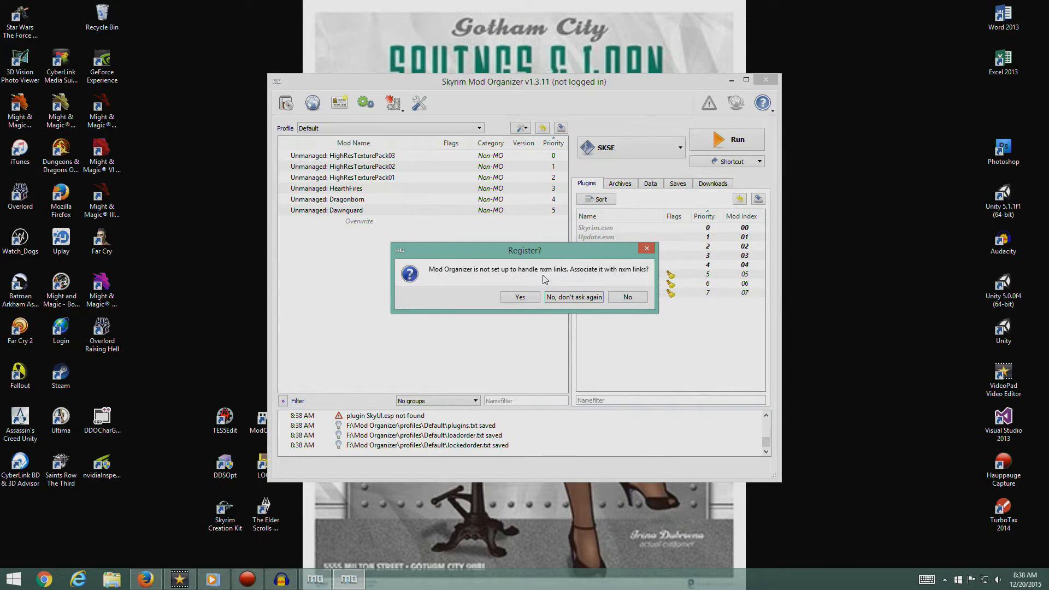
# Permanently decline nxm link registration and maximize the Mod Organizer window.
pyautogui.click(573, 296)
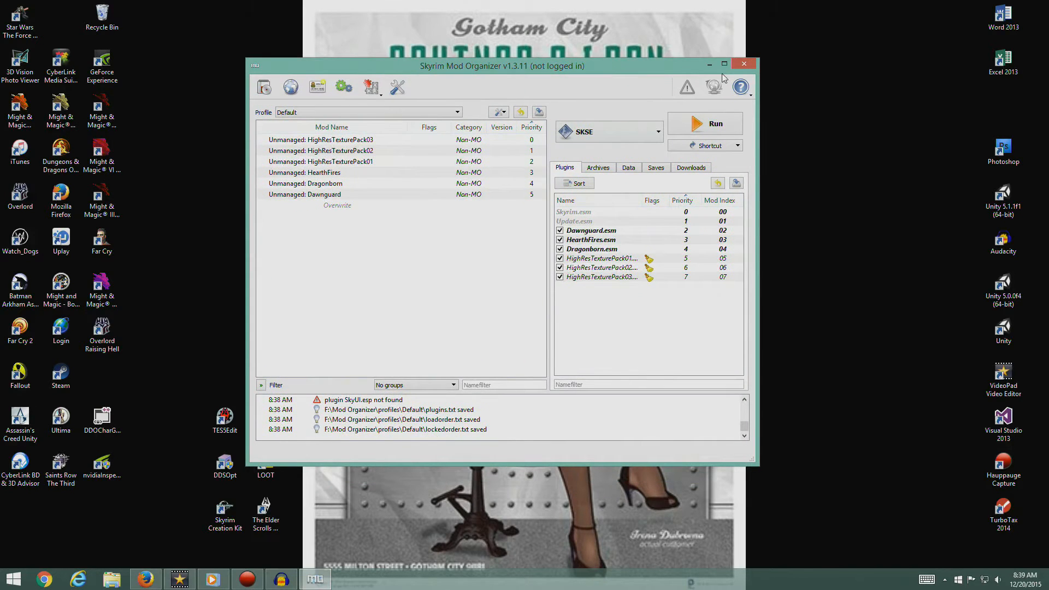
pyautogui.click(724, 64)
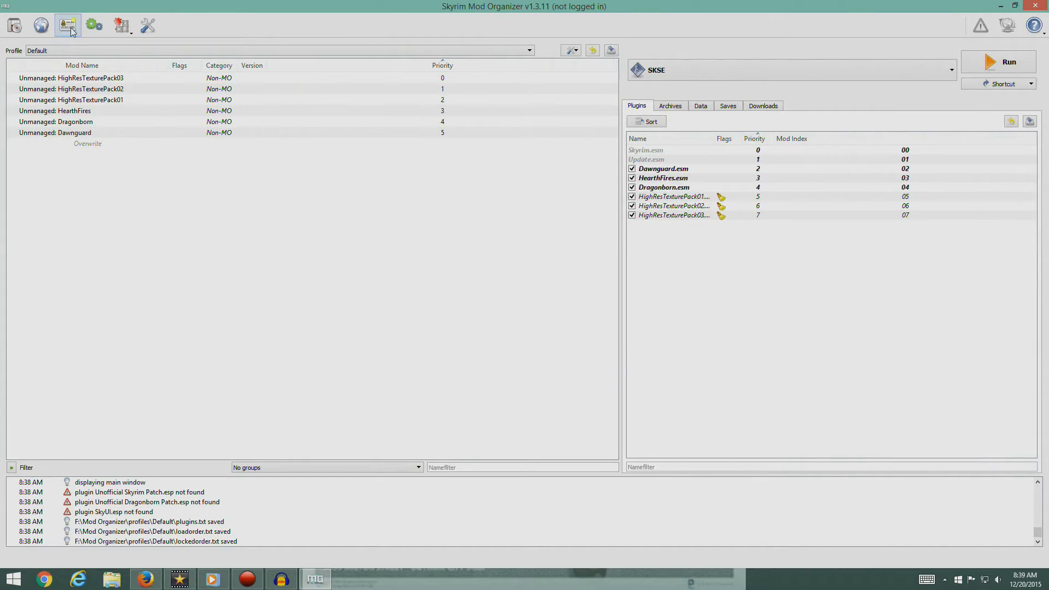
# Create a new profile named Vanilla Skyrim.
pyautogui.click(67, 24)
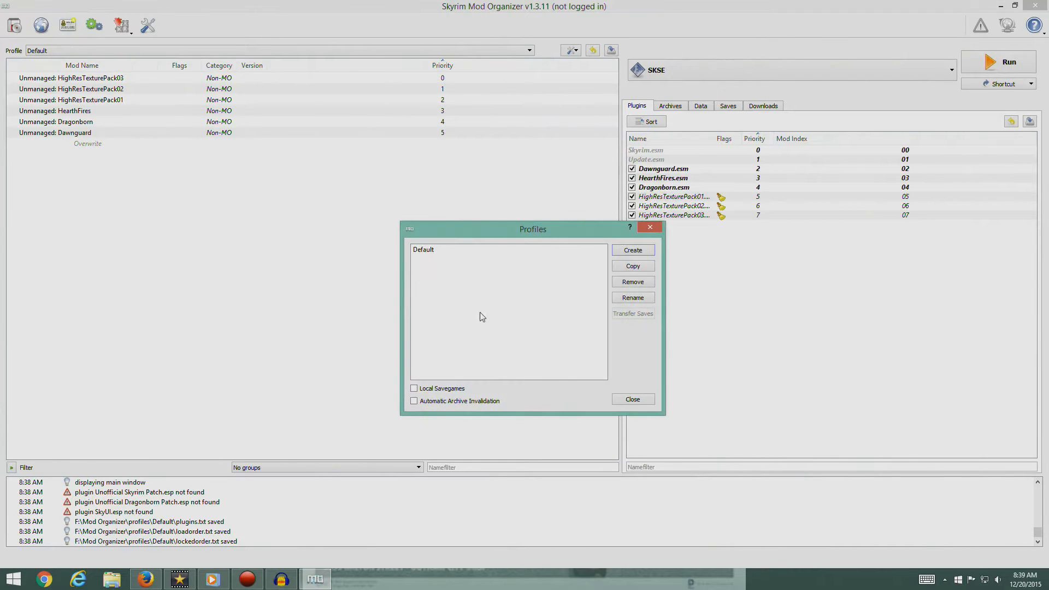
pyautogui.moveTo(450, 426)
pyautogui.write('Va')
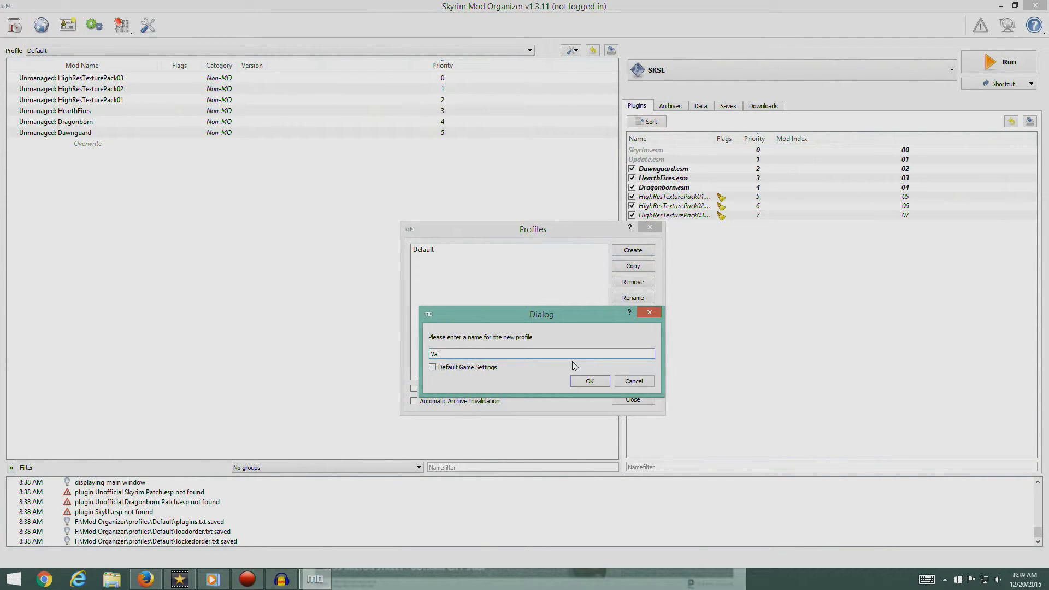
pyautogui.write('nilla Skyrim')
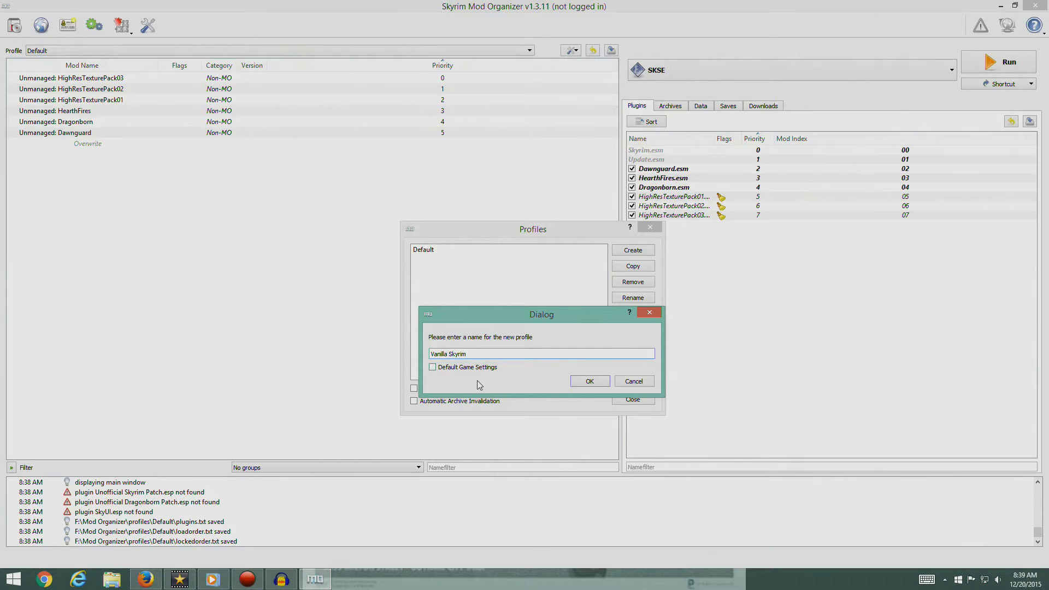
pyautogui.click(589, 381)
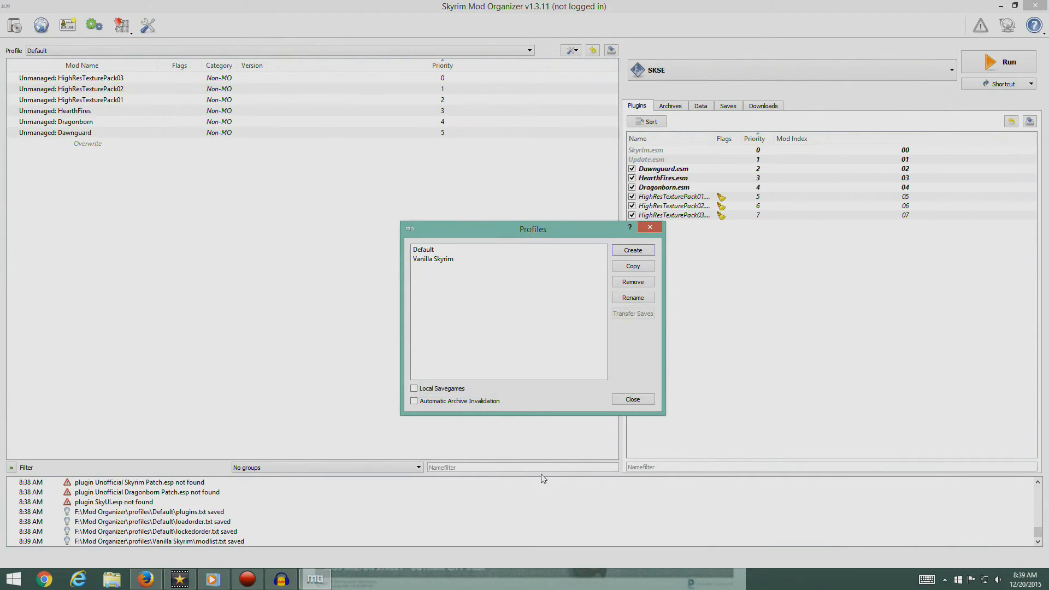
# Delete the Default profile and make Vanilla Skyrim the active profile.
pyautogui.click(633, 282)
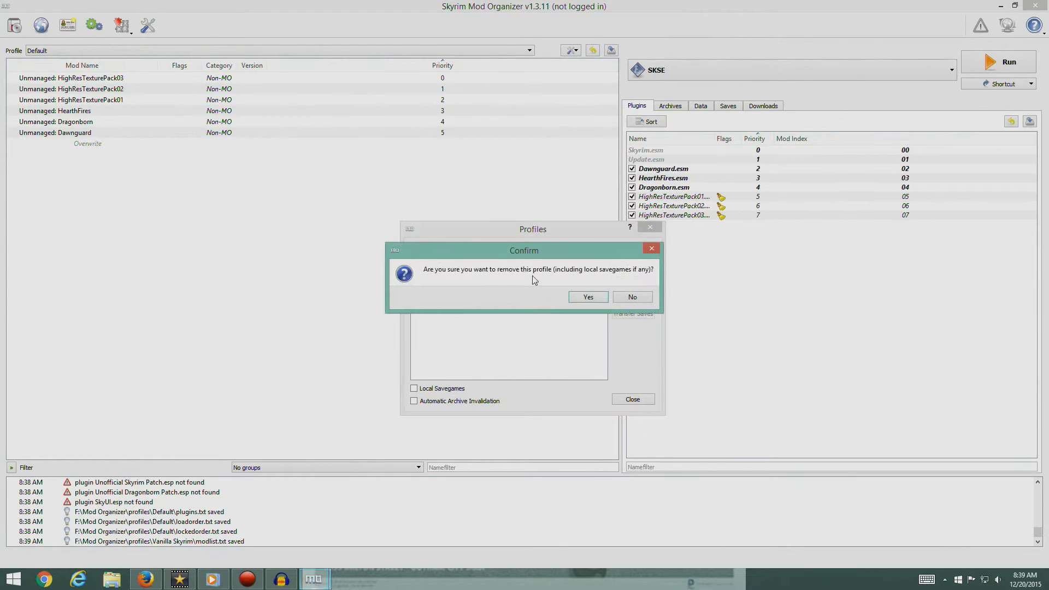
pyautogui.click(588, 296)
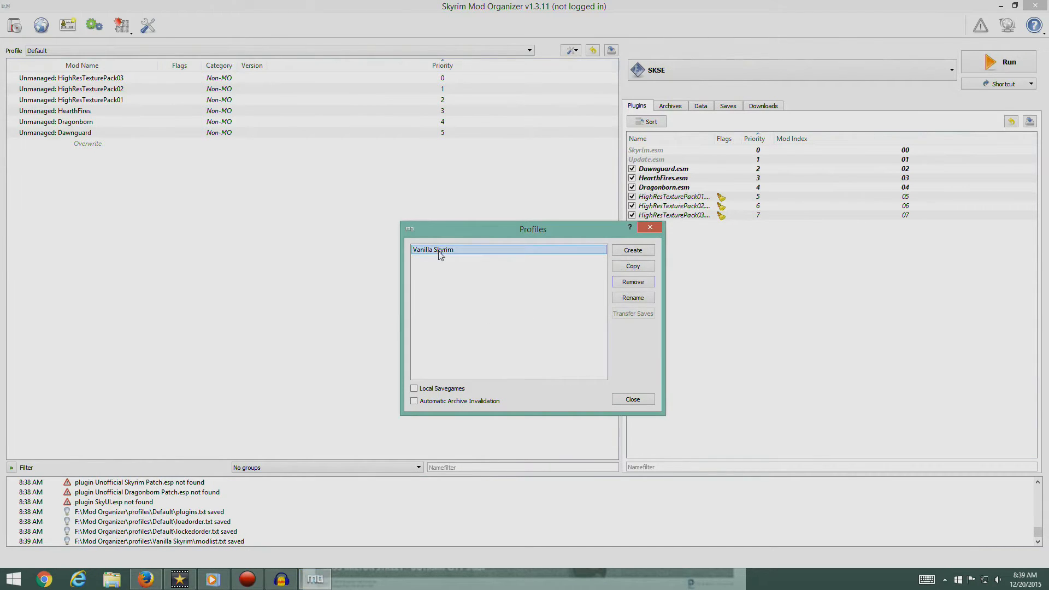
pyautogui.moveTo(509, 355)
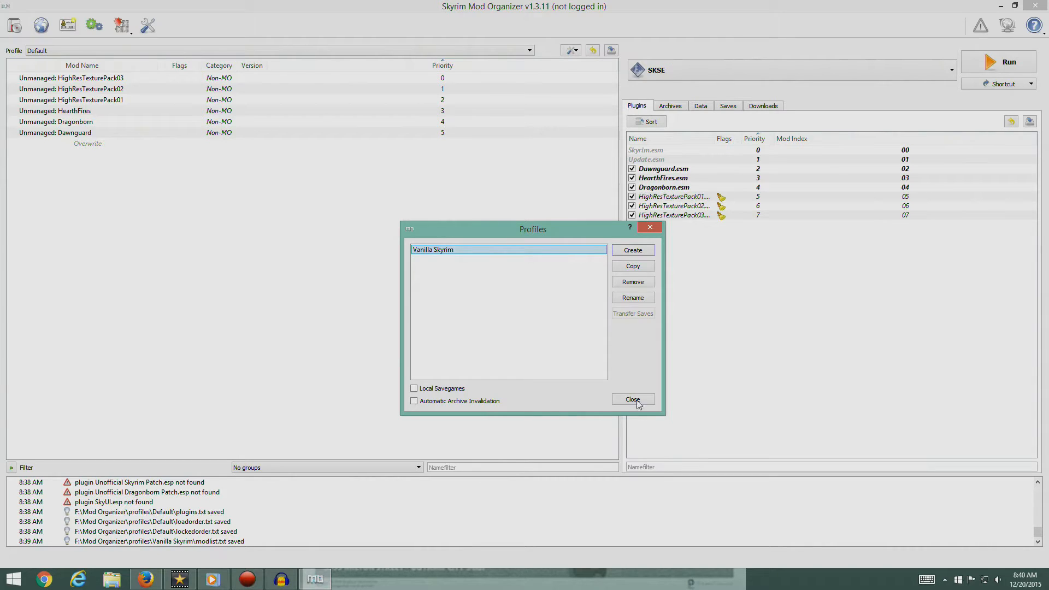
pyautogui.click(632, 399)
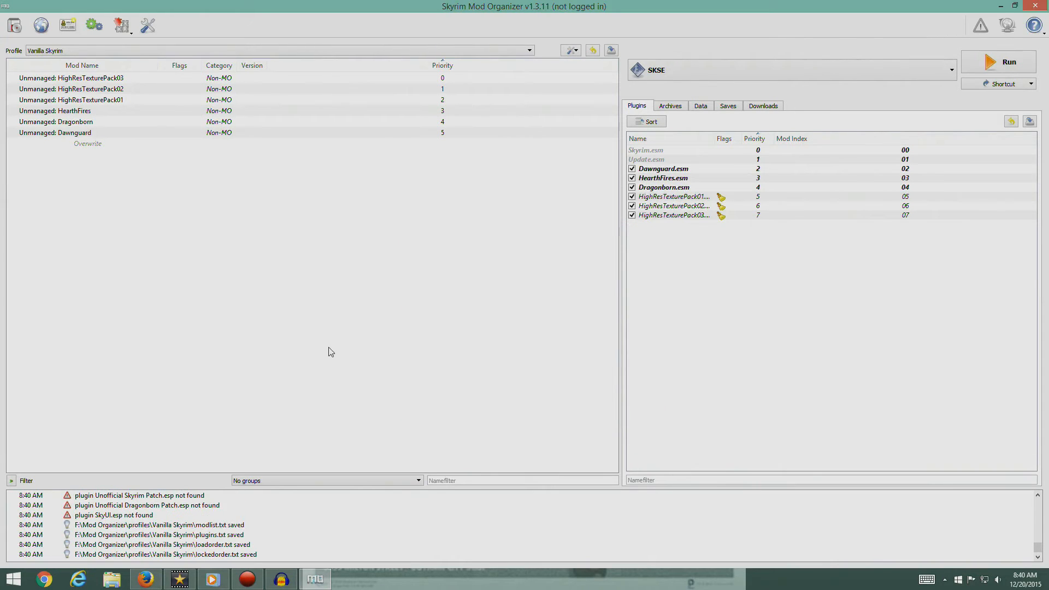
pyautogui.moveTo(392, 44)
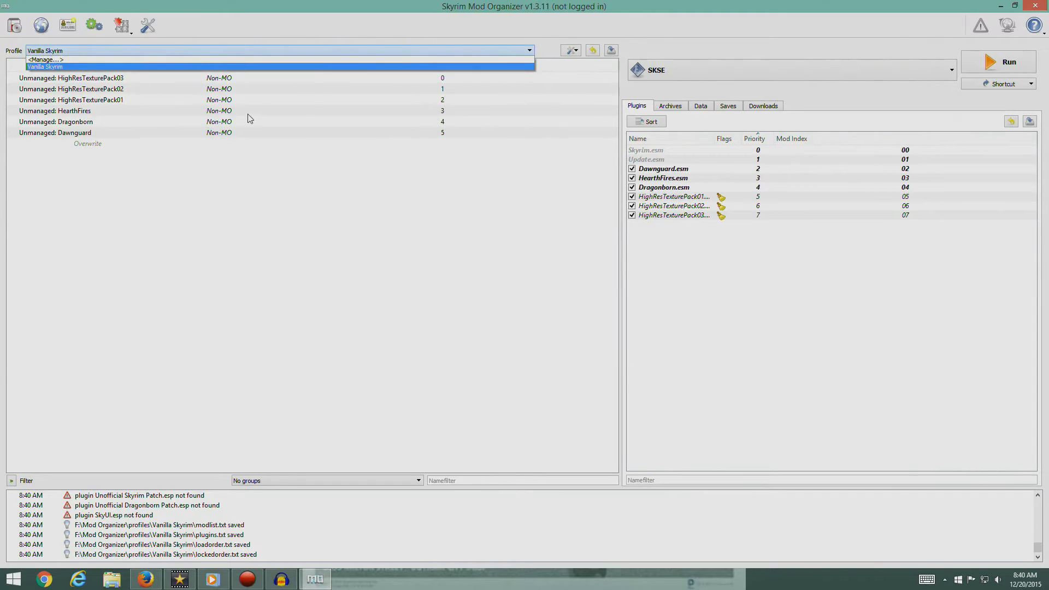
pyautogui.click(47, 63)
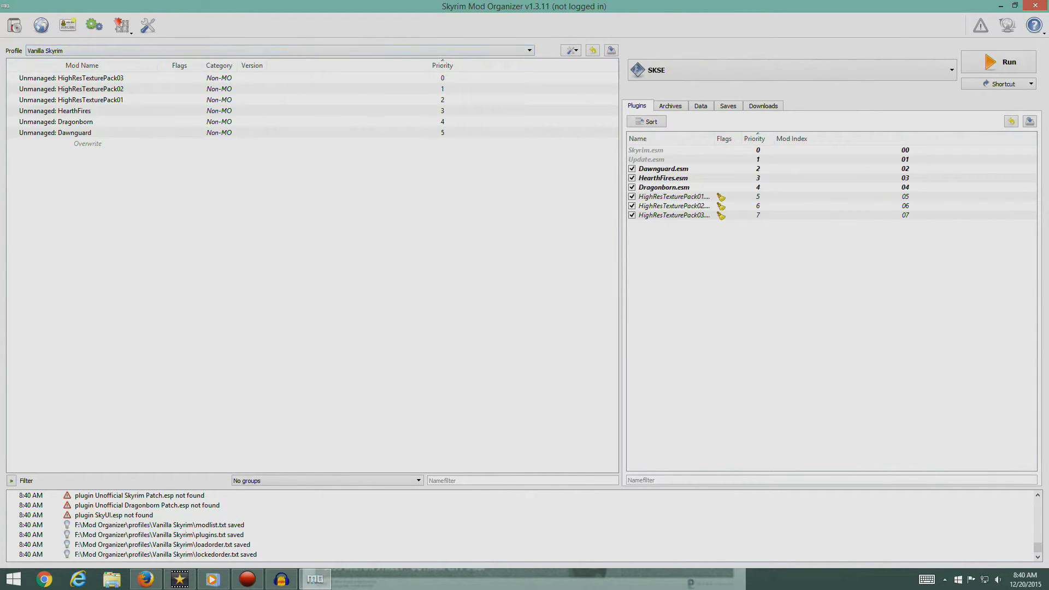
# Set the style to dark.qss and enable Automatically Log-In to Nexus.
pyautogui.click(148, 25)
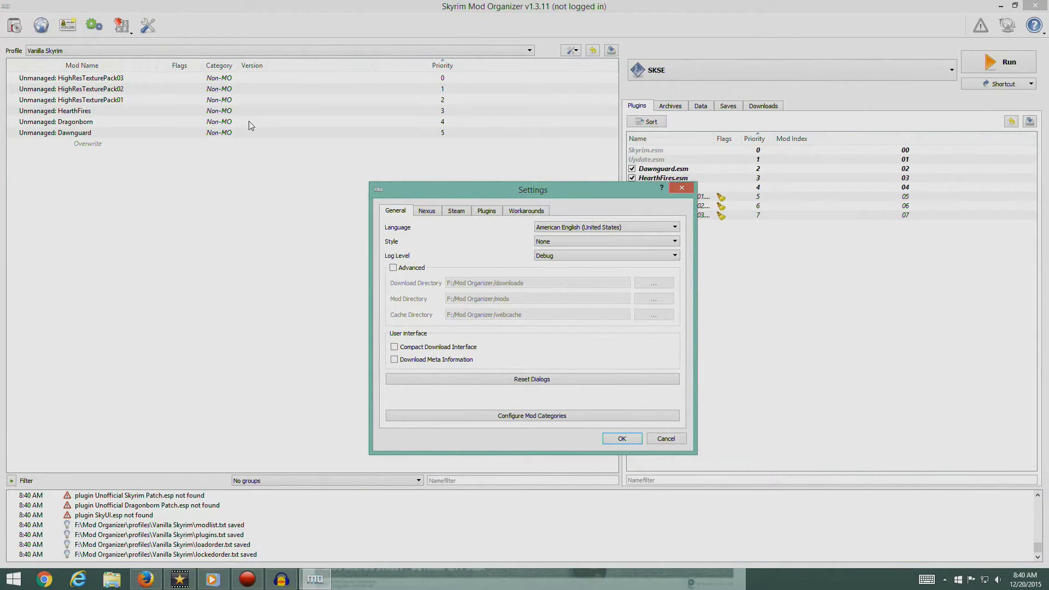
pyautogui.moveTo(442, 376)
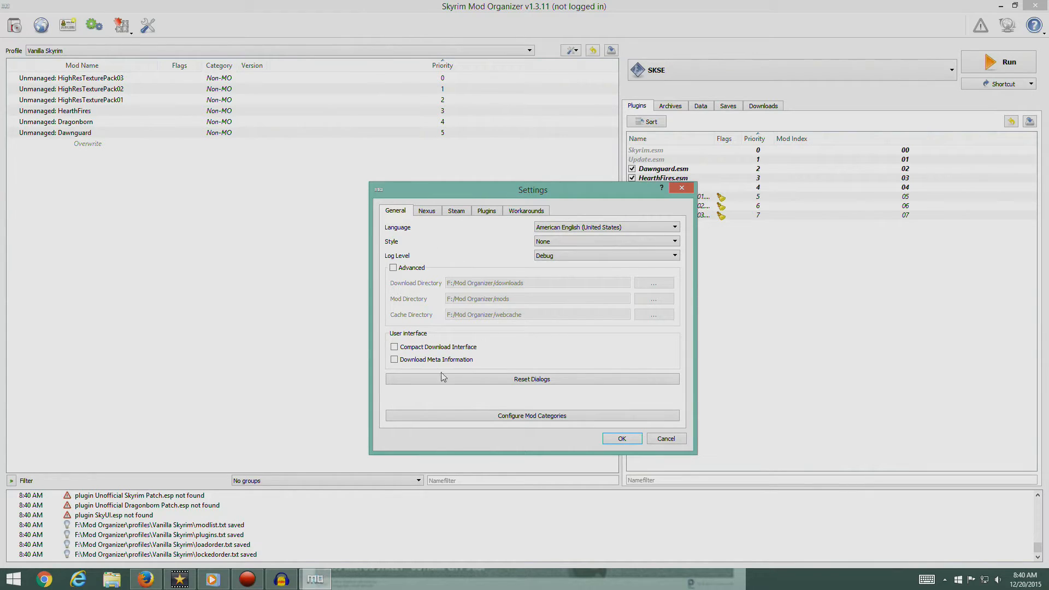
pyautogui.click(672, 241)
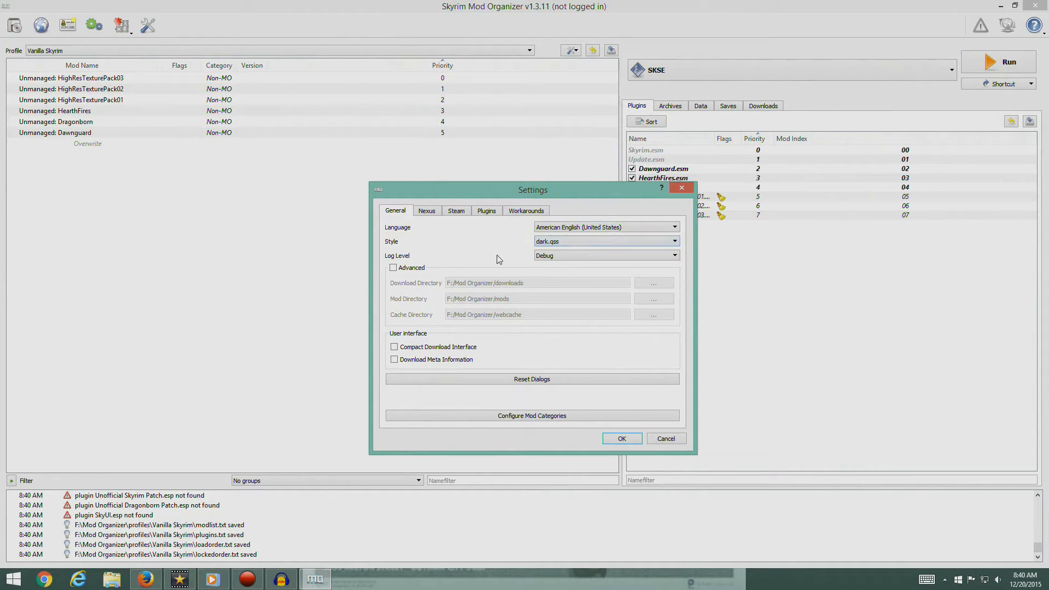
pyautogui.click(426, 211)
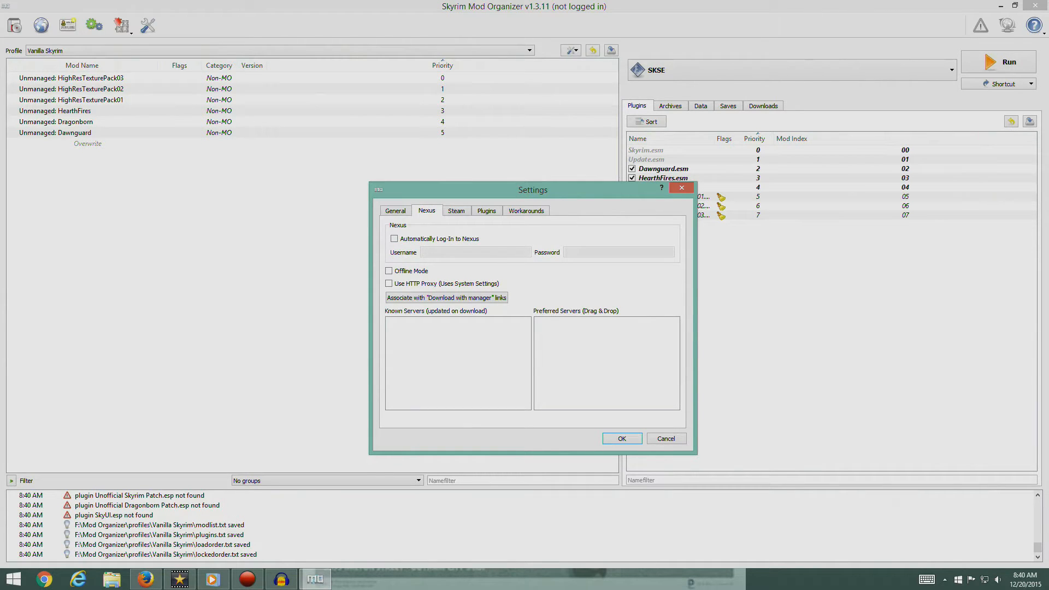
pyautogui.click(394, 238)
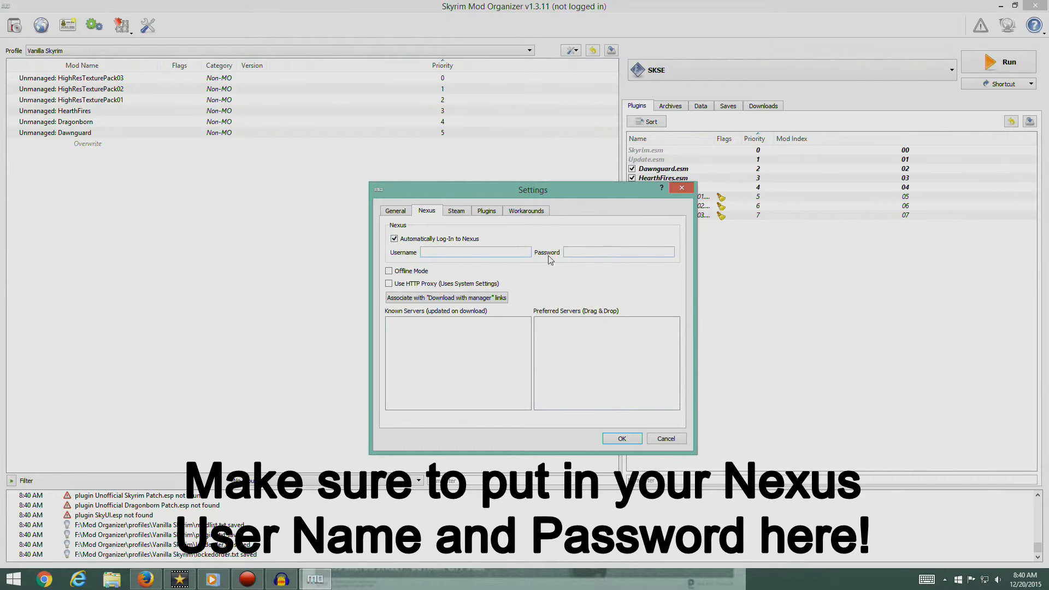
pyautogui.click(475, 252)
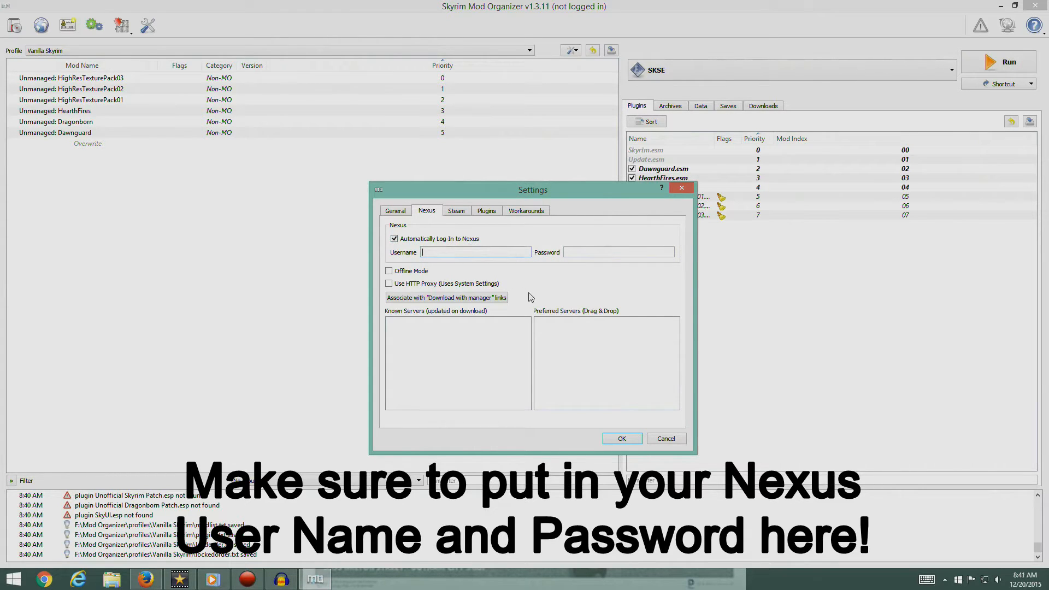
# Set check_modorder to false and BSA Extractor enabled to True, then apply the settings.
pyautogui.click(486, 210)
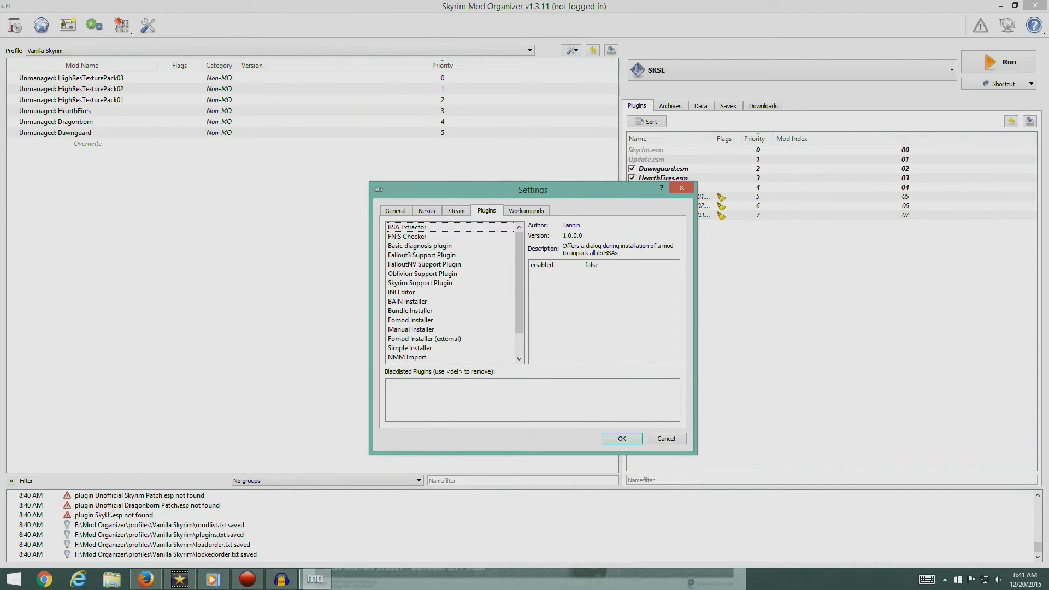
pyautogui.click(419, 245)
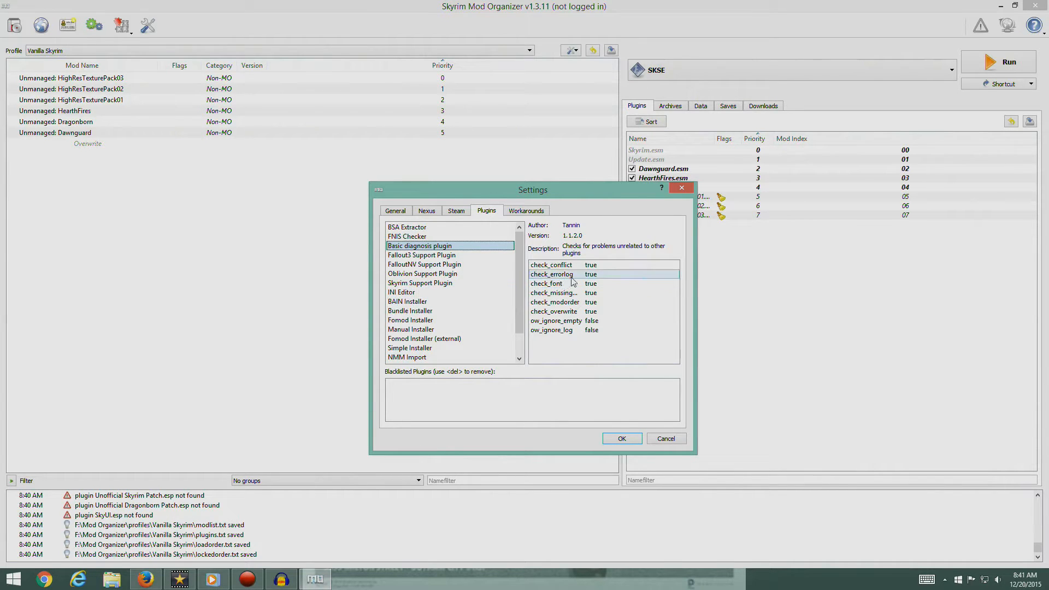
pyautogui.click(554, 302)
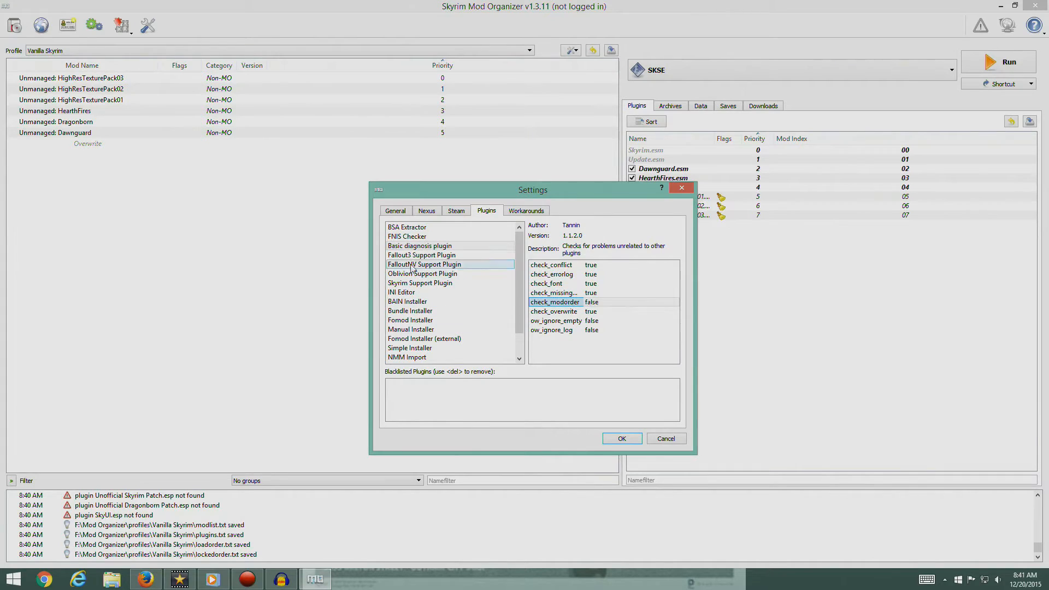
pyautogui.click(406, 226)
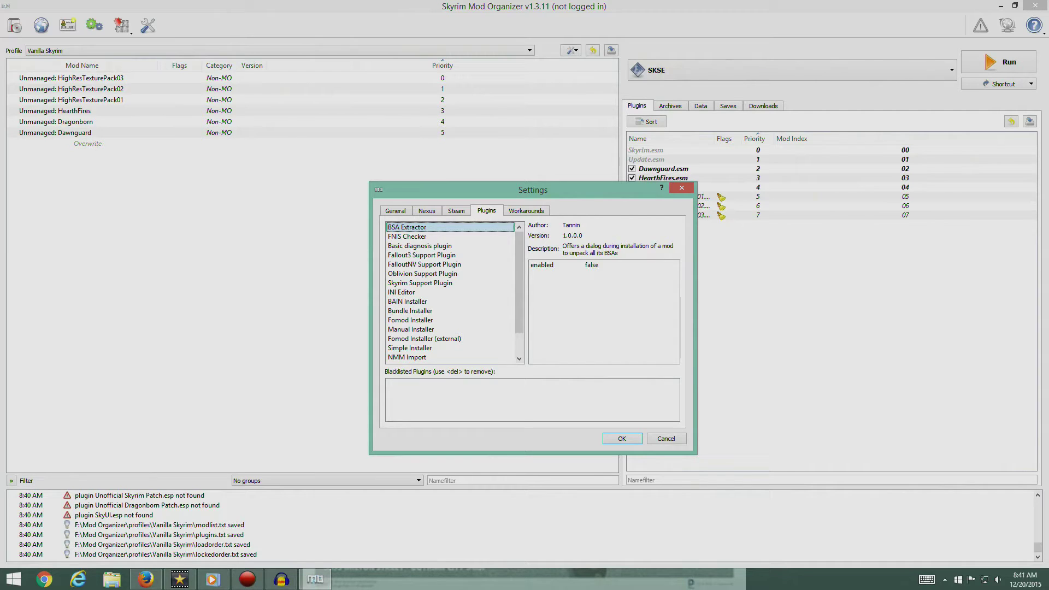
pyautogui.click(591, 265)
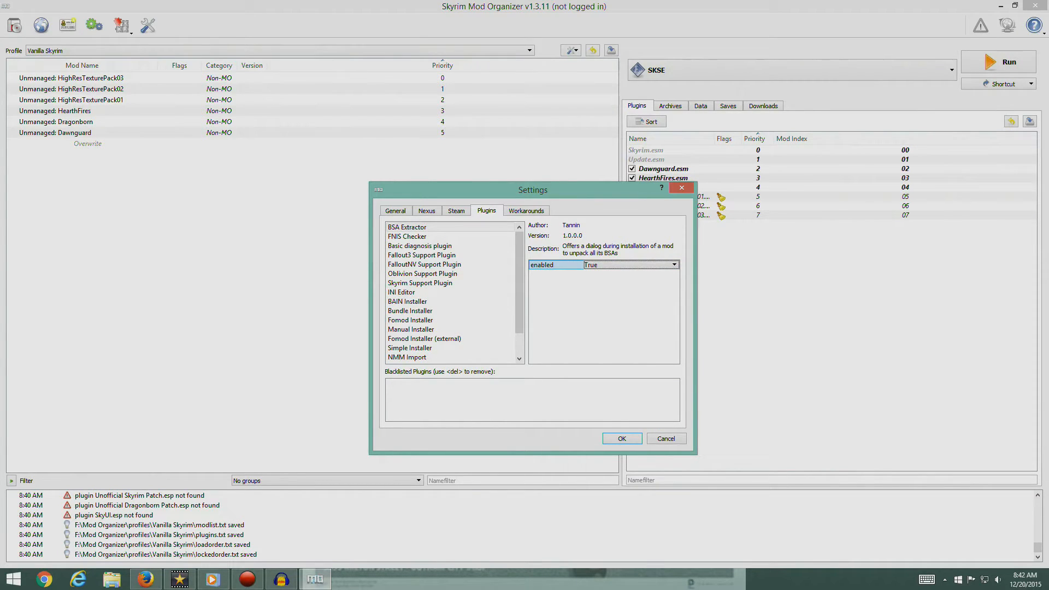
pyautogui.click(526, 210)
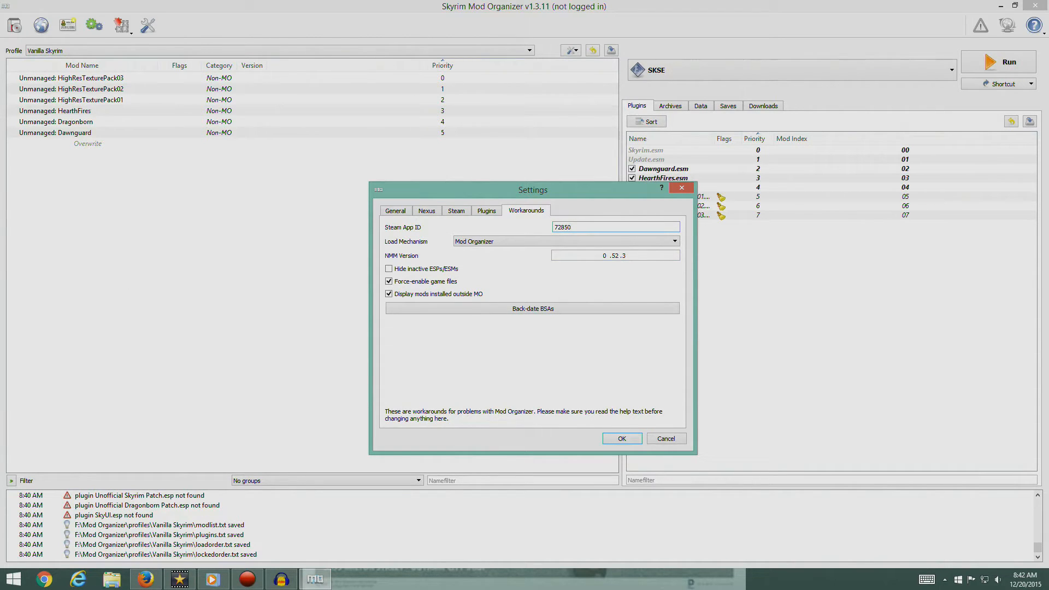
pyautogui.click(621, 438)
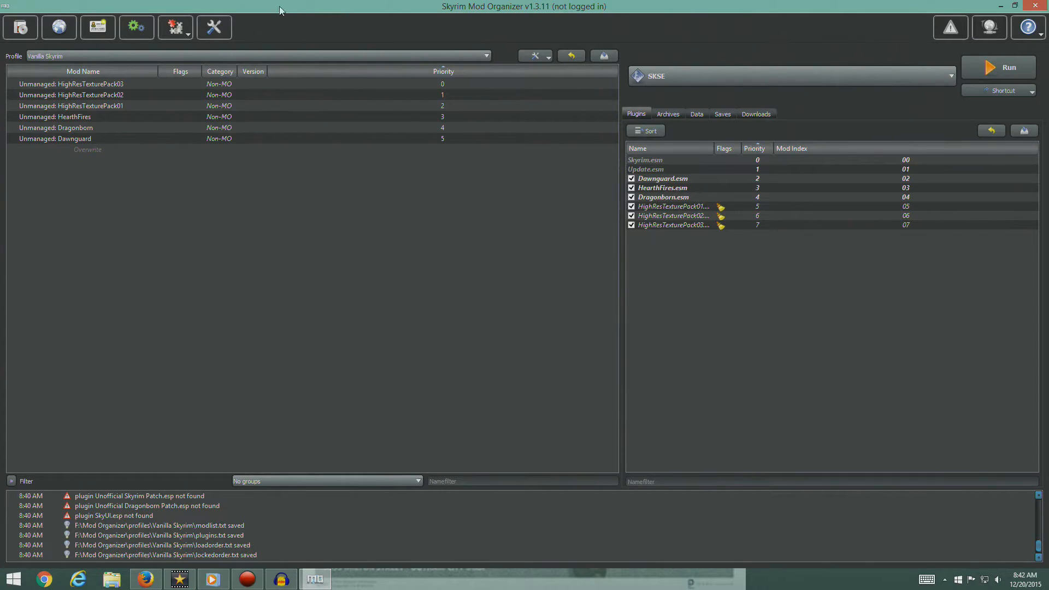
pyautogui.moveTo(821, 45)
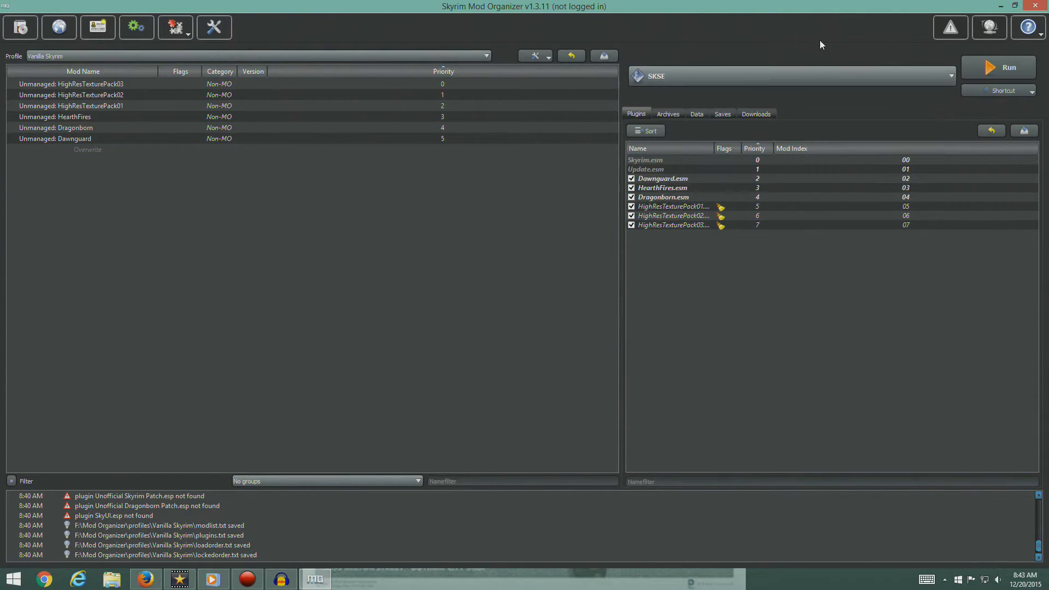
# Choose <Edit...> from the executables dropdown beside Run to open Modify Executables.
pyautogui.click(947, 76)
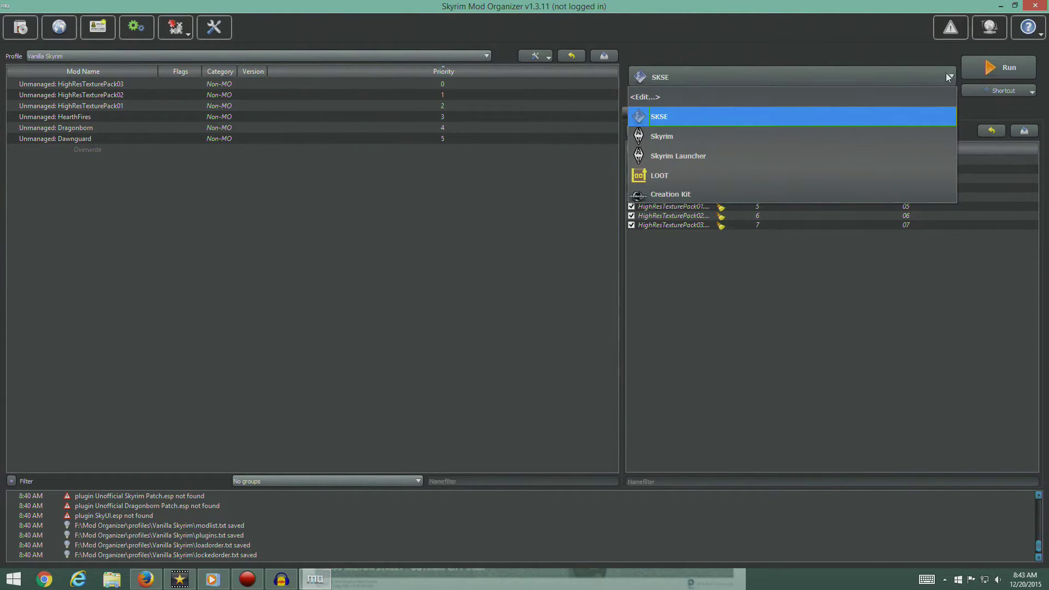
pyautogui.moveTo(681, 179)
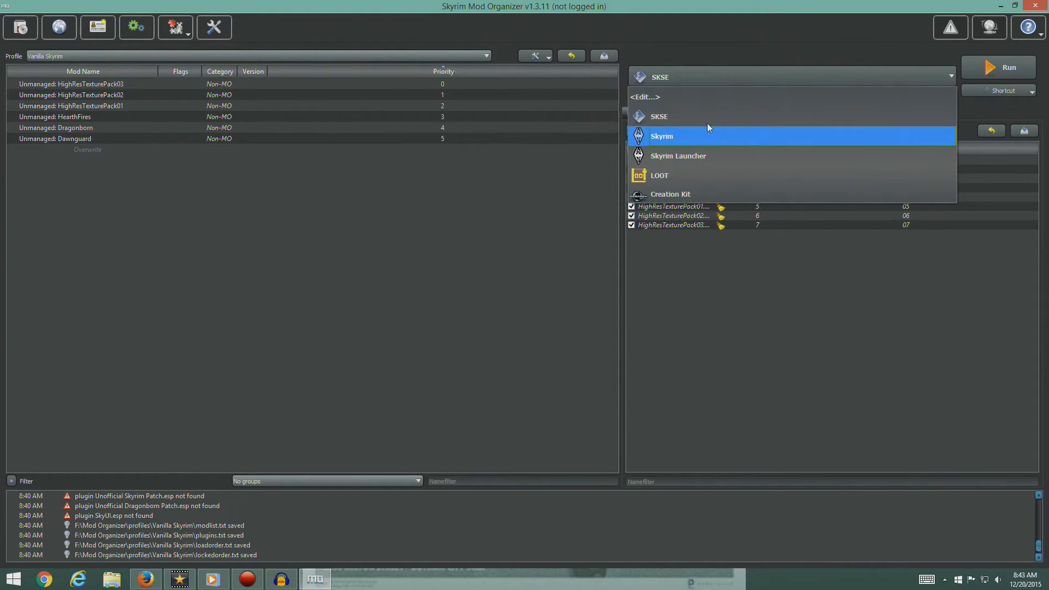
pyautogui.moveTo(707, 123)
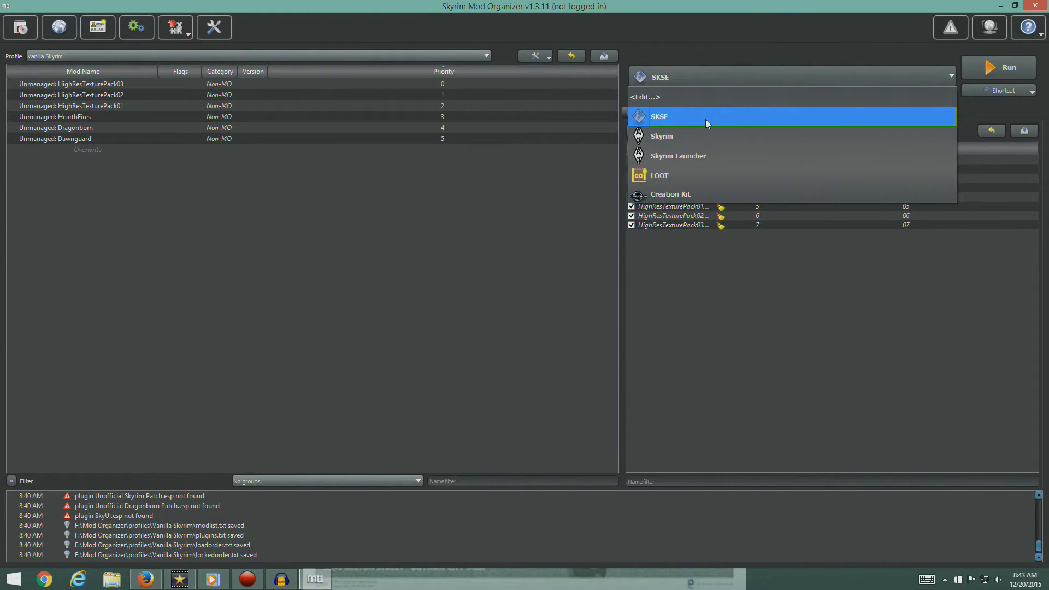
pyautogui.moveTo(702, 120)
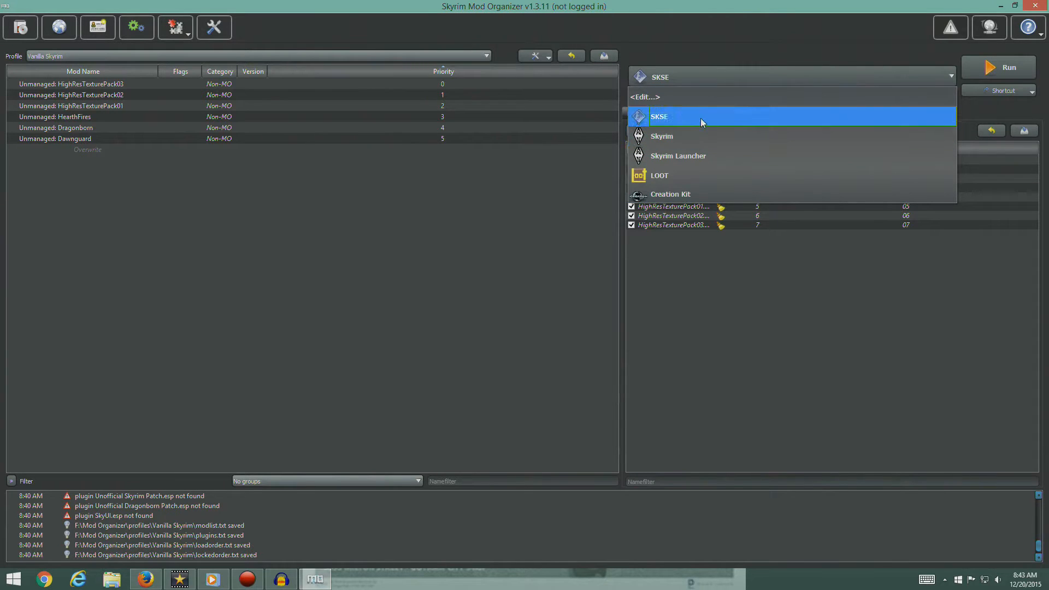
pyautogui.moveTo(676, 165)
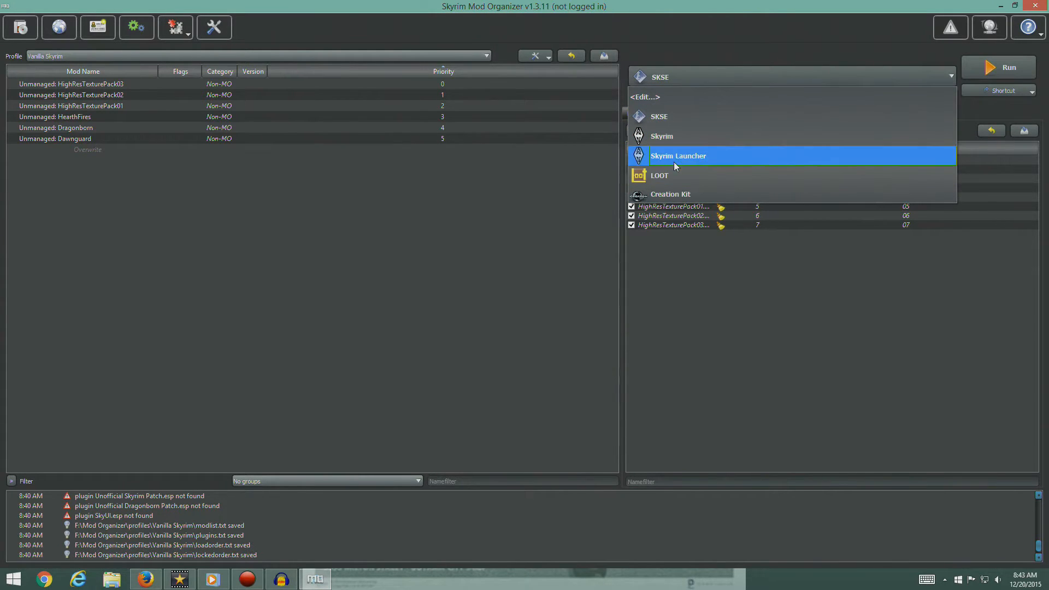
pyautogui.moveTo(667, 180)
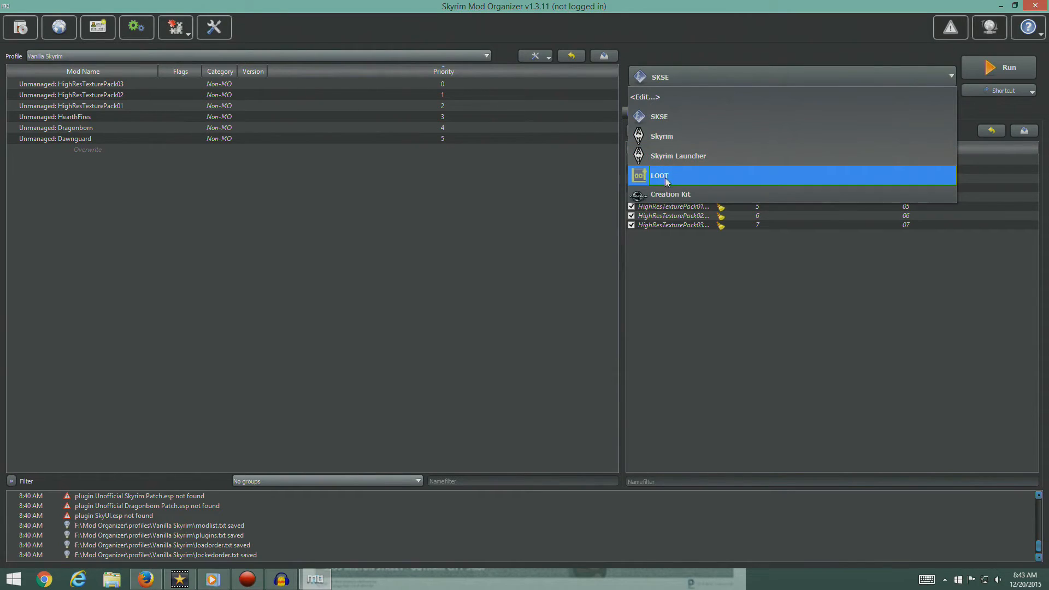
pyautogui.moveTo(874, 67)
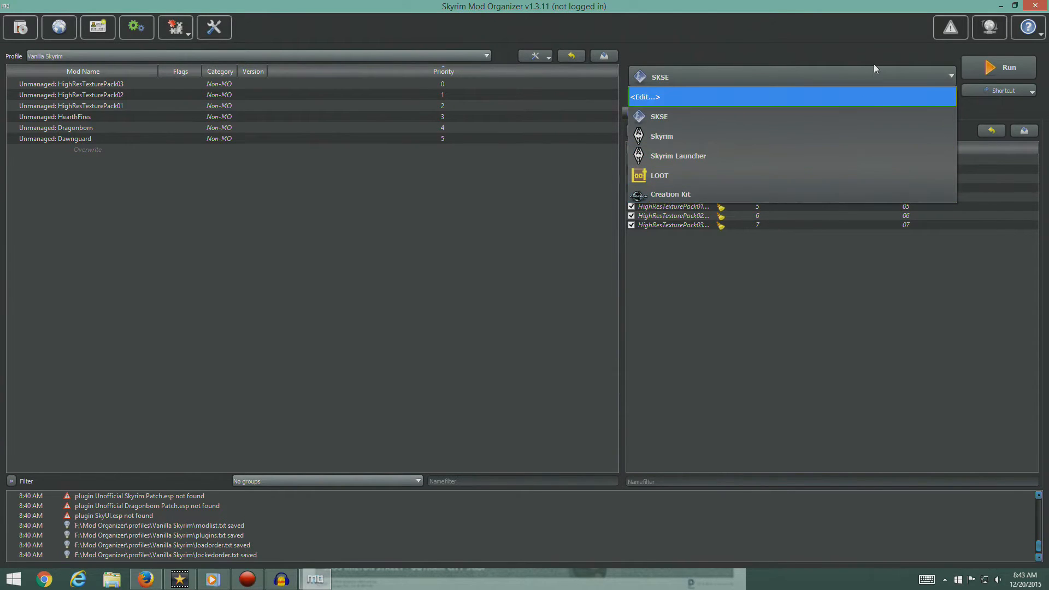
pyautogui.click(660, 116)
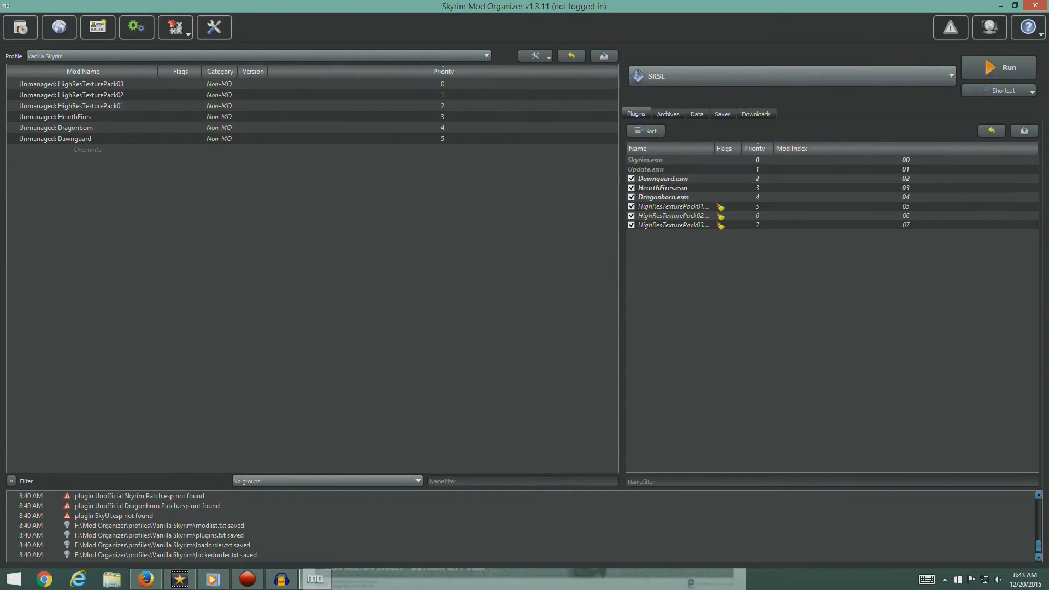
pyautogui.click(136, 28)
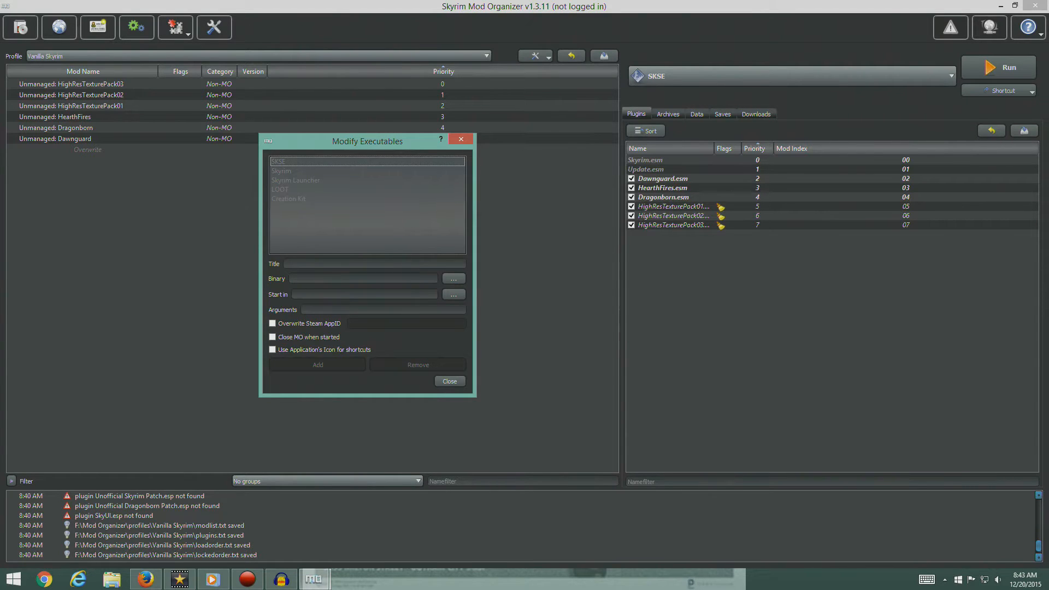
# Inspect the Skyrim, Creation Kit and LOOT entries, then clear the form for a new executable.
pyautogui.click(282, 171)
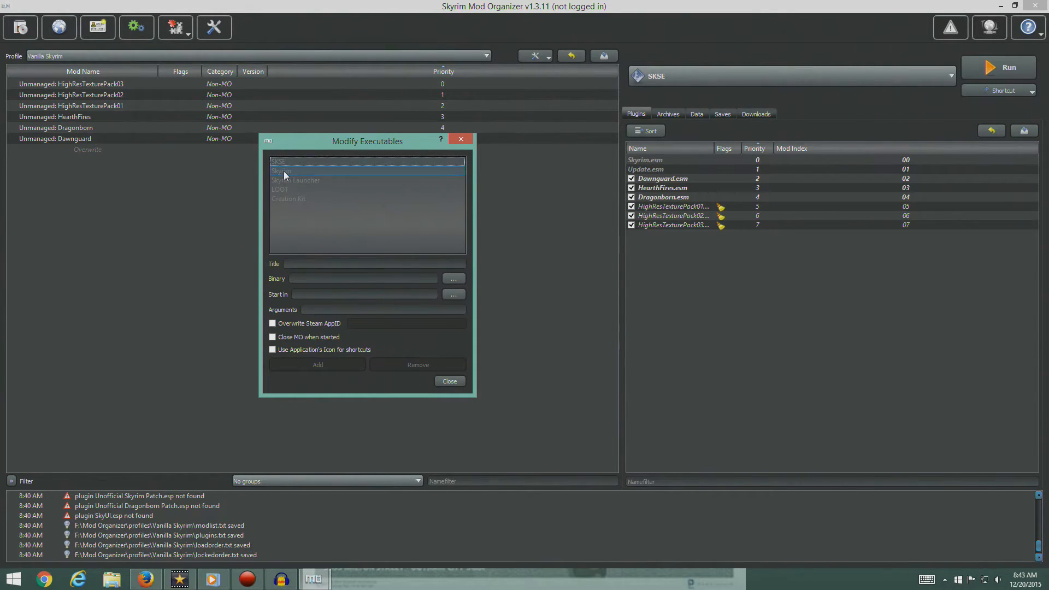
pyautogui.click(288, 198)
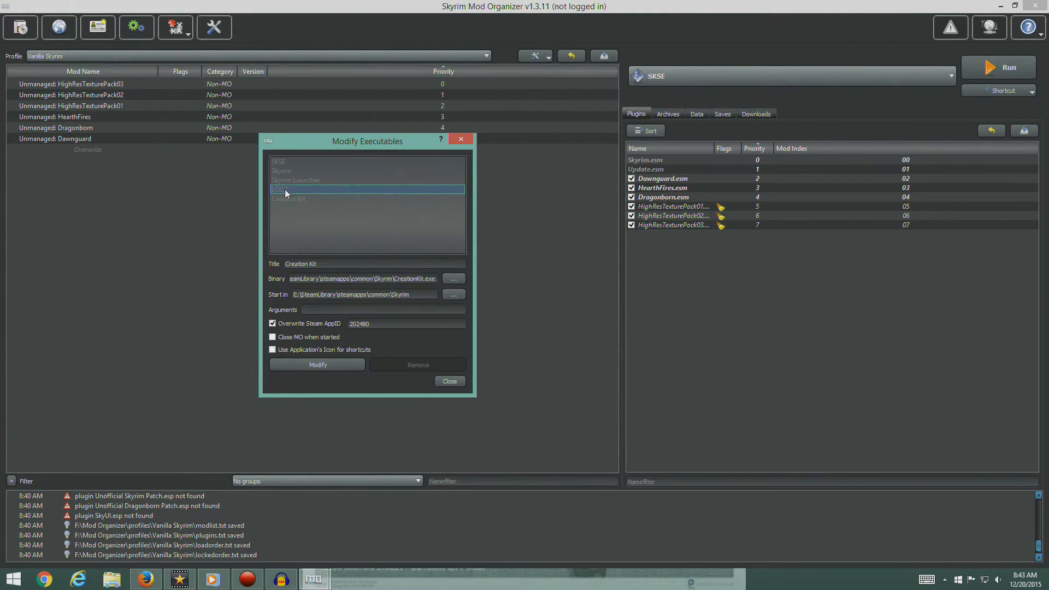
pyautogui.click(287, 189)
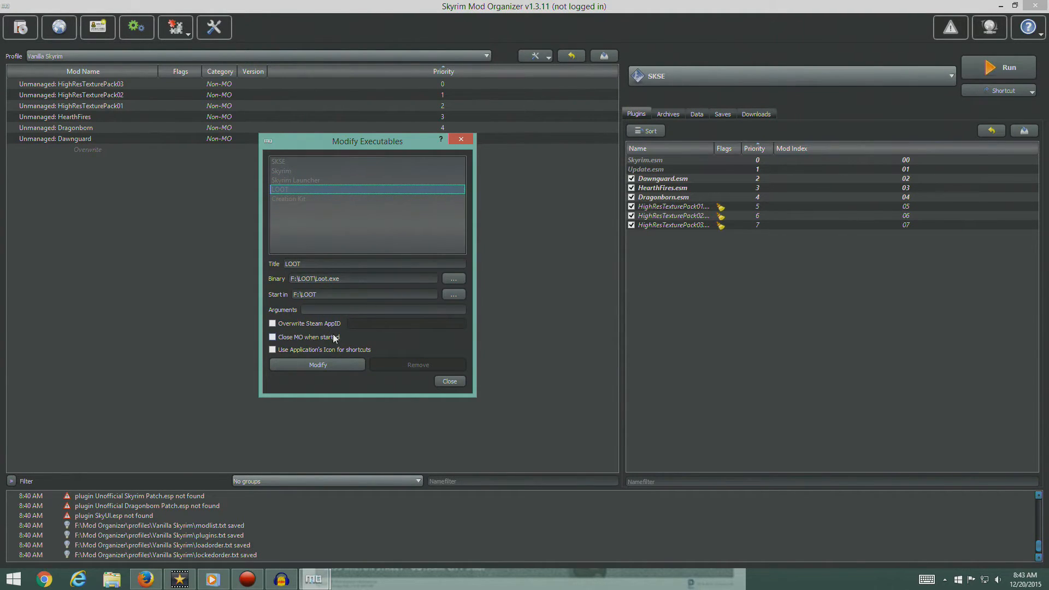
pyautogui.click(272, 337)
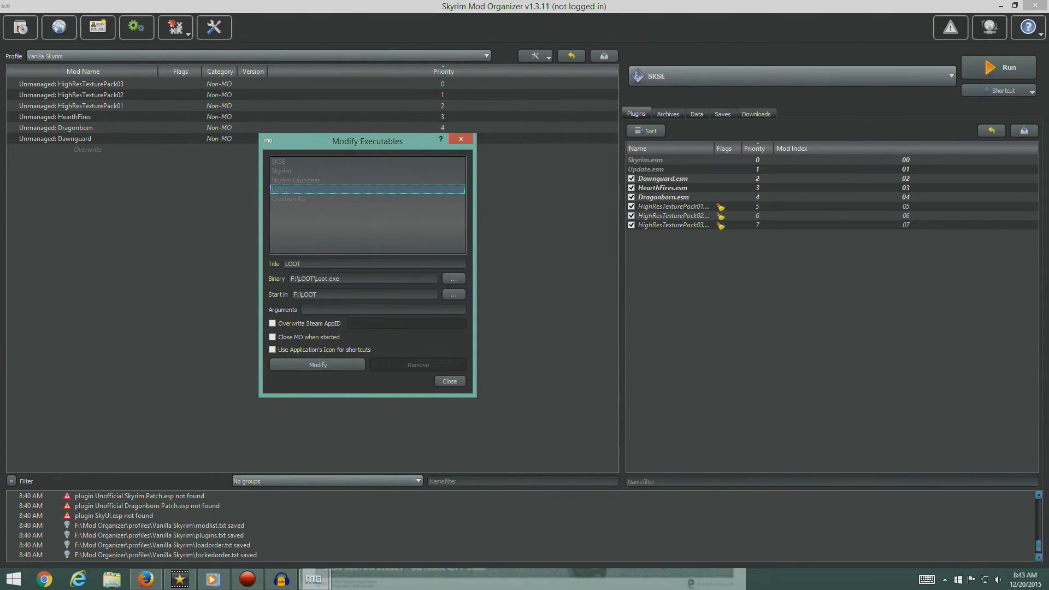
pyautogui.click(346, 295)
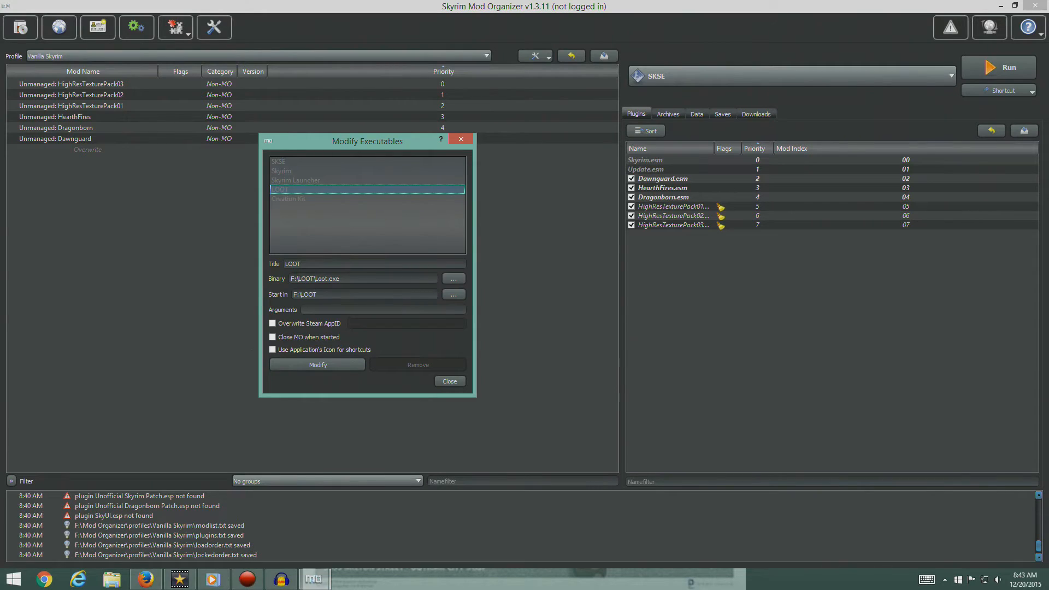
pyautogui.click(449, 381)
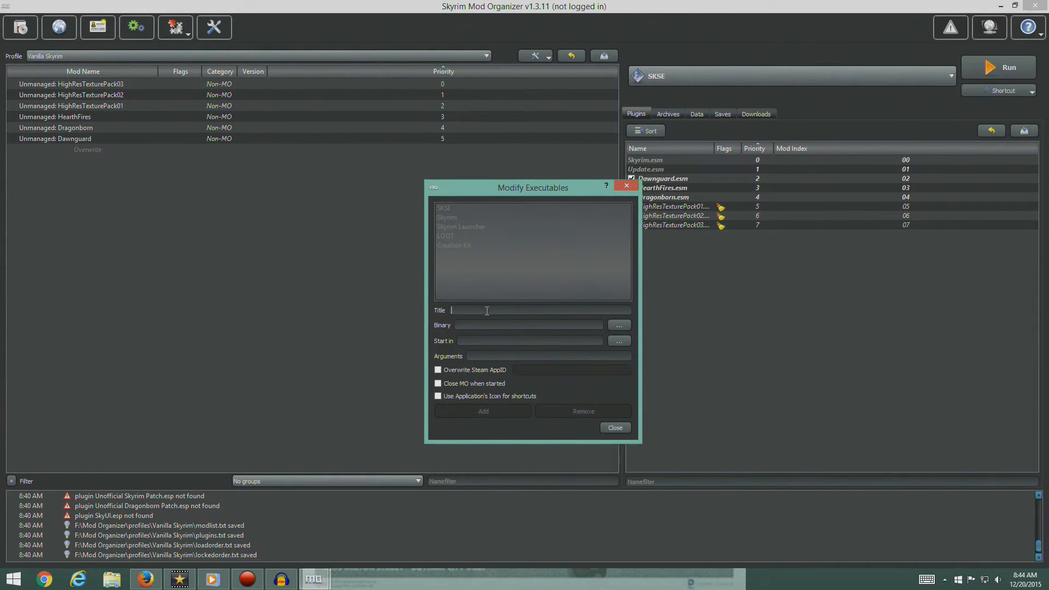
# Fill a new executable entry with title TES5Edit and binary F:\TES5Edit\TES5Edit.exe.
pyautogui.write('TESSEDI')
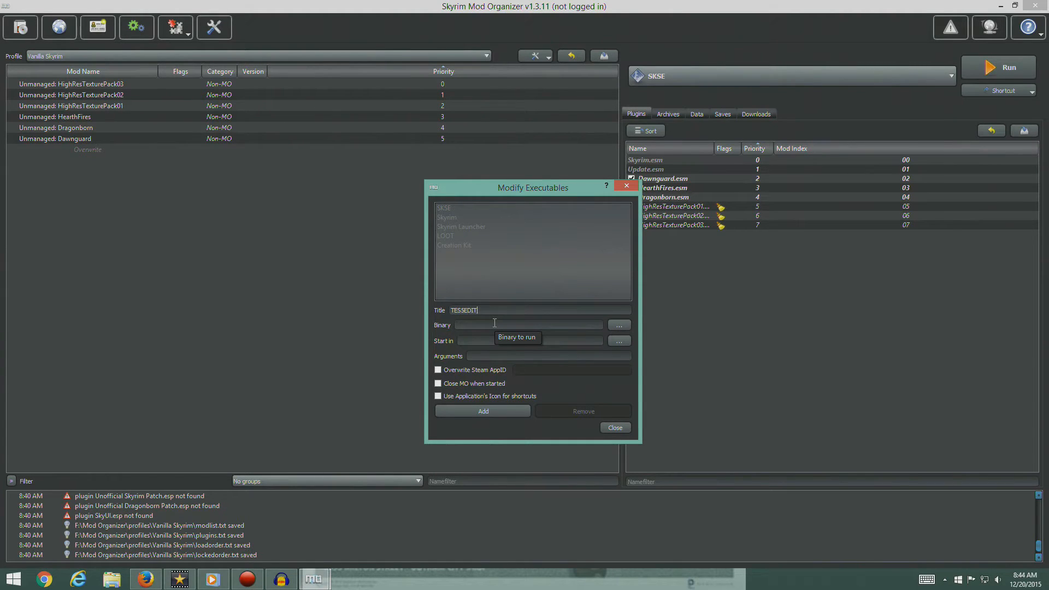
pyautogui.write('TESSEdit')
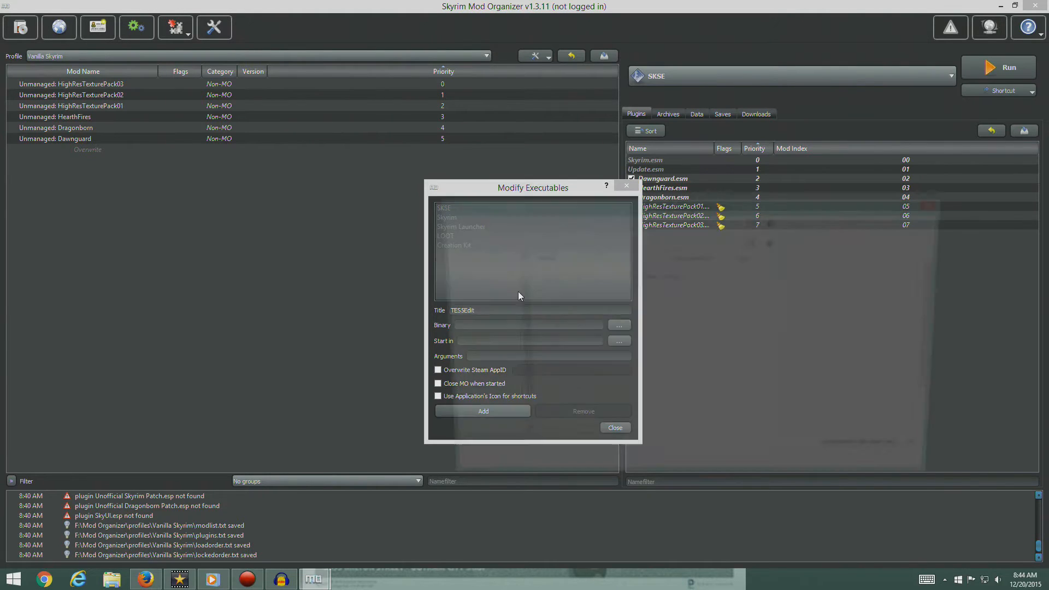
pyautogui.click(618, 325)
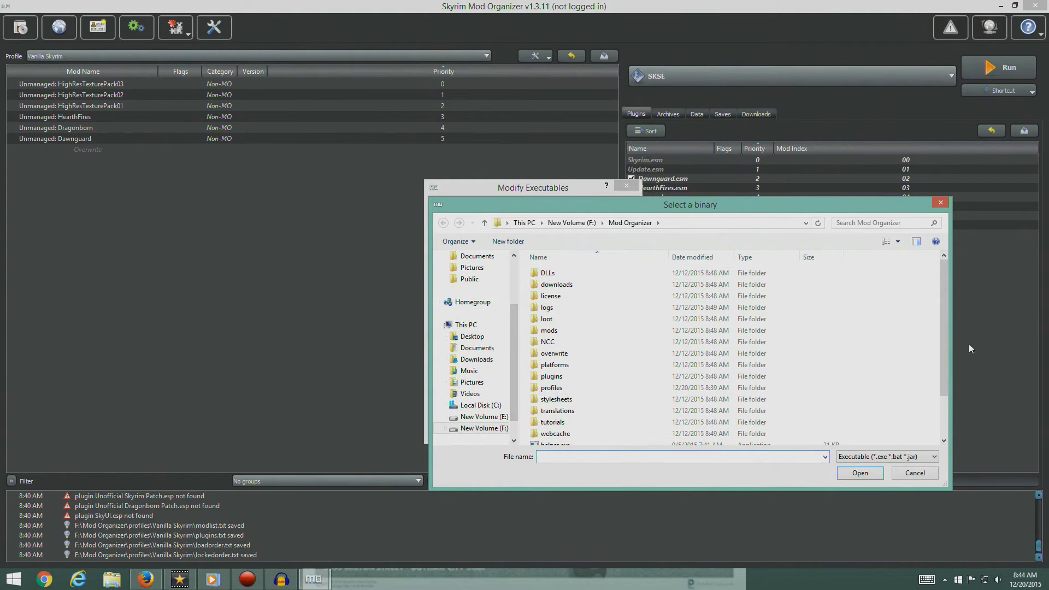
pyautogui.scroll(-3)
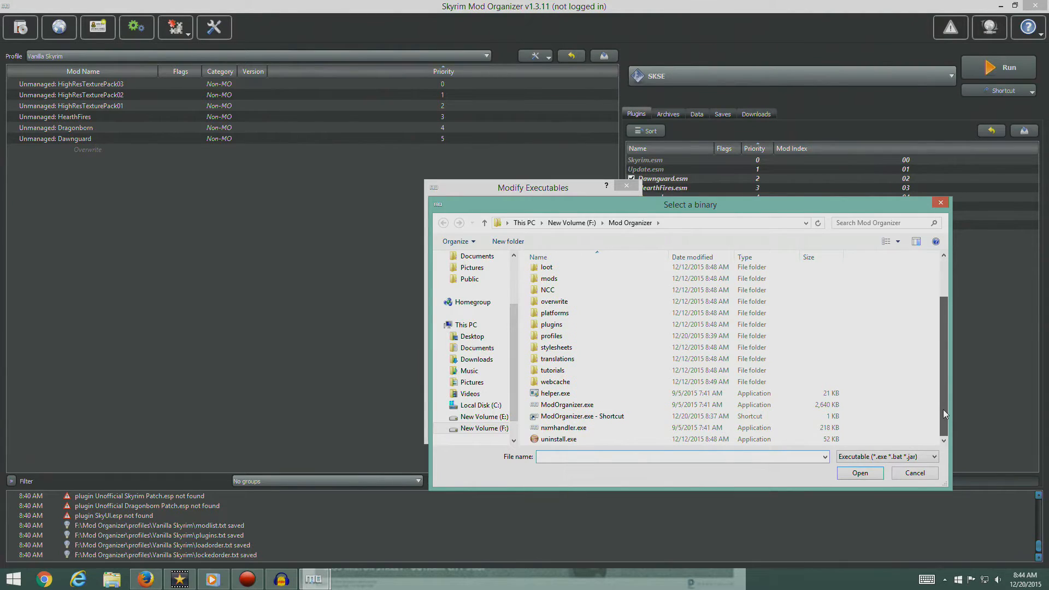
pyautogui.click(554, 393)
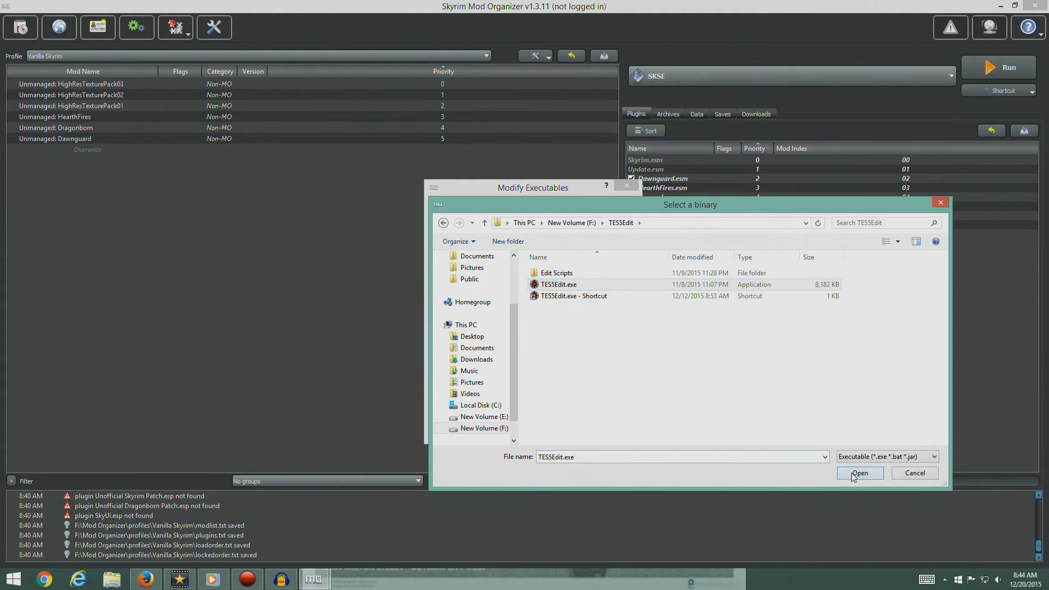
pyautogui.click(860, 472)
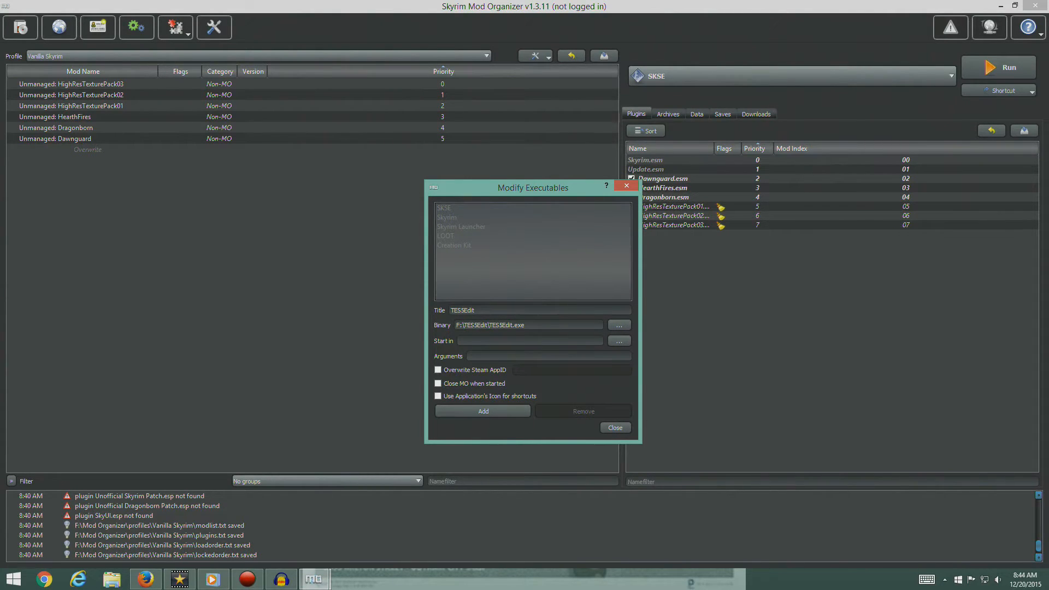
pyautogui.moveTo(456, 438)
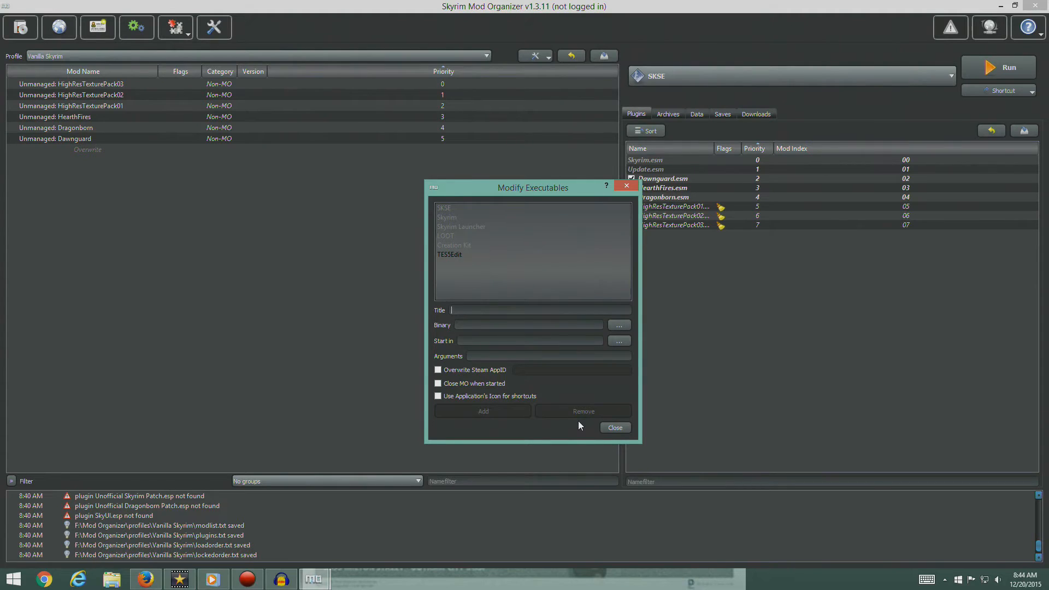
# Add a 'Wrye Bash' executable pointing to F:\Wrye Bash\Mopy\Wrye Bash.exe.
pyautogui.write('Wrye Bash')
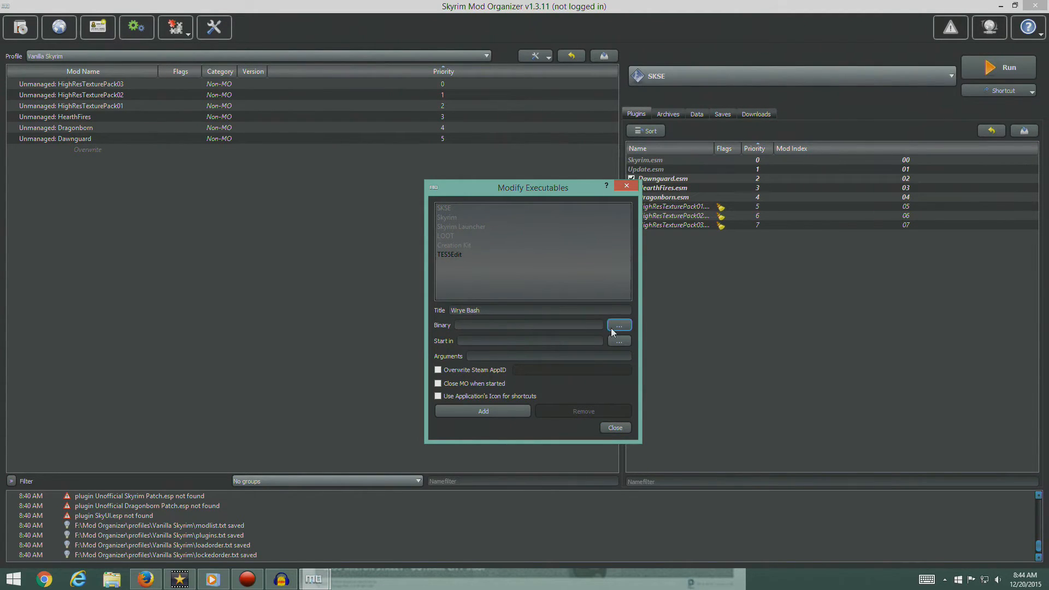
pyautogui.click(619, 324)
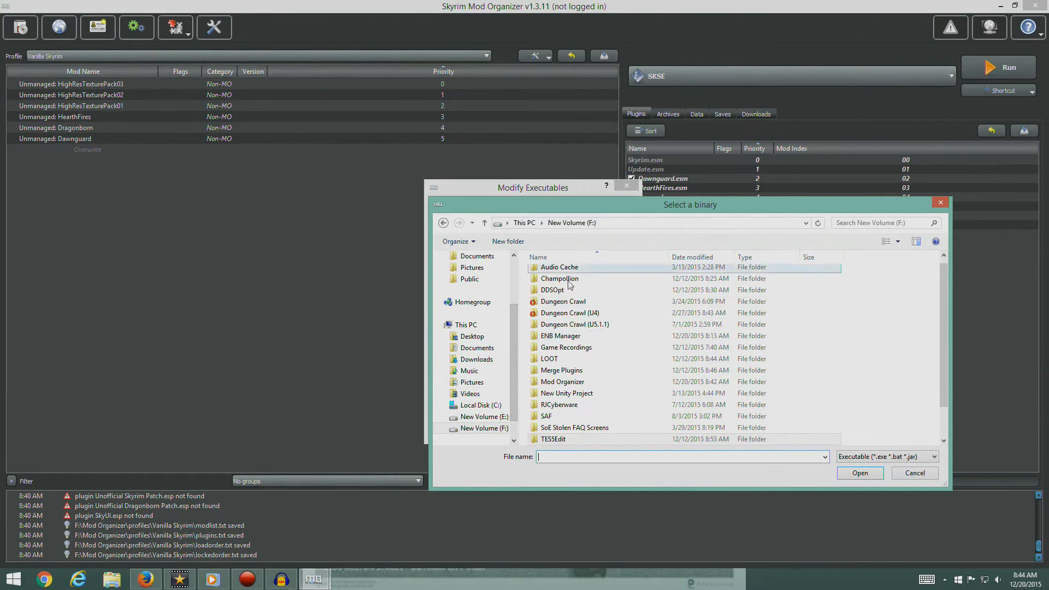
pyautogui.scroll(-3)
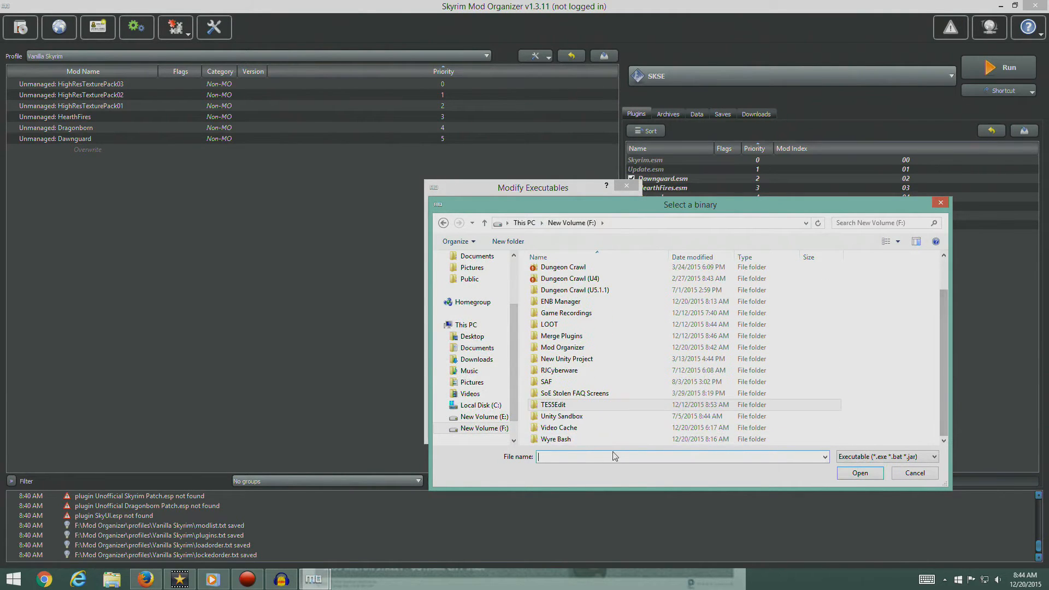
pyautogui.doubleClick(555, 438)
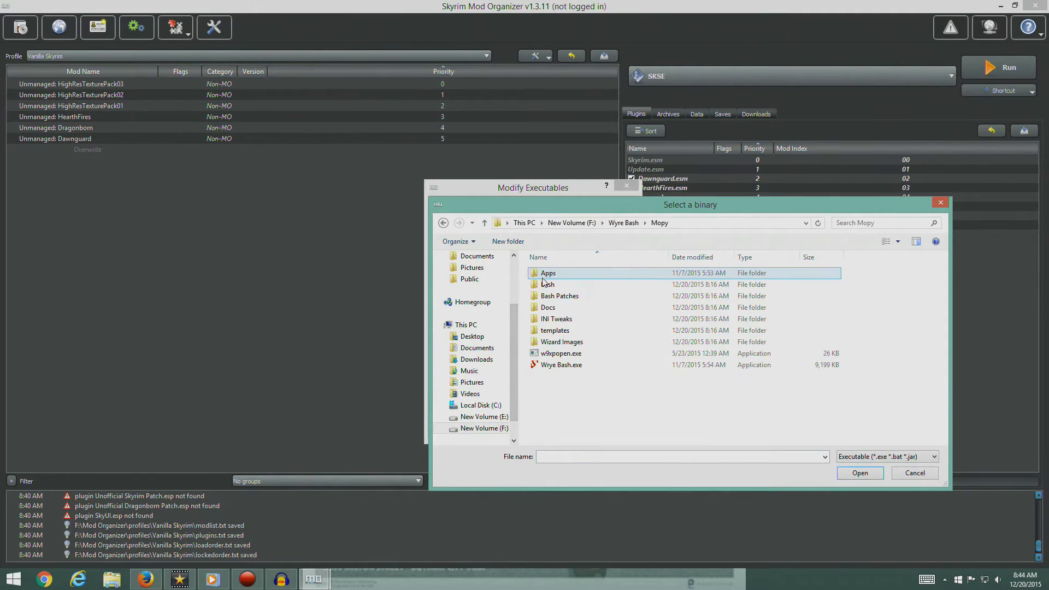
pyautogui.click(560, 365)
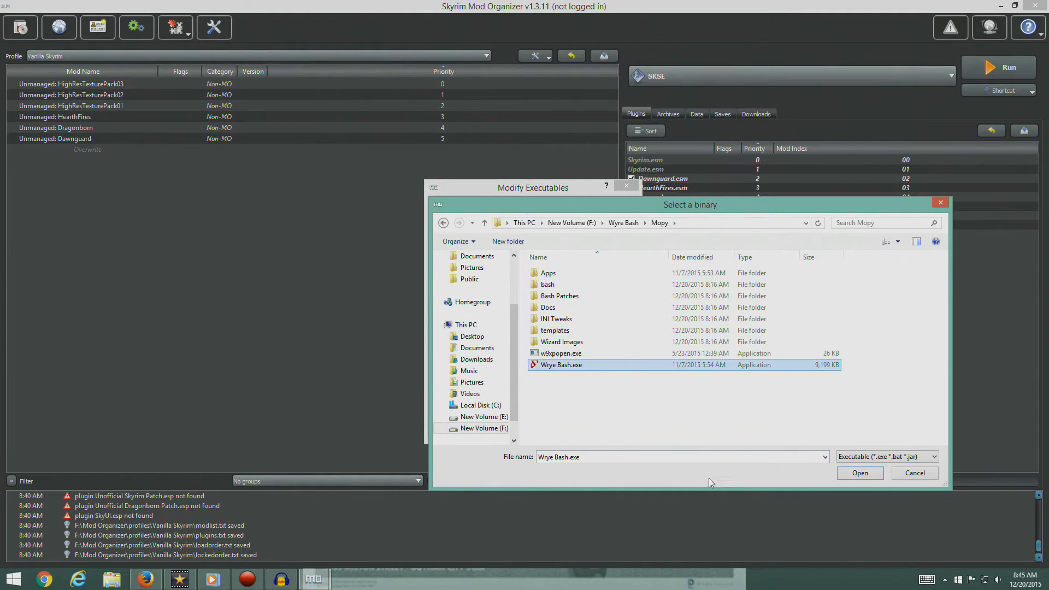
pyautogui.click(859, 472)
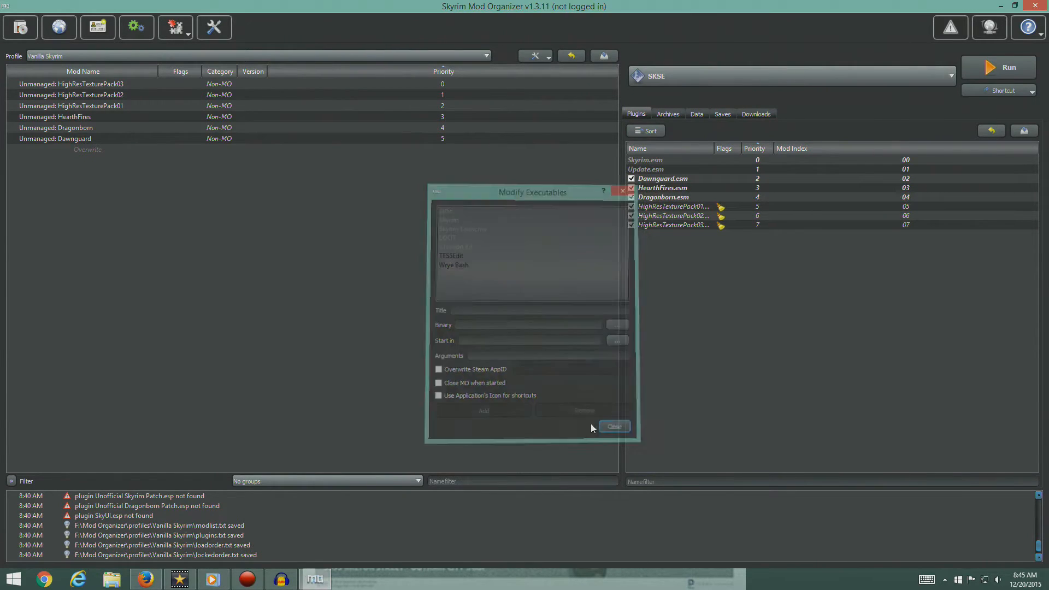
pyautogui.click(950, 76)
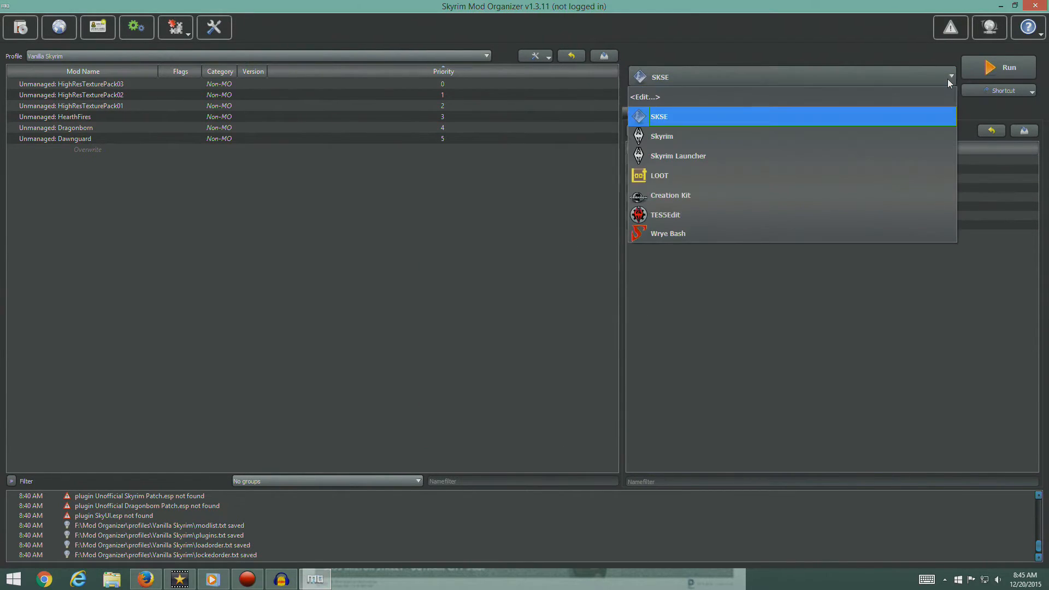
pyautogui.moveTo(662, 224)
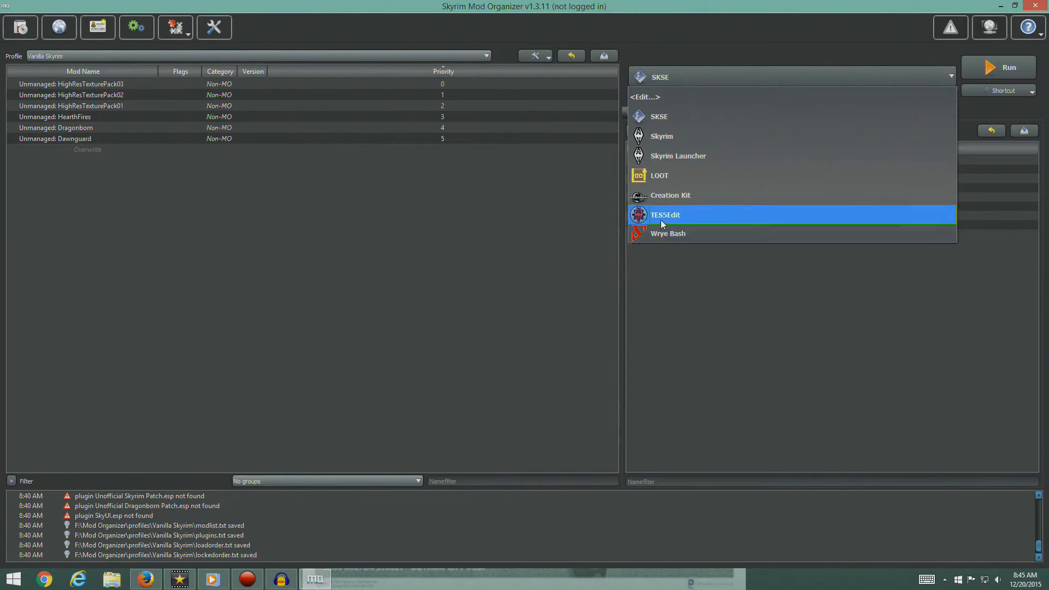
pyautogui.moveTo(665, 187)
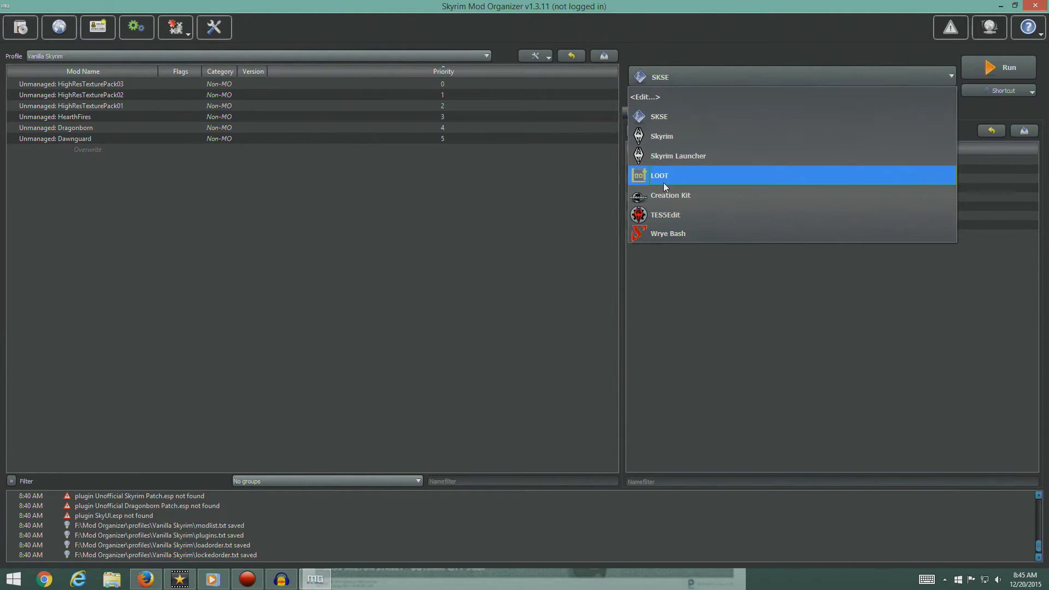
pyautogui.moveTo(666, 168)
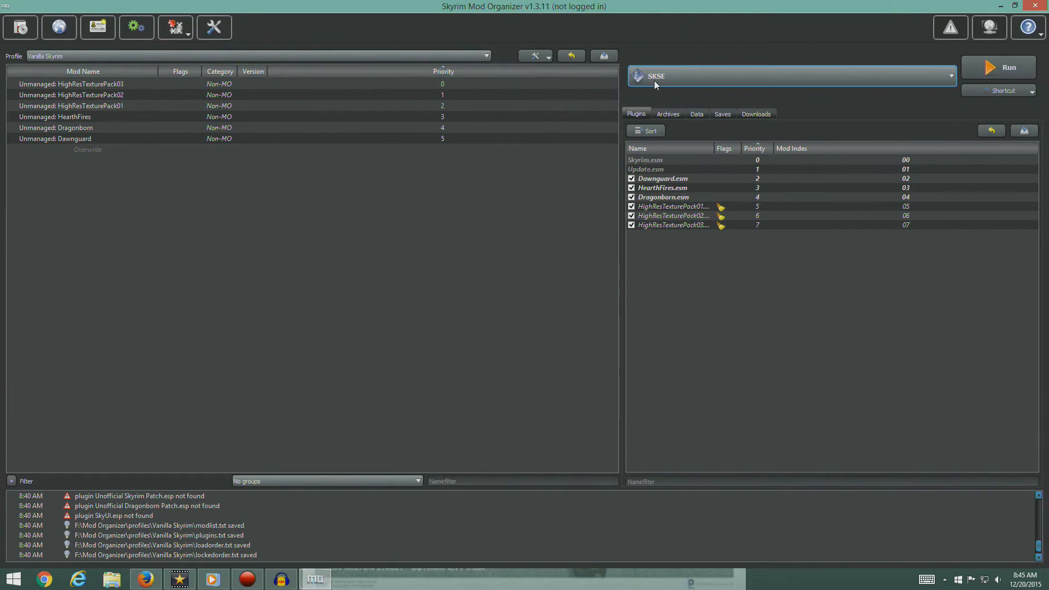
pyautogui.moveTo(662, 83)
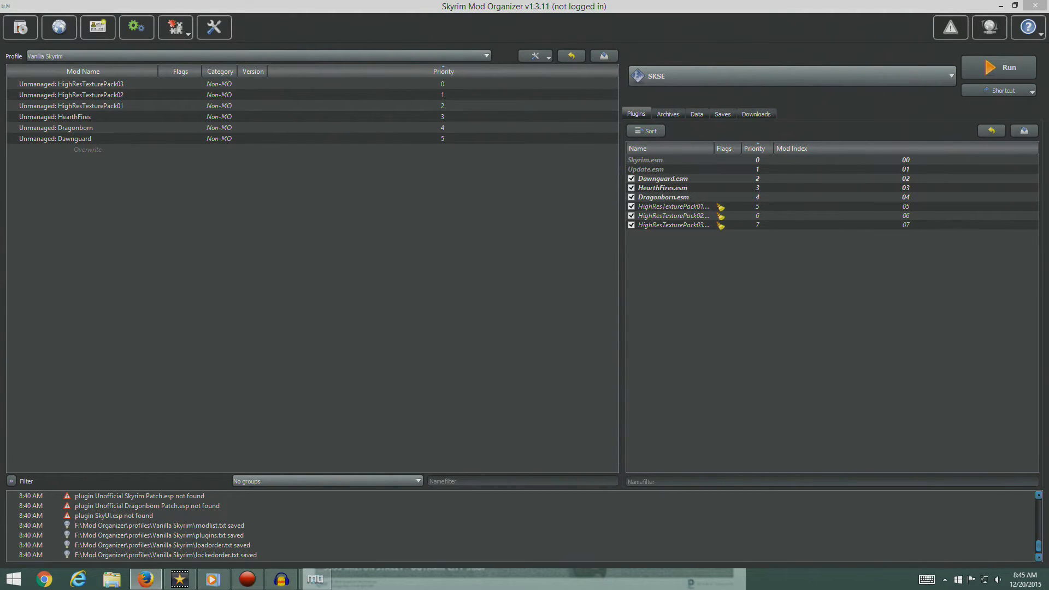
pyautogui.moveTo(132, 173)
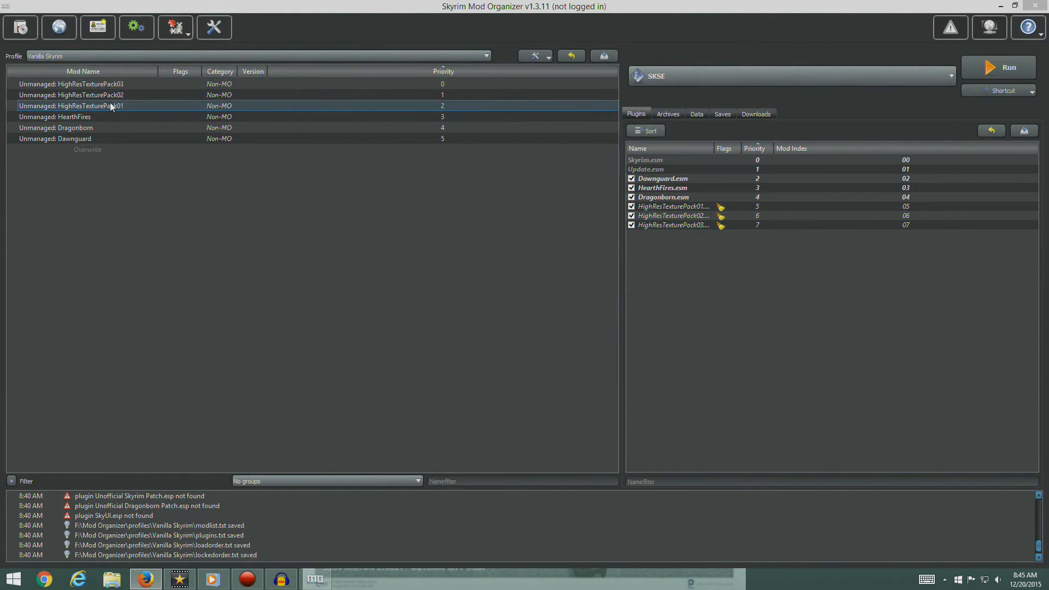
# Reorder the HighResTexturePack01 and 03 mods to new priorities in the mod list.
pyautogui.click(56, 138)
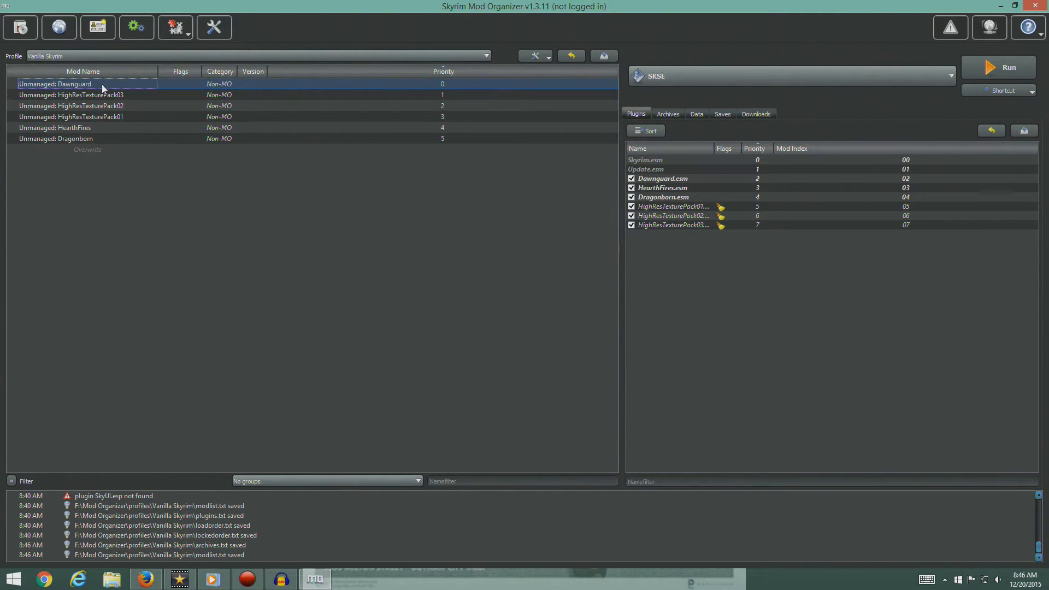
pyautogui.moveTo(74, 127); pyautogui.dragTo(73, 89)
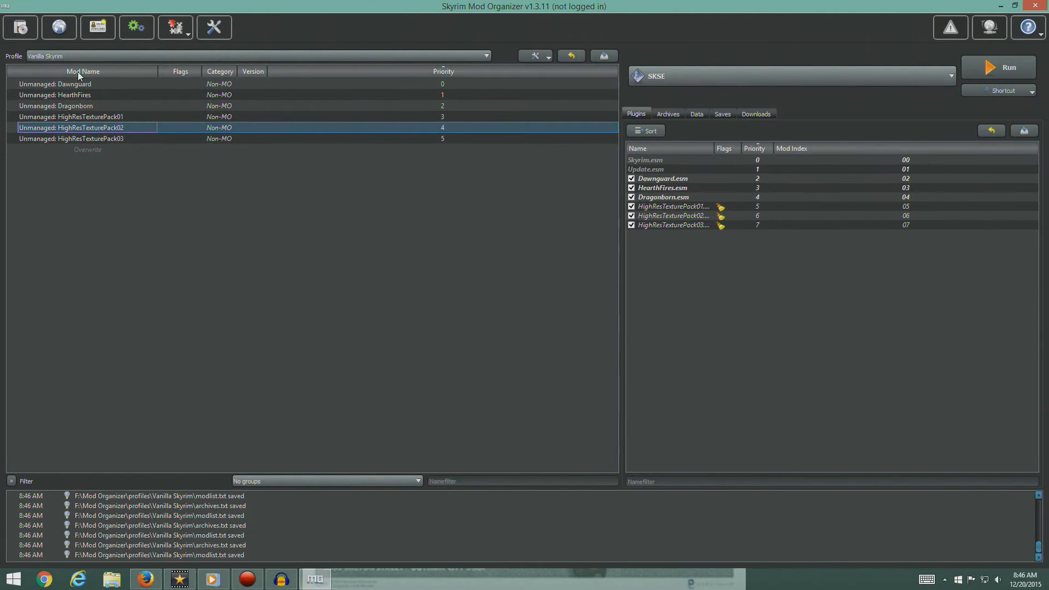
pyautogui.click(74, 138)
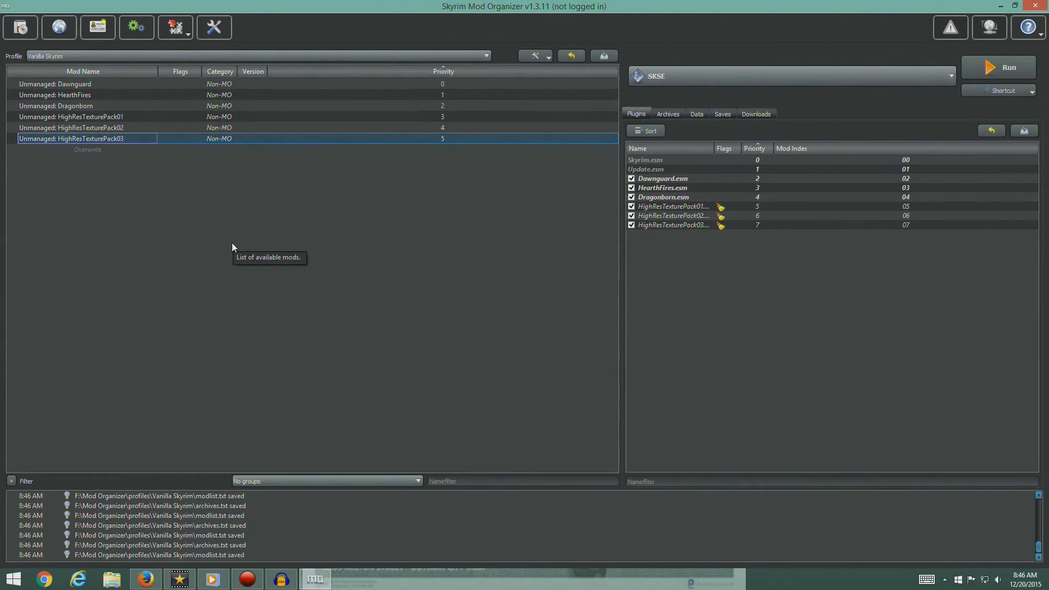
pyautogui.click(64, 94)
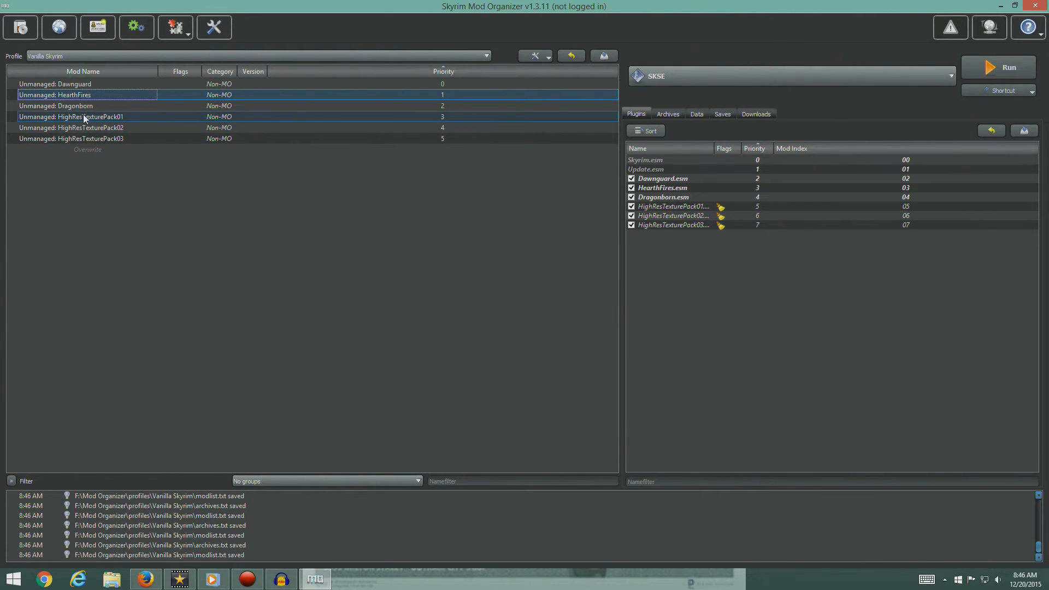
pyautogui.click(85, 116)
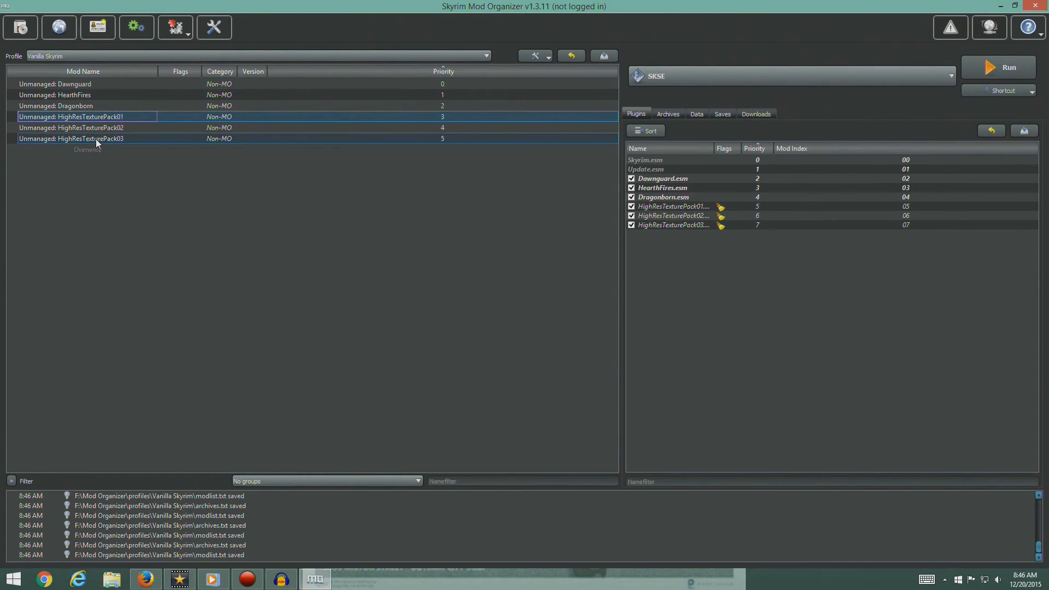
pyautogui.moveTo(72, 106)
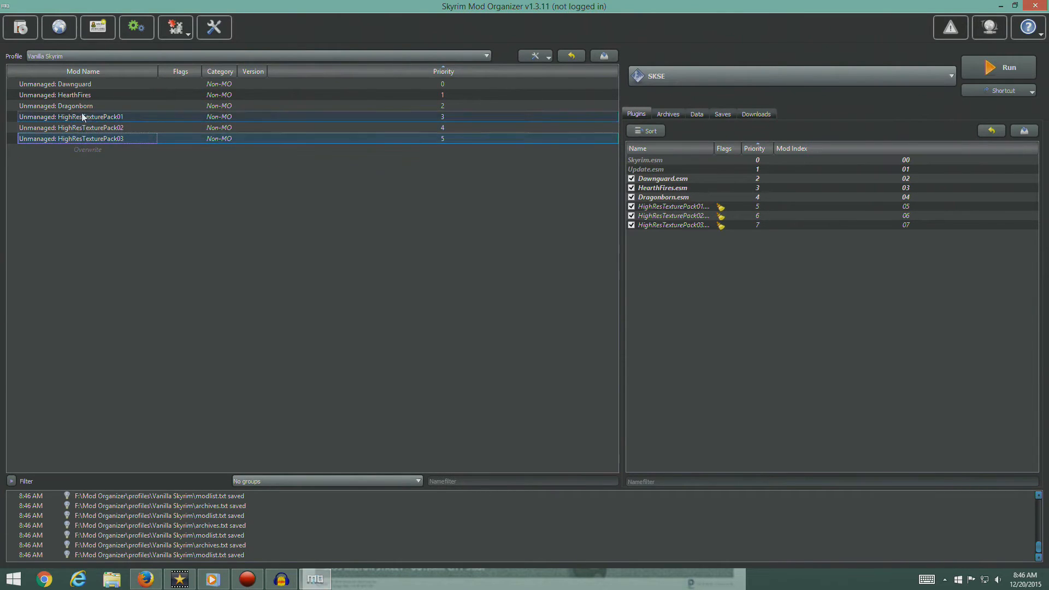
pyautogui.click(66, 138)
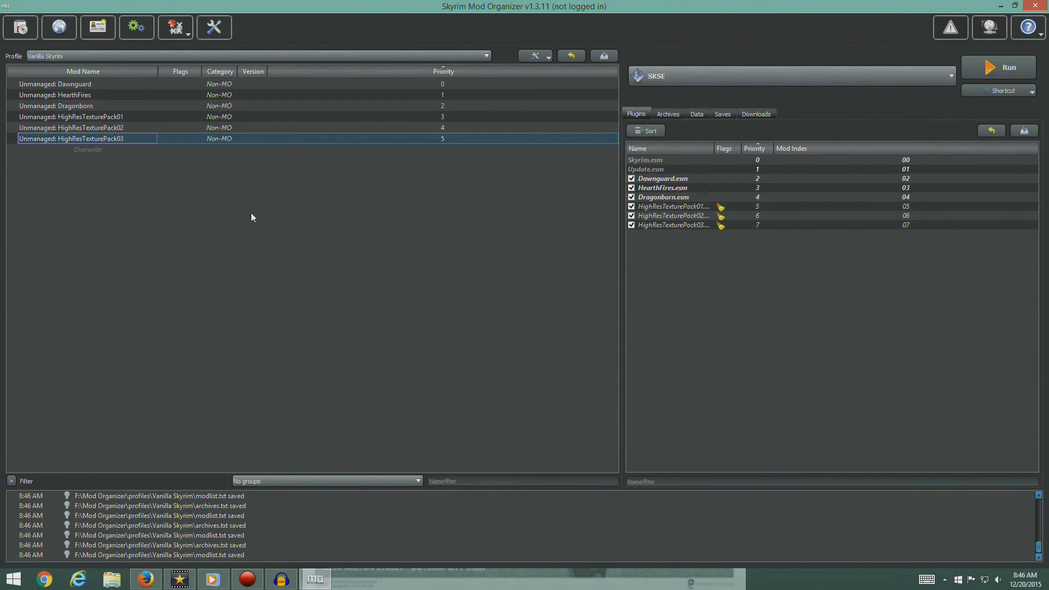
pyautogui.moveTo(252, 217)
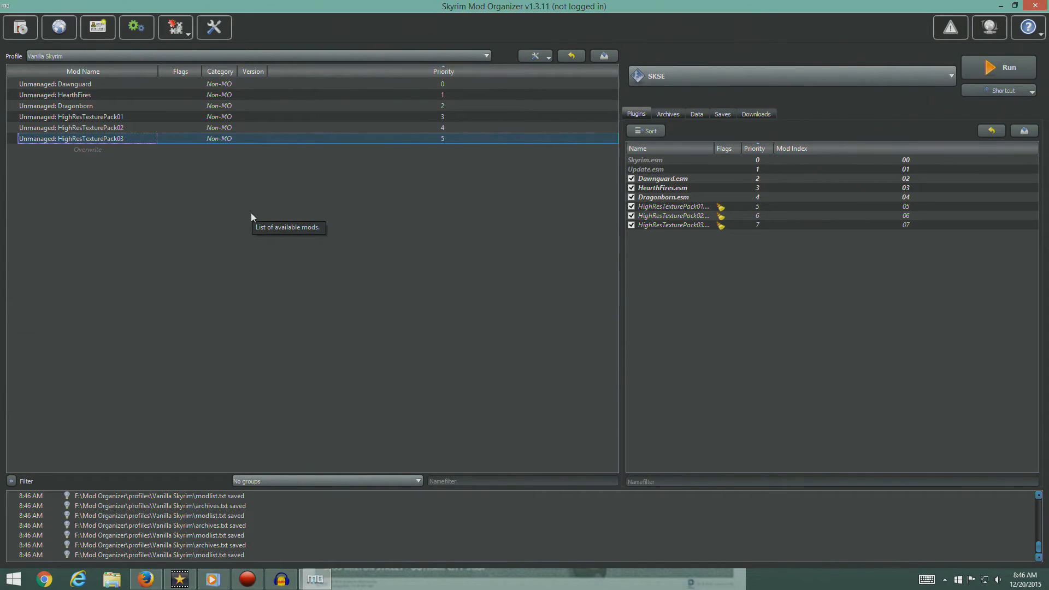
pyautogui.moveTo(91, 99)
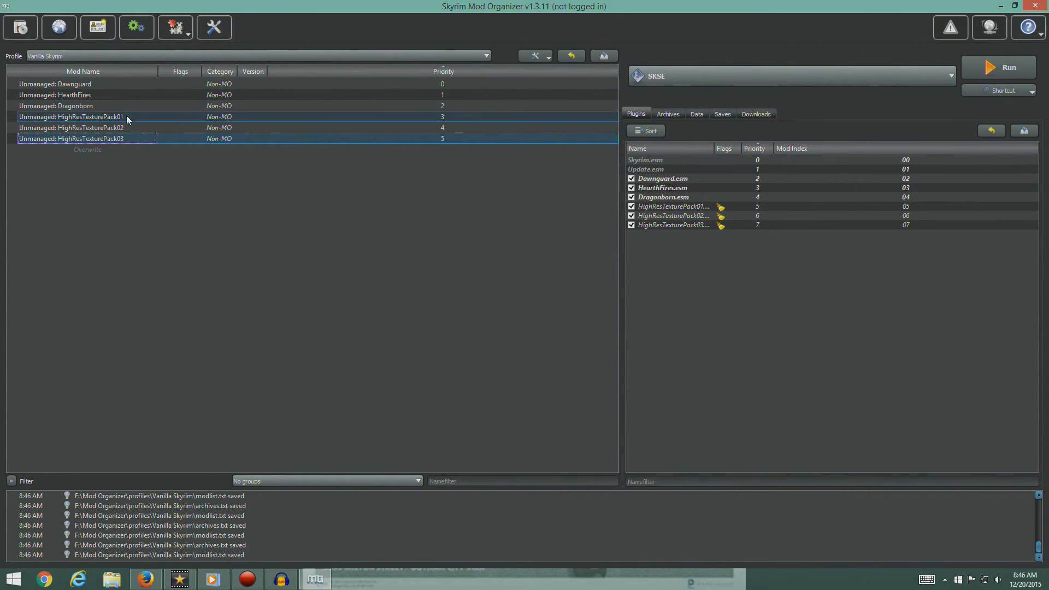
pyautogui.moveTo(129, 120)
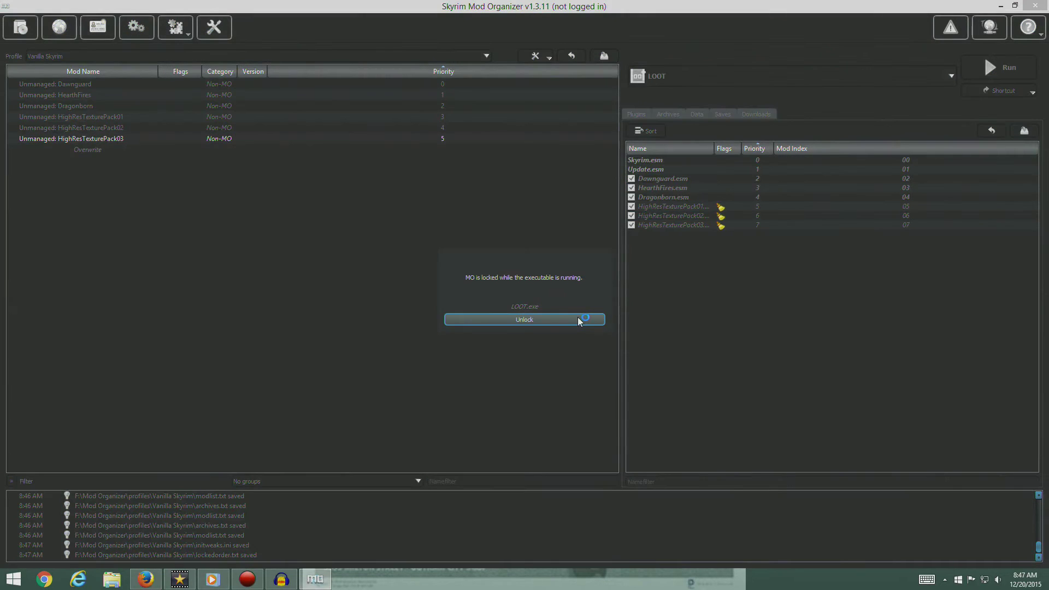
pyautogui.moveTo(700, 375)
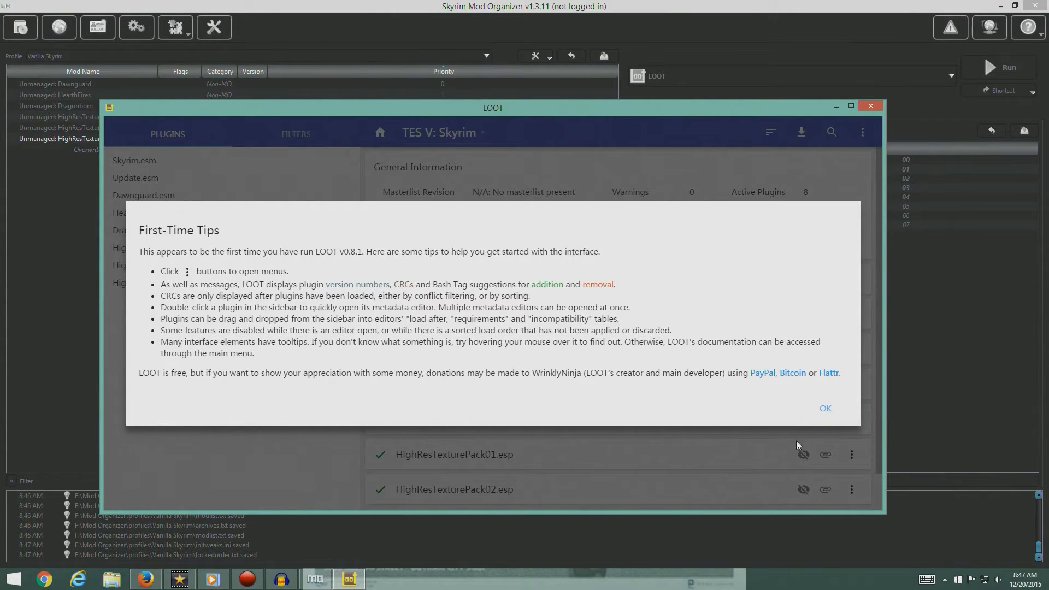
# Dismiss LOOT's first-time tips and sort the plugins.
pyautogui.click(824, 408)
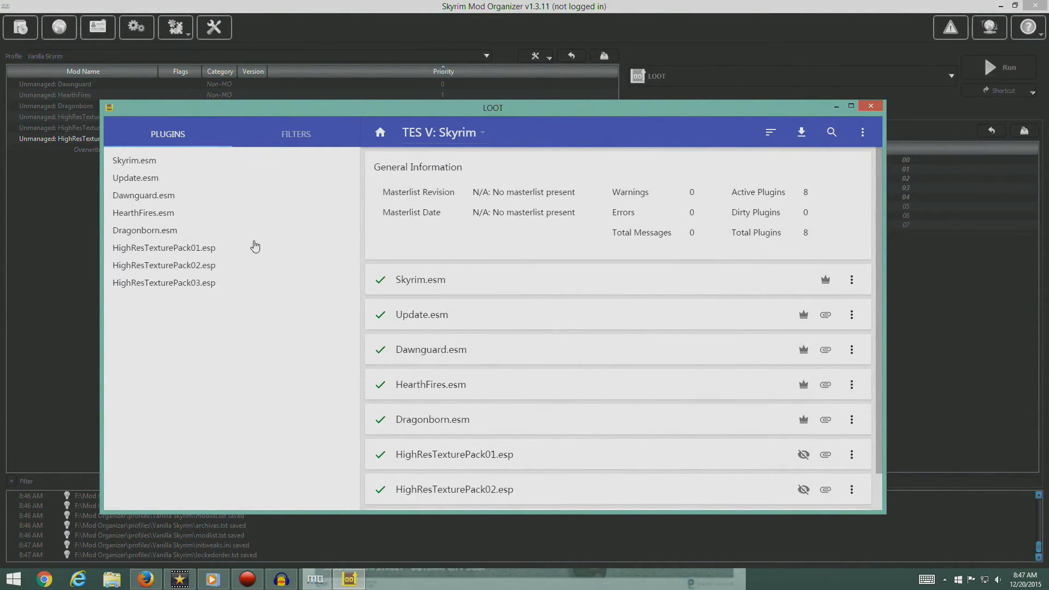
pyautogui.moveTo(770, 133)
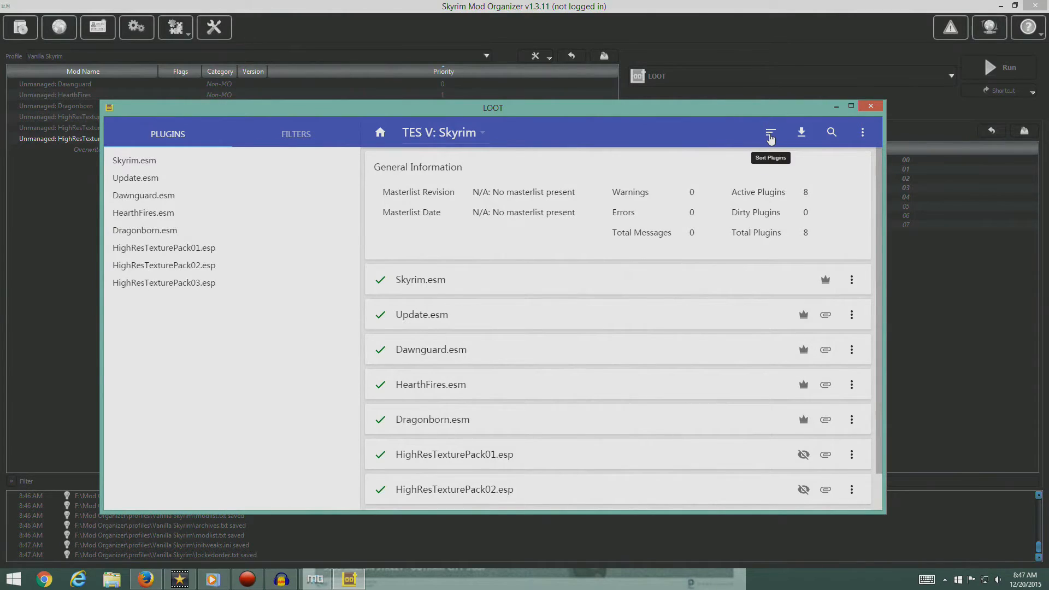
pyautogui.moveTo(770, 136)
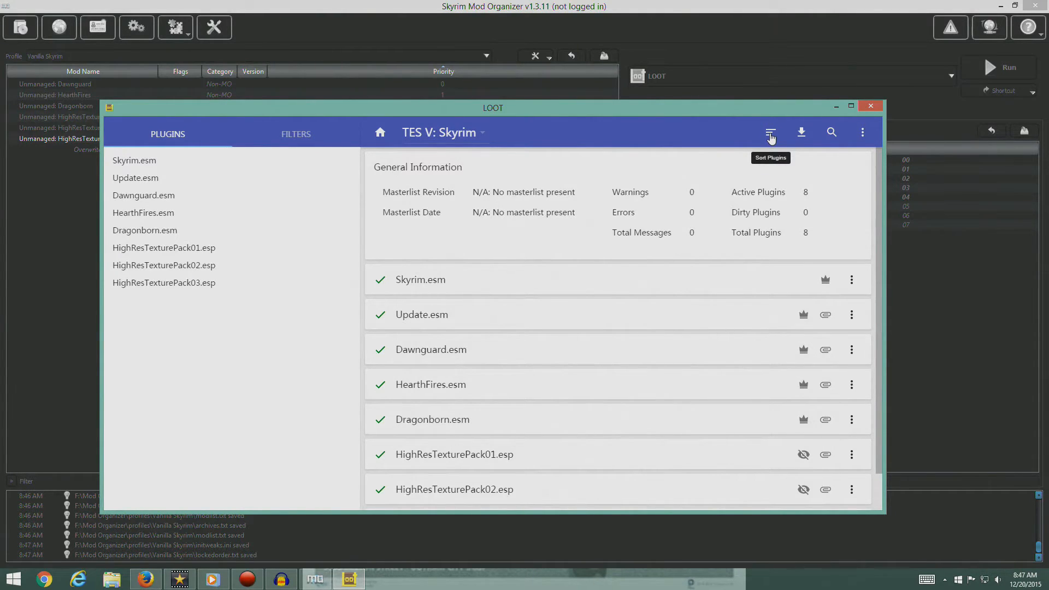
pyautogui.click(770, 133)
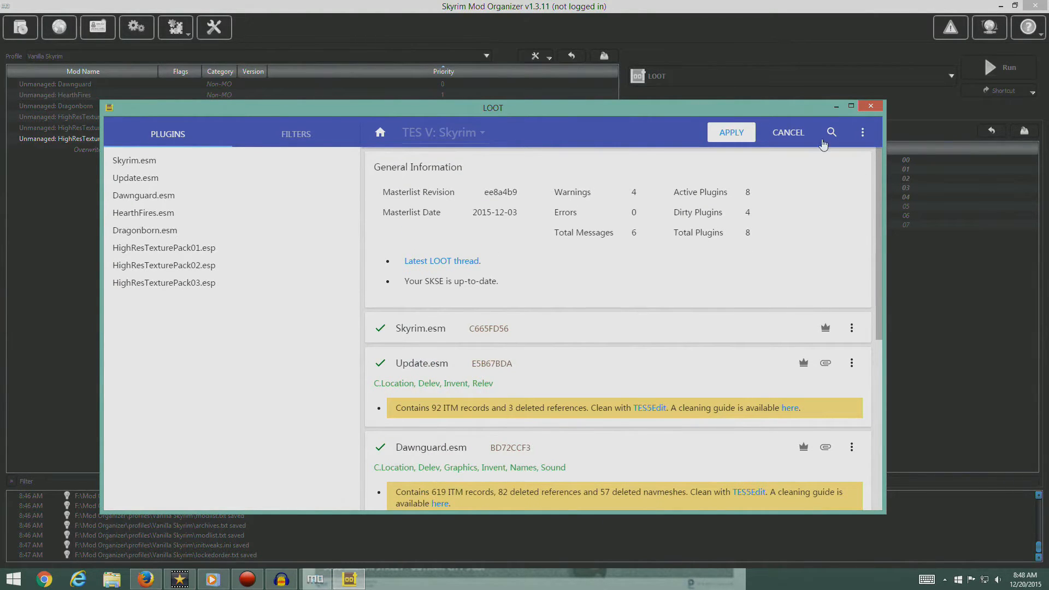
# Scroll through LOOT's report, reviewing cleaning warnings for Update, Dawnguard, HearthFires and Dragonborn.
pyautogui.scroll(-3)
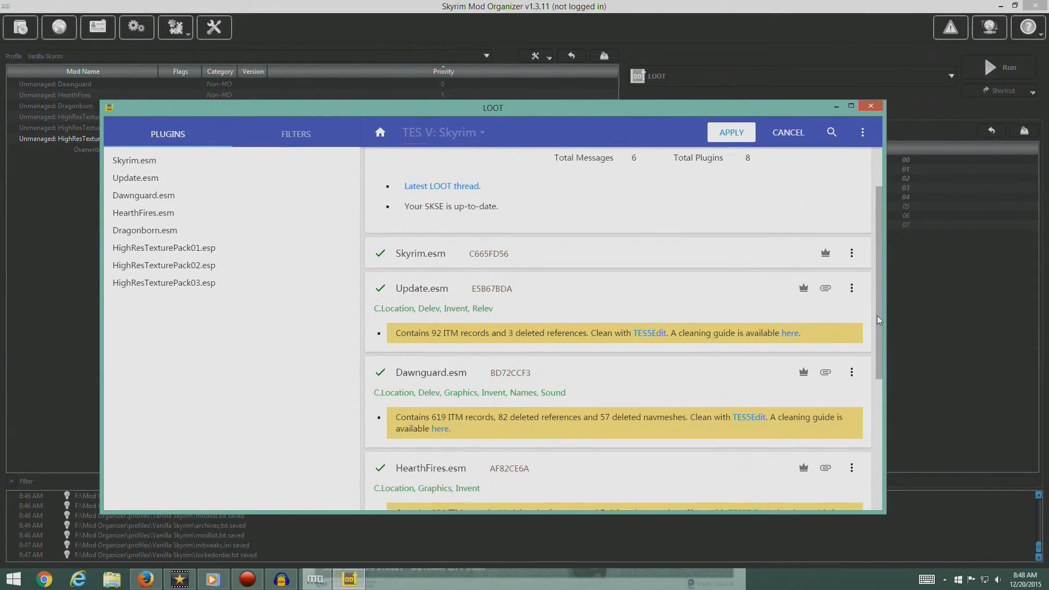
pyautogui.scroll(-3)
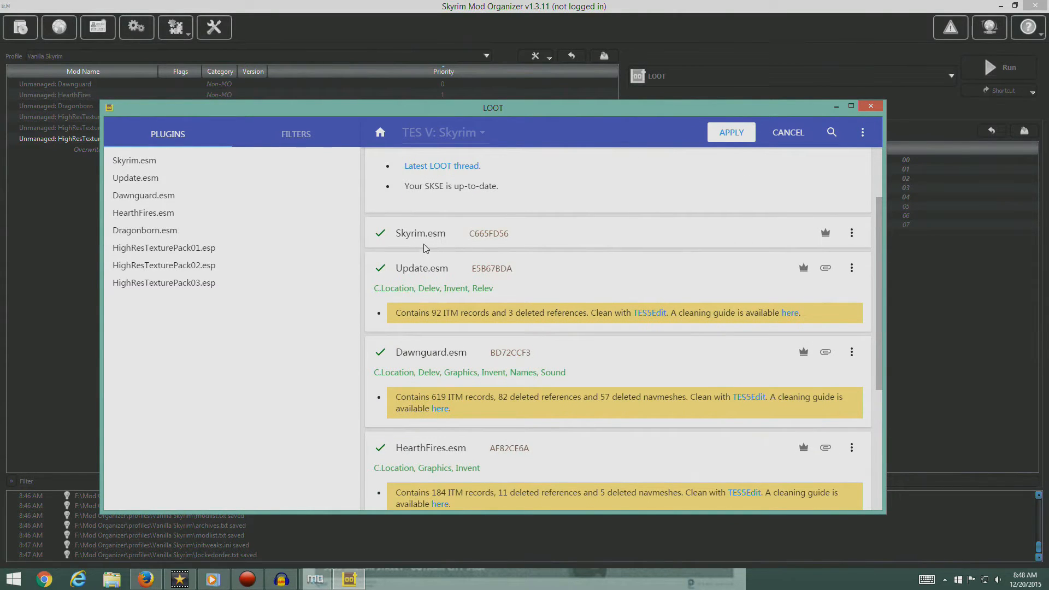
pyautogui.moveTo(417, 230)
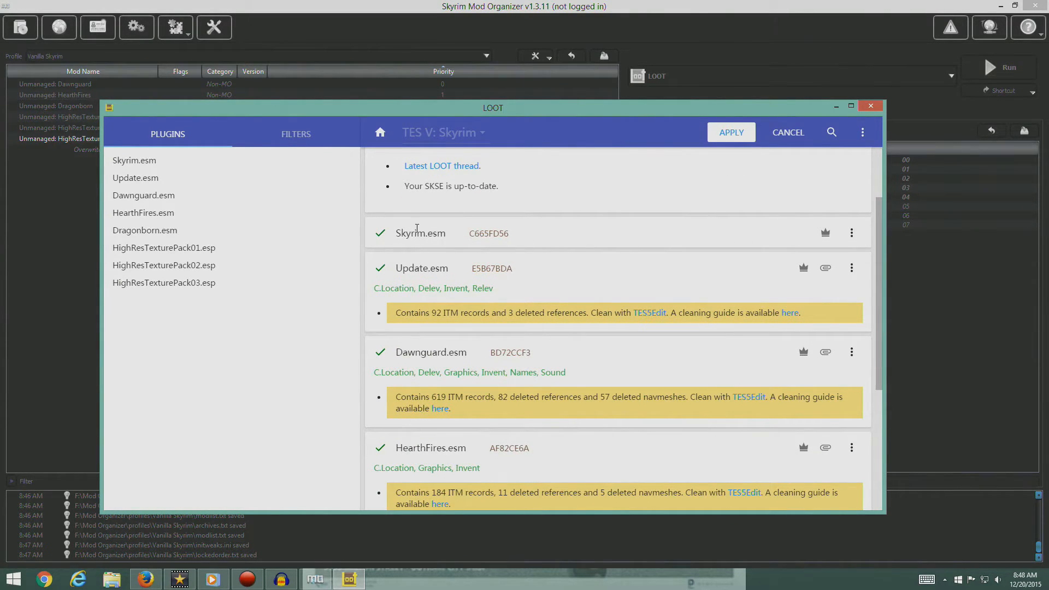
pyautogui.scroll(-3)
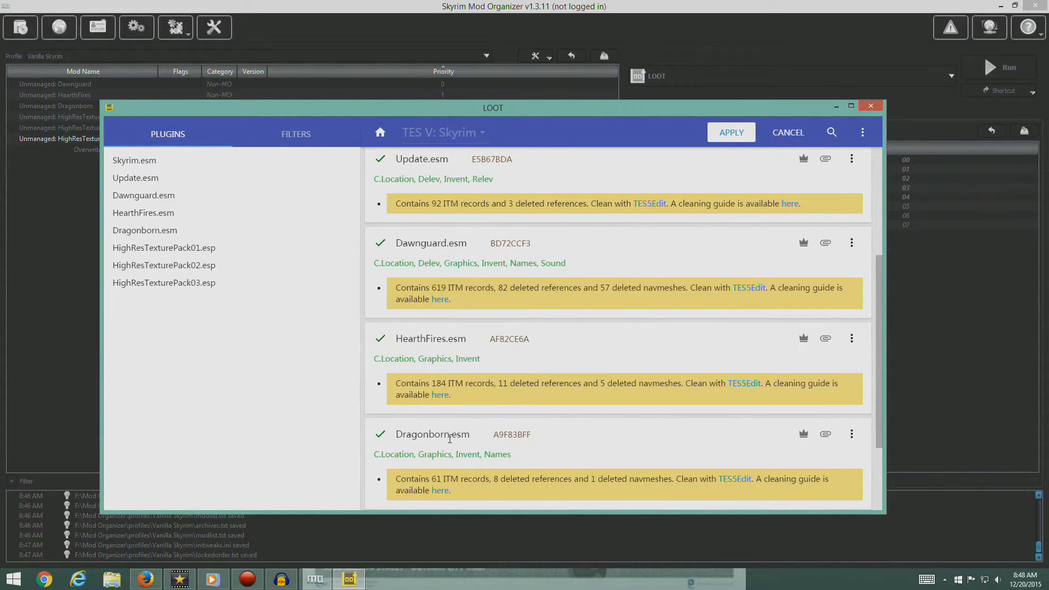
pyautogui.scroll(-3)
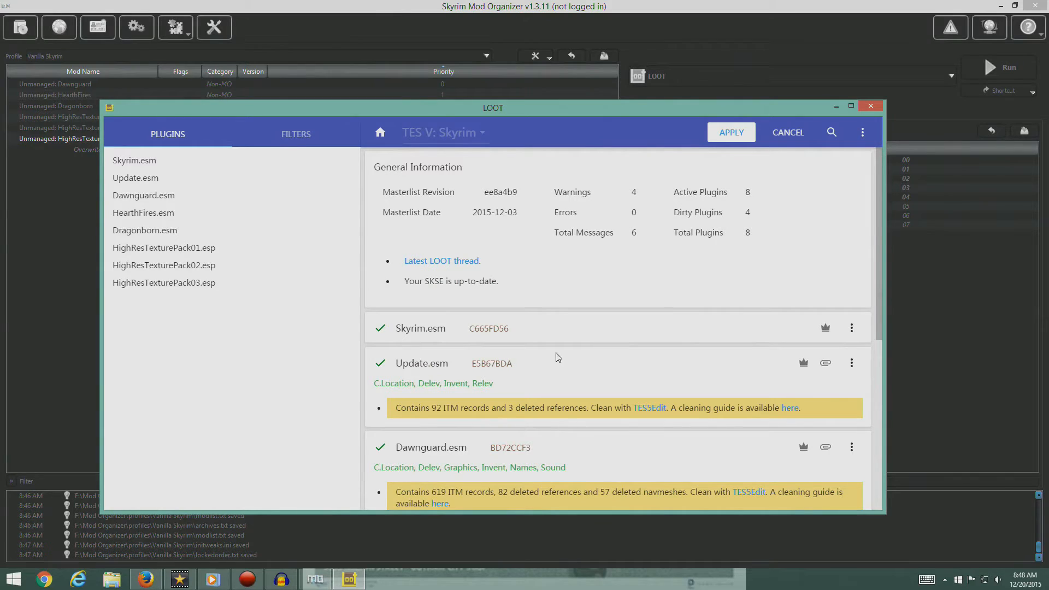
pyautogui.moveTo(722, 143)
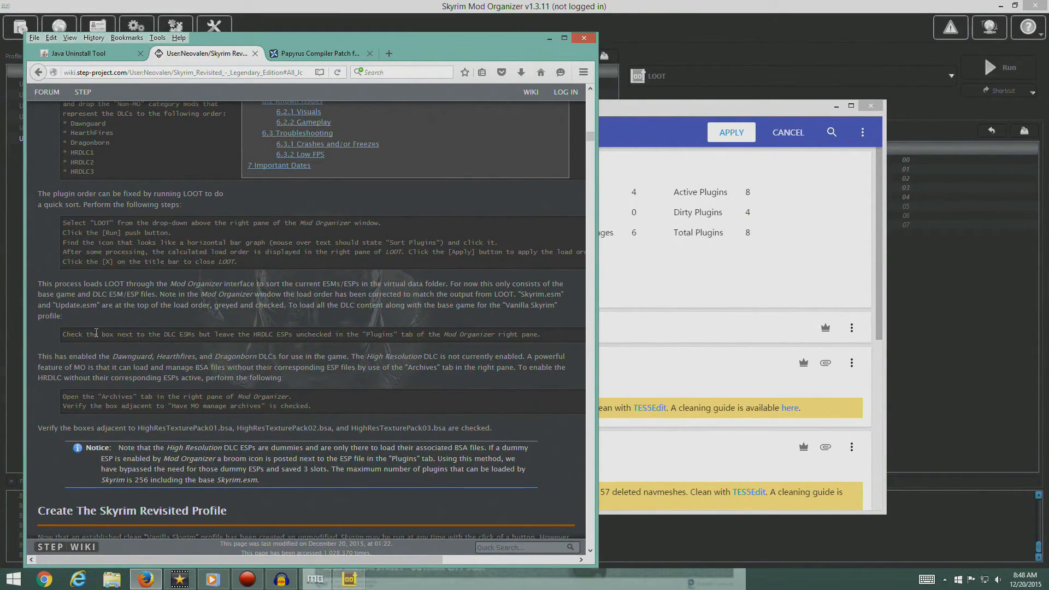
pyautogui.moveTo(188, 274)
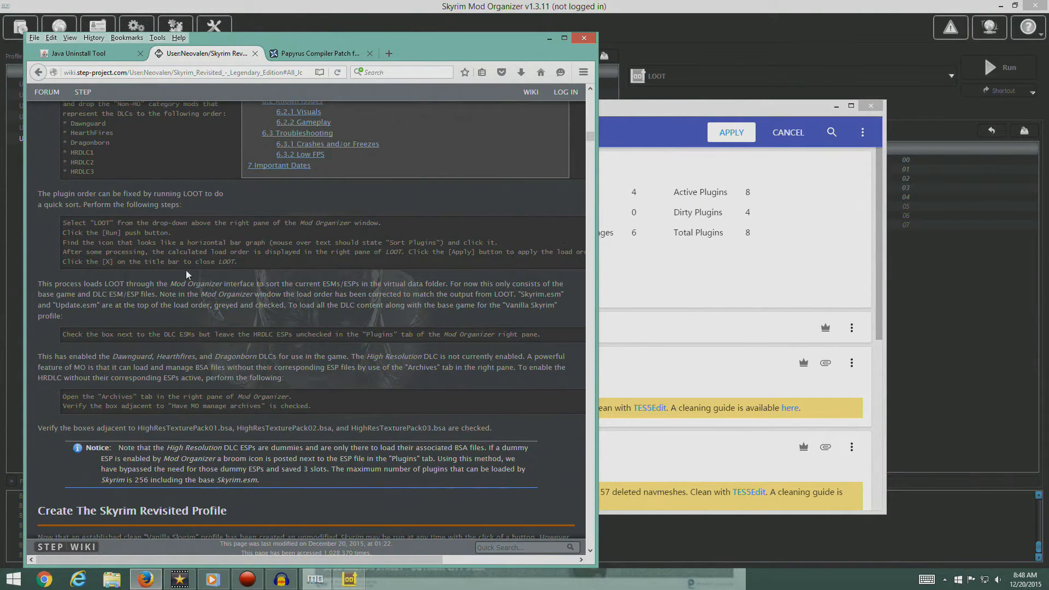
pyautogui.moveTo(720, 138)
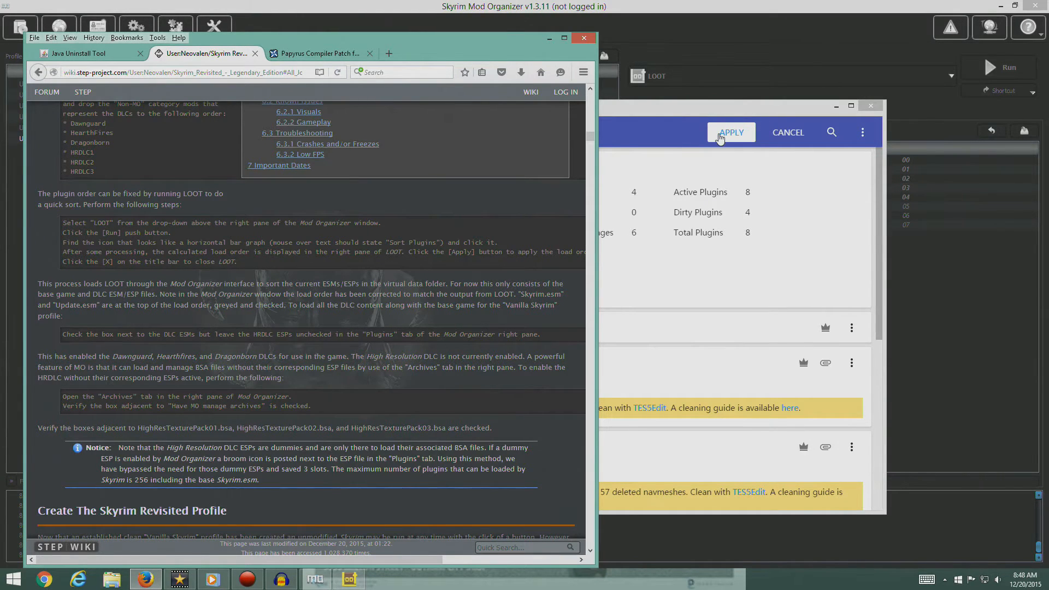
# Apply LOOT's sorted load order, close LOOT and return to Mod Organizer.
pyautogui.click(730, 132)
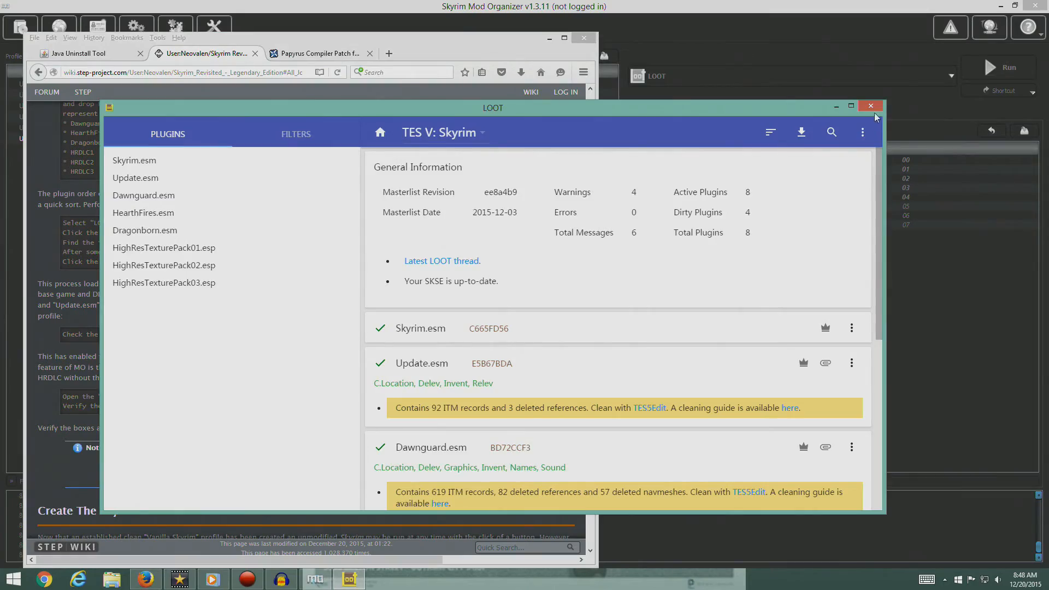
pyautogui.click(870, 105)
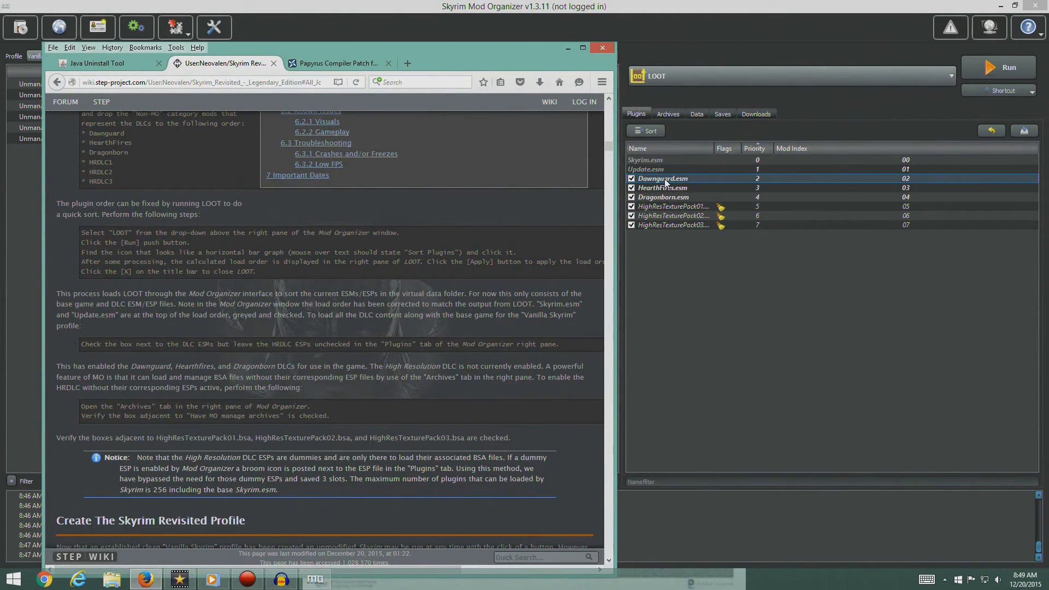
pyautogui.click(663, 196)
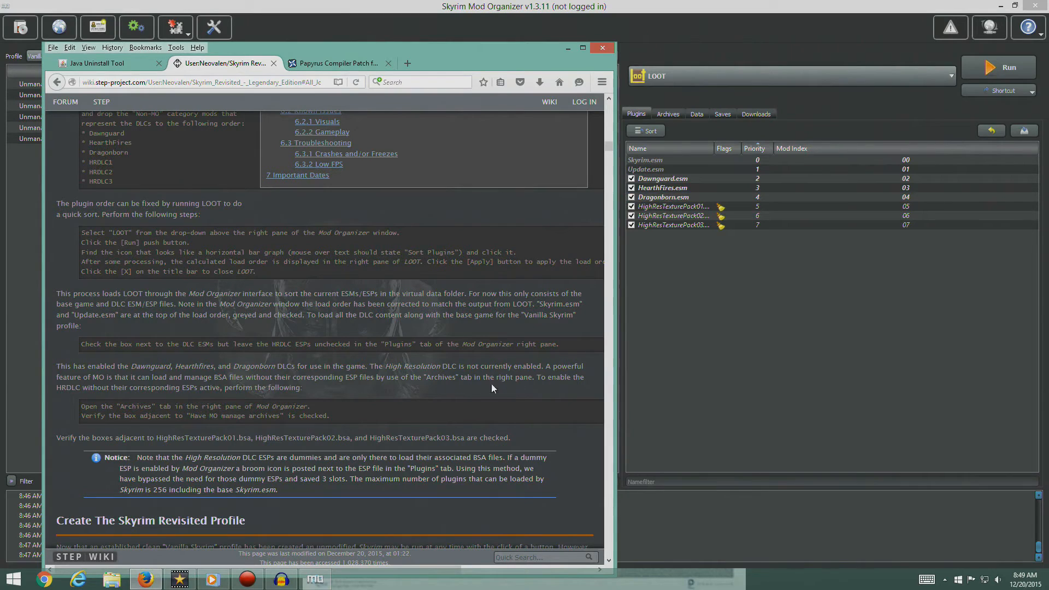
pyautogui.moveTo(269, 361)
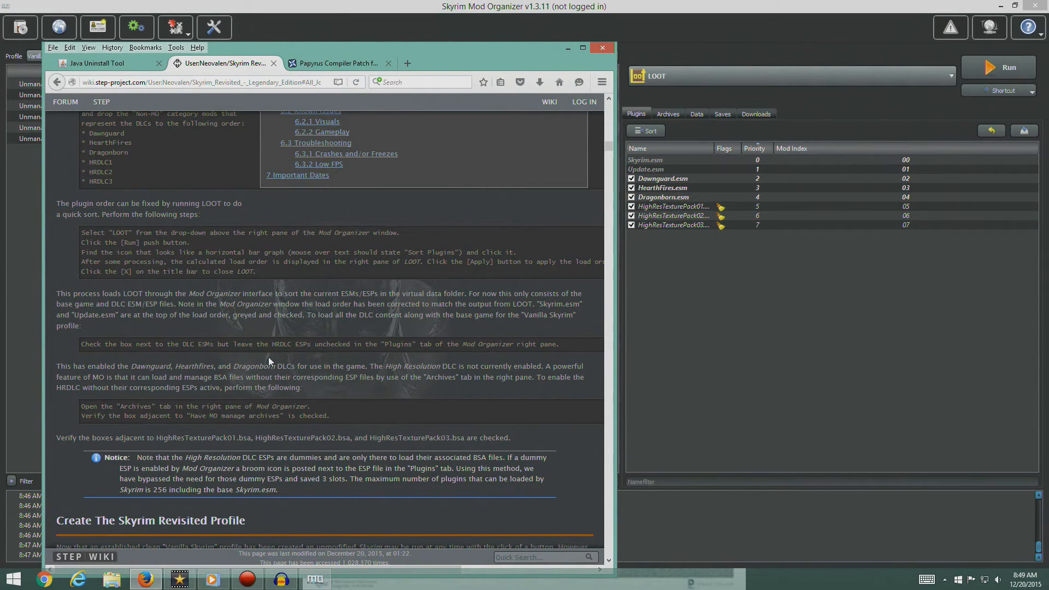
pyautogui.moveTo(466, 52)
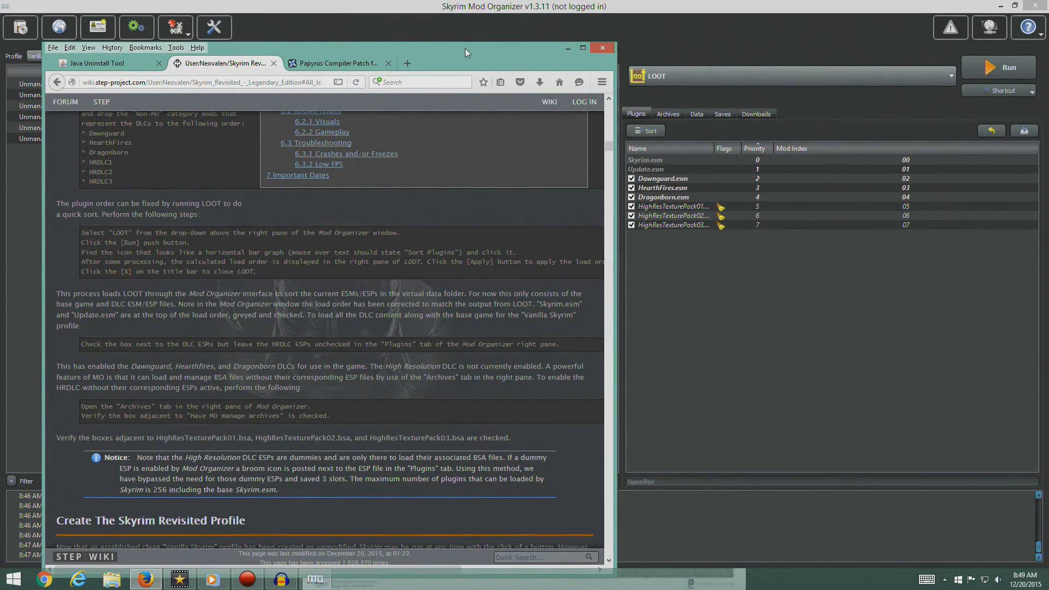
pyautogui.click(601, 48)
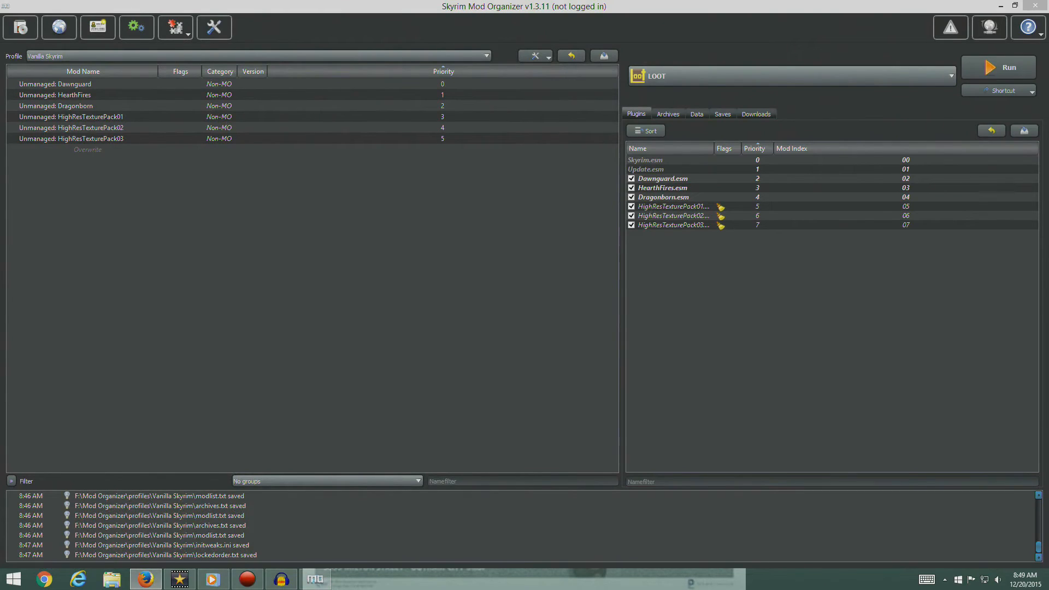
# Enable 'Have MO manage archives' so DLC and HighResTexturePack BSAs load, then return to Plugins.
pyautogui.click(668, 114)
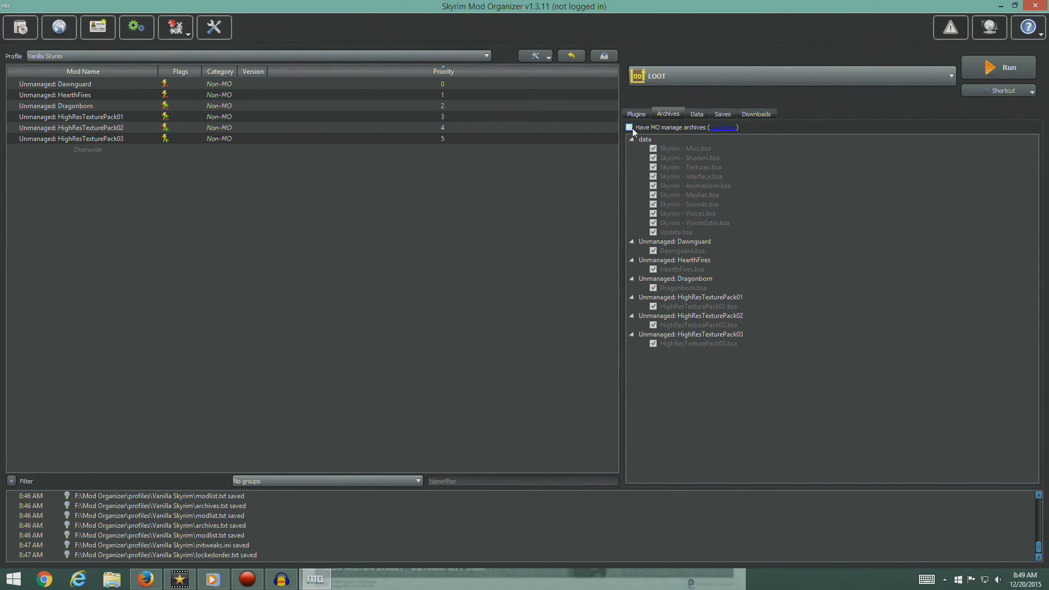
pyautogui.click(629, 127)
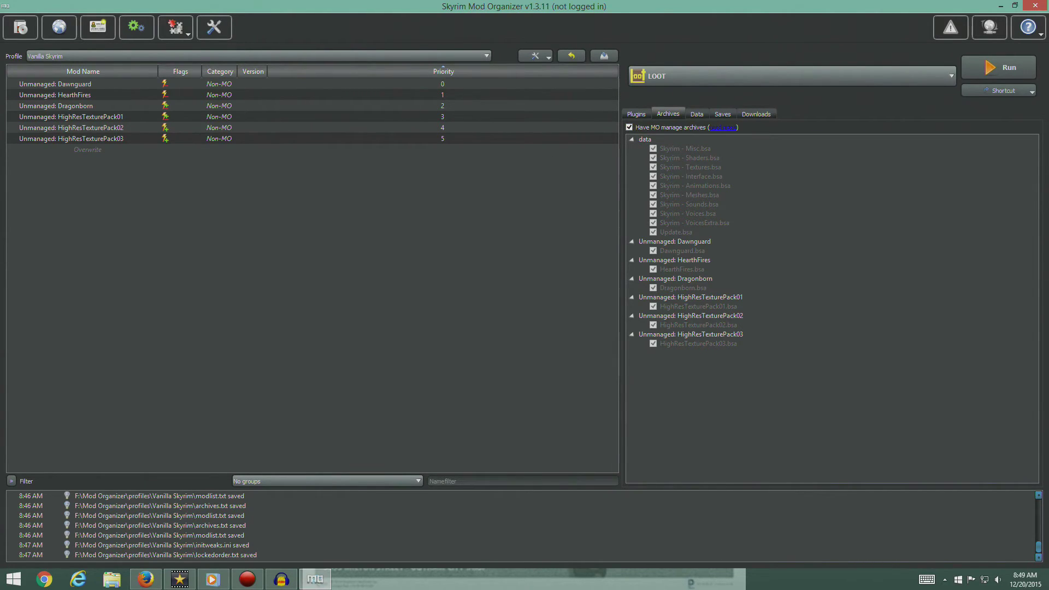
pyautogui.click(681, 250)
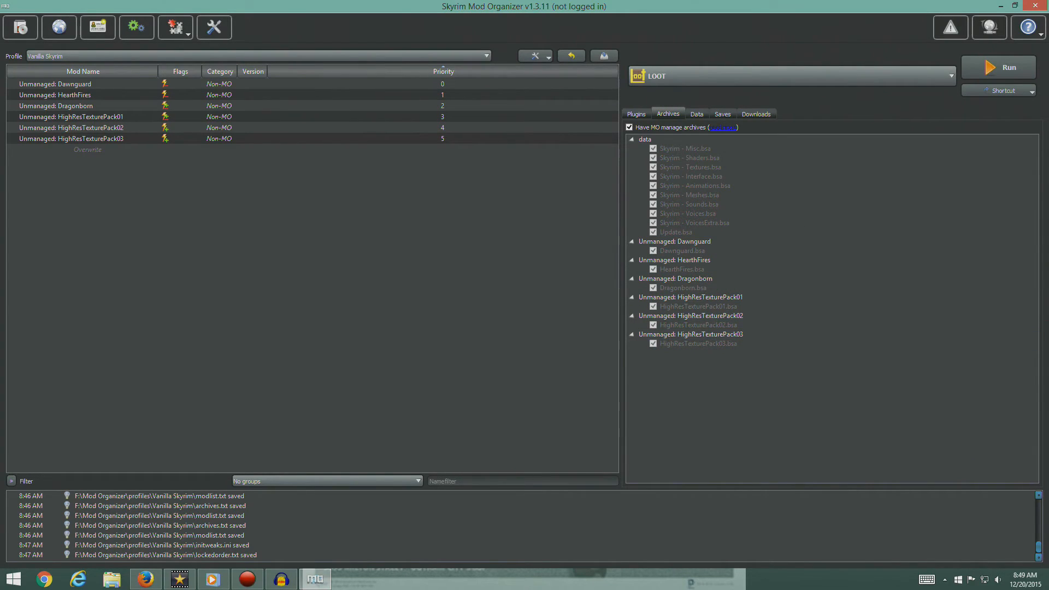
pyautogui.click(635, 113)
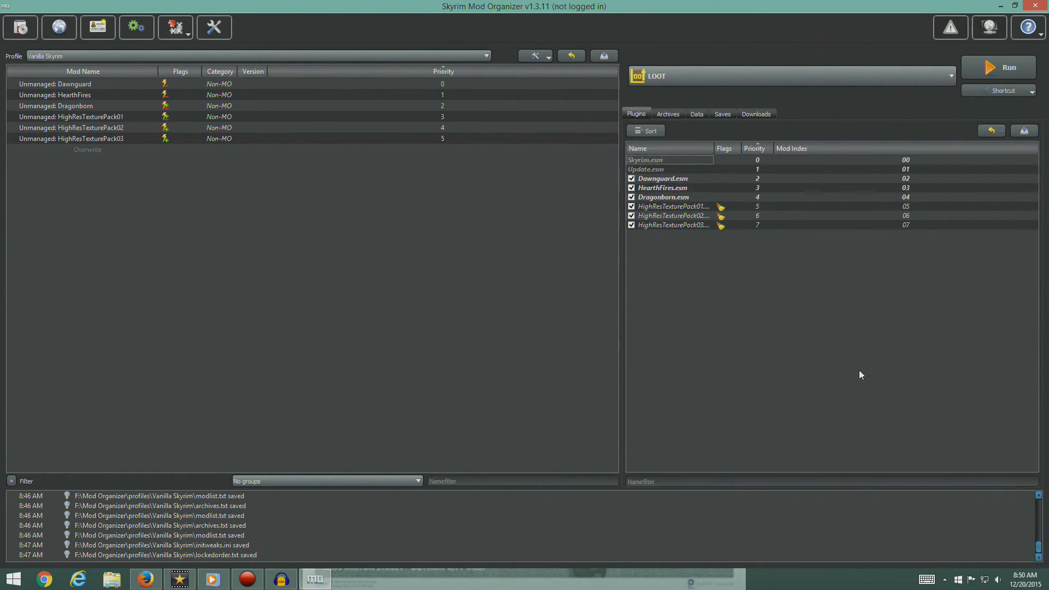
pyautogui.moveTo(818, 380)
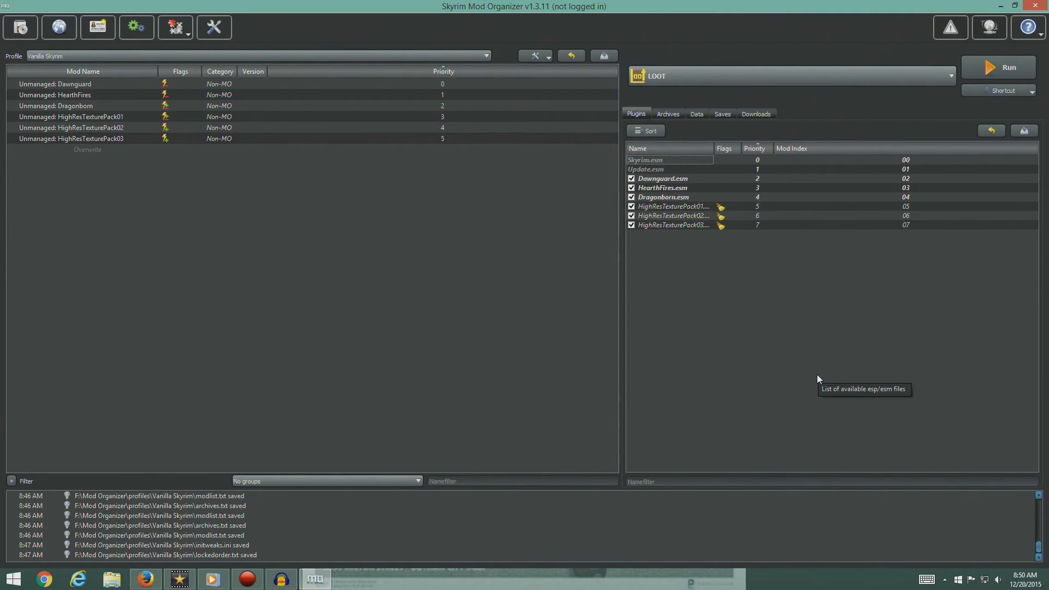
pyautogui.moveTo(720, 206)
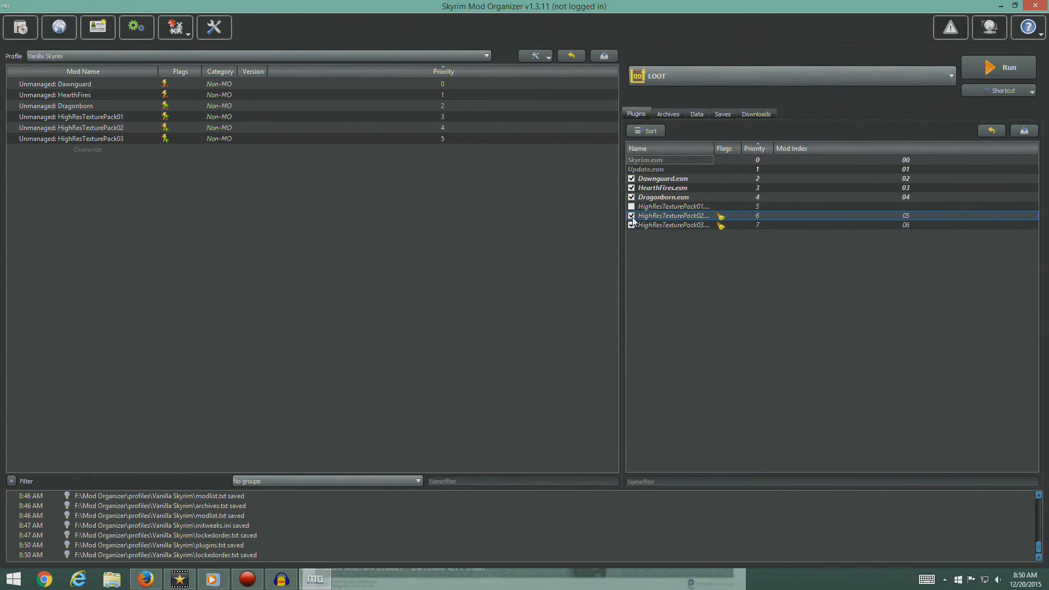
pyautogui.click(631, 216)
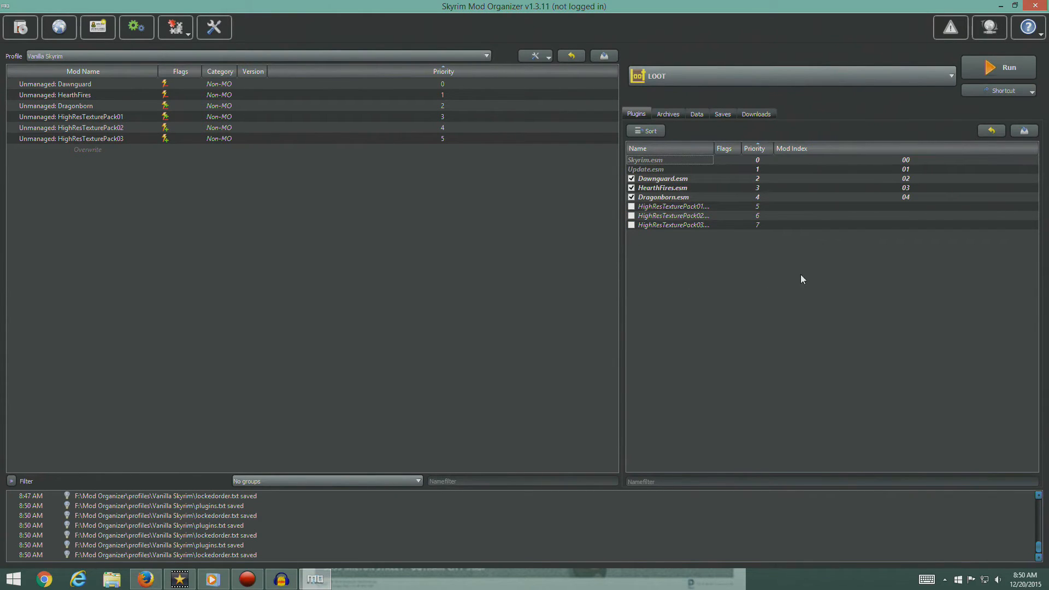
pyautogui.click(667, 113)
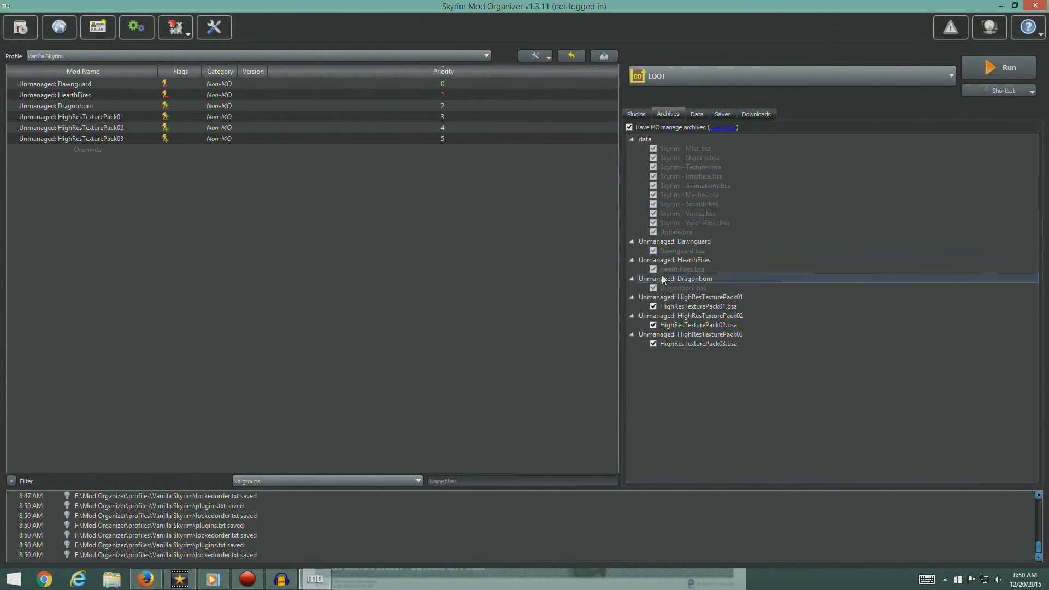
pyautogui.click(698, 343)
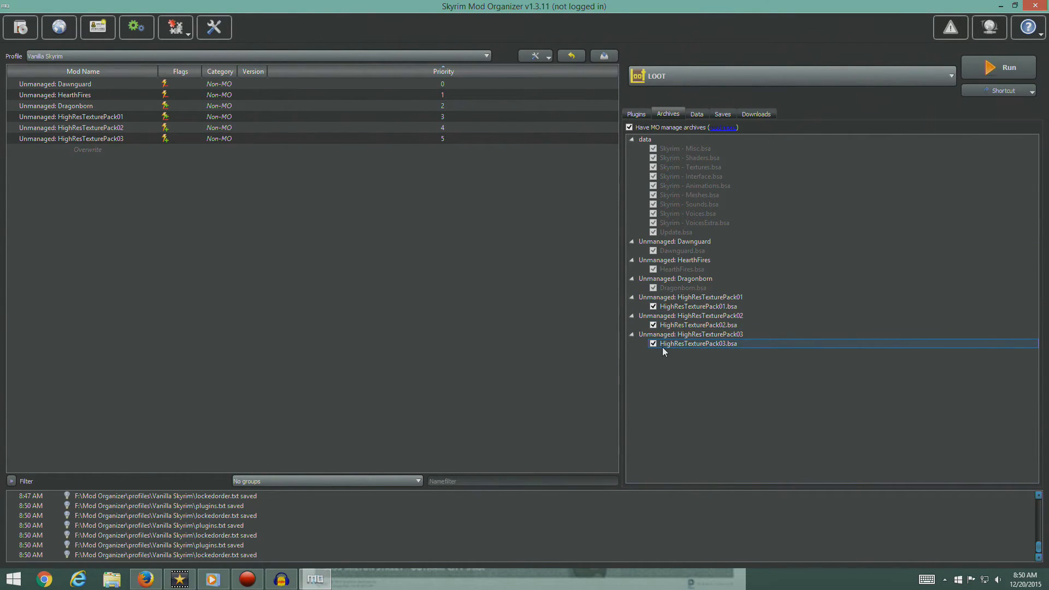
pyautogui.click(636, 113)
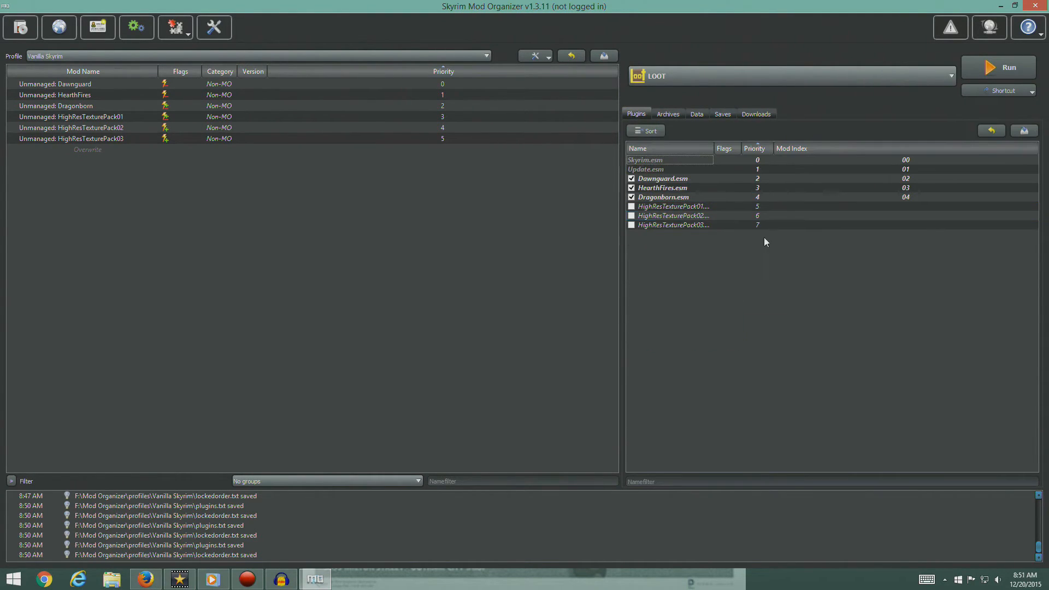
pyautogui.click(630, 206)
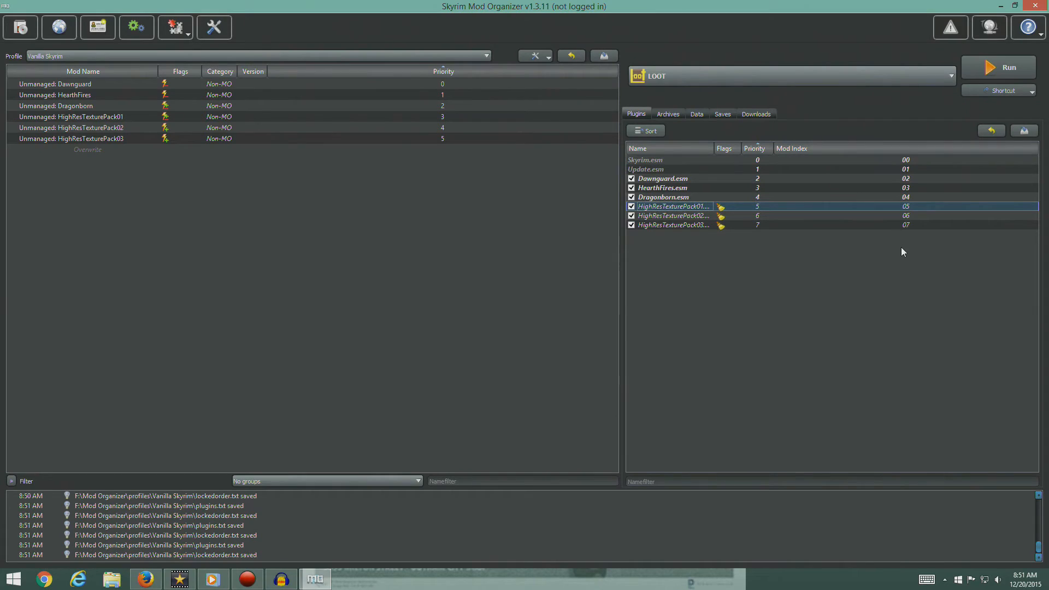
pyautogui.moveTo(947, 281)
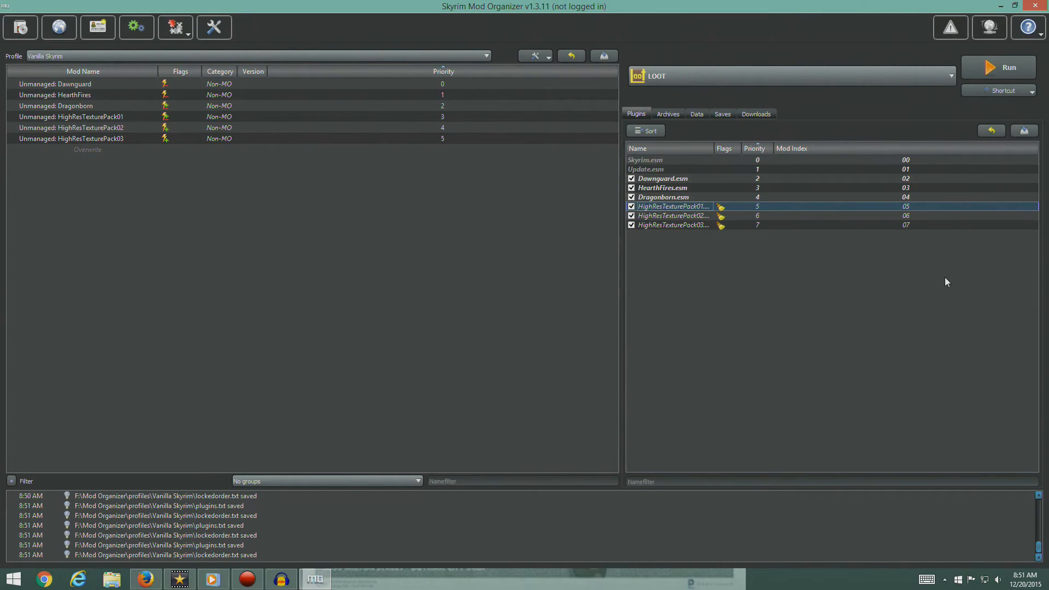
pyautogui.moveTo(886, 263)
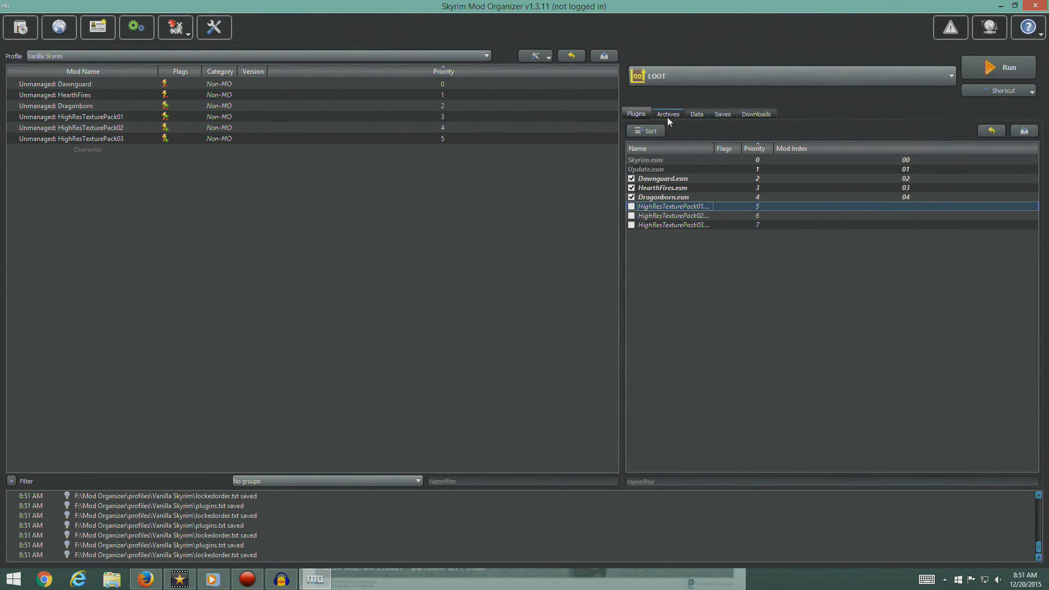
pyautogui.click(667, 113)
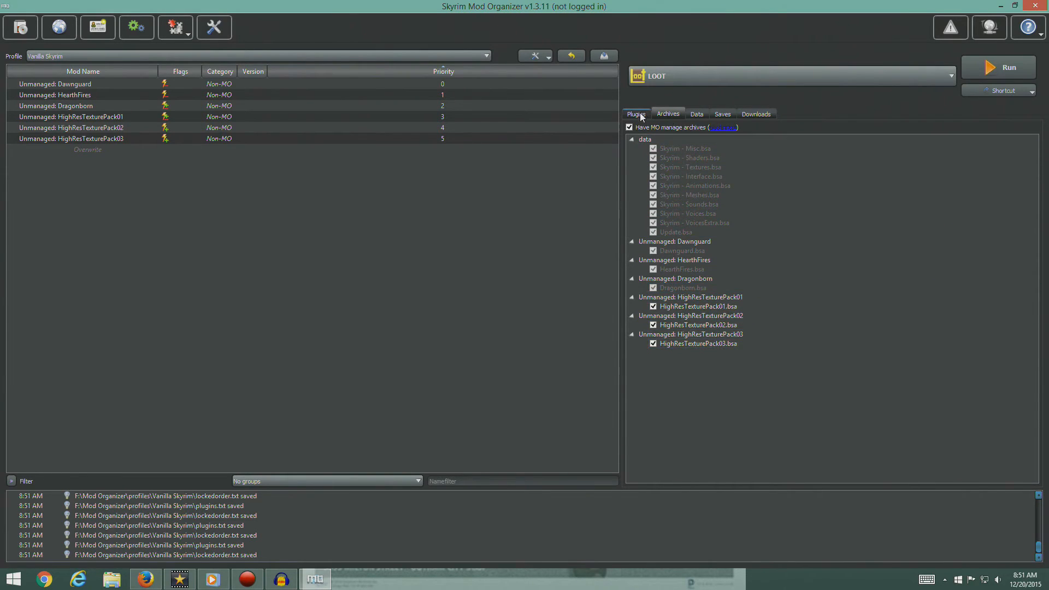
pyautogui.click(636, 113)
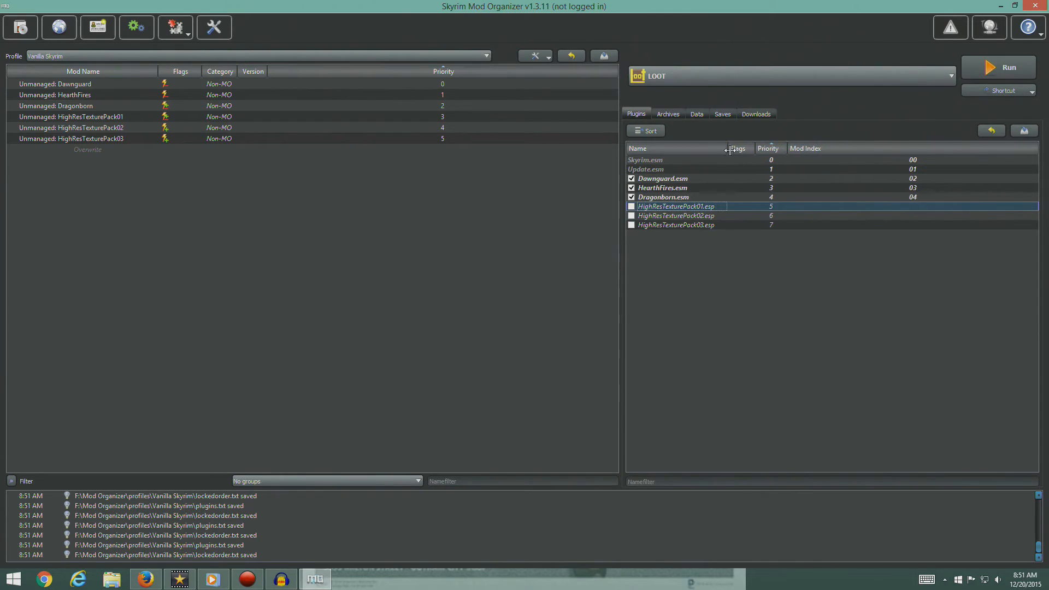
pyautogui.click(689, 215)
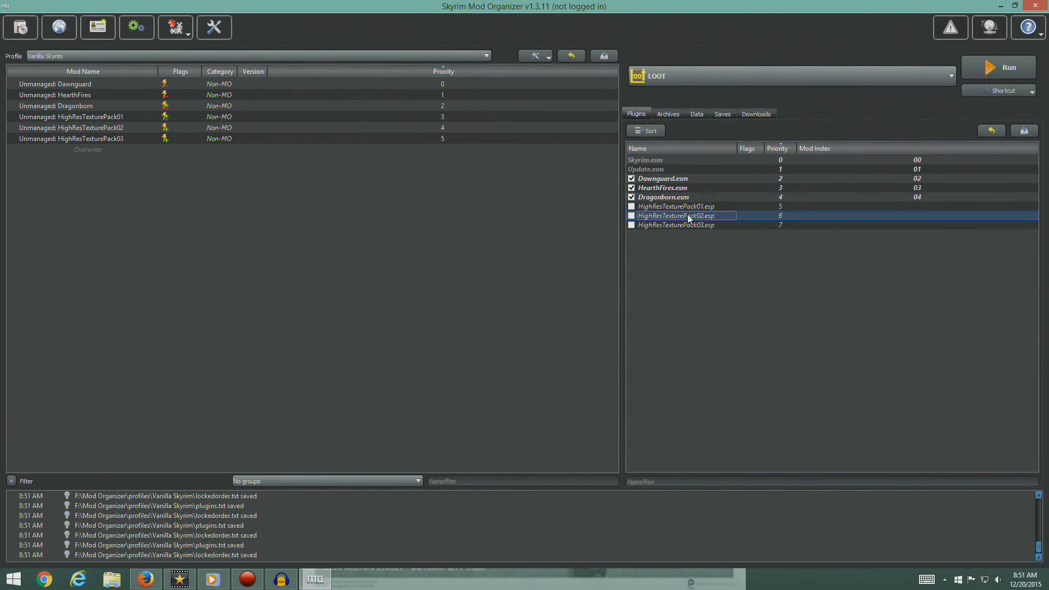
pyautogui.click(675, 225)
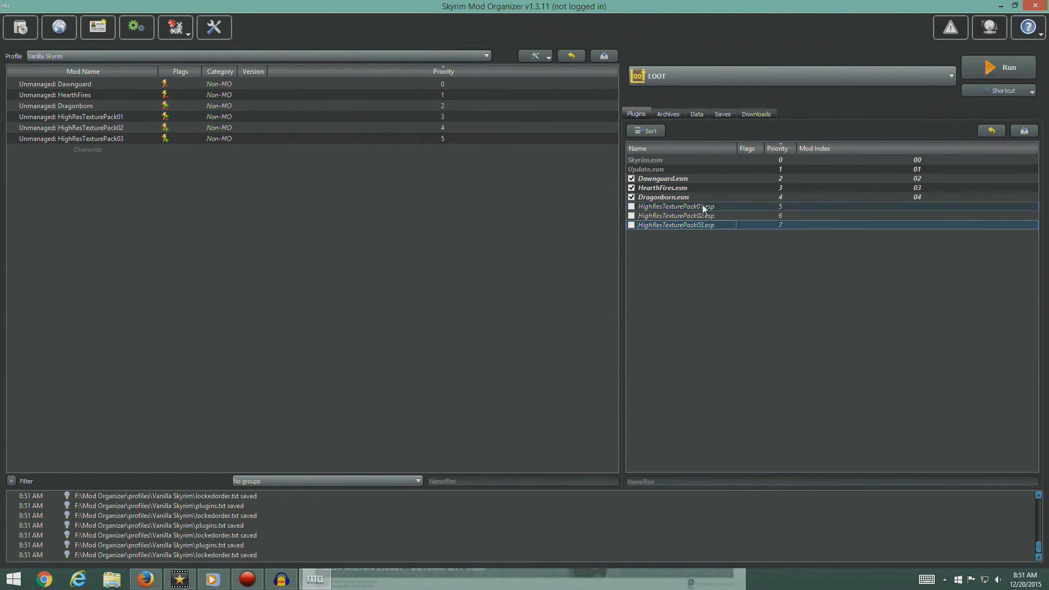
pyautogui.click(667, 114)
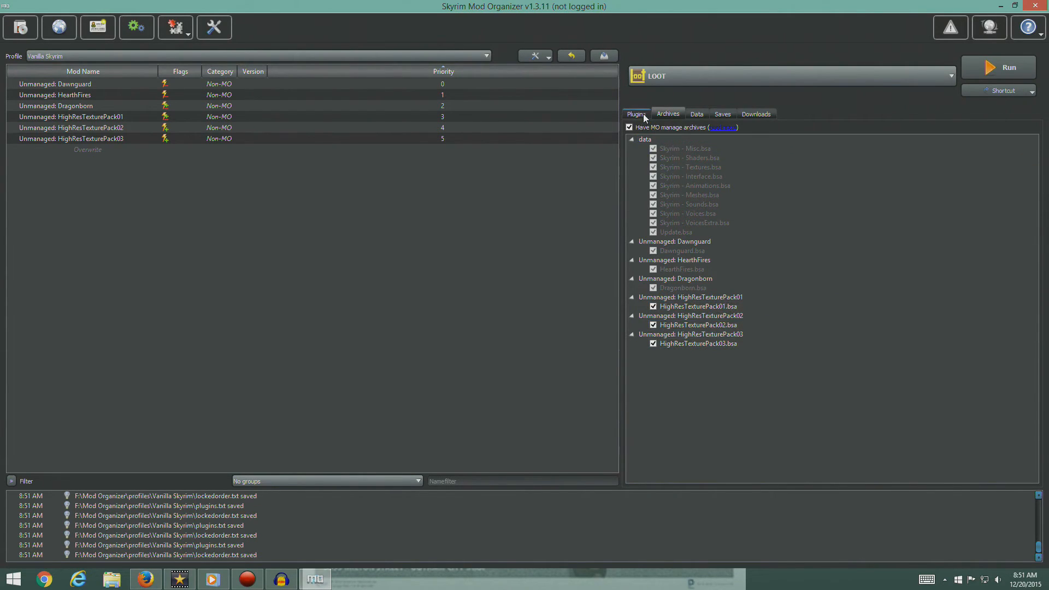
pyautogui.click(636, 114)
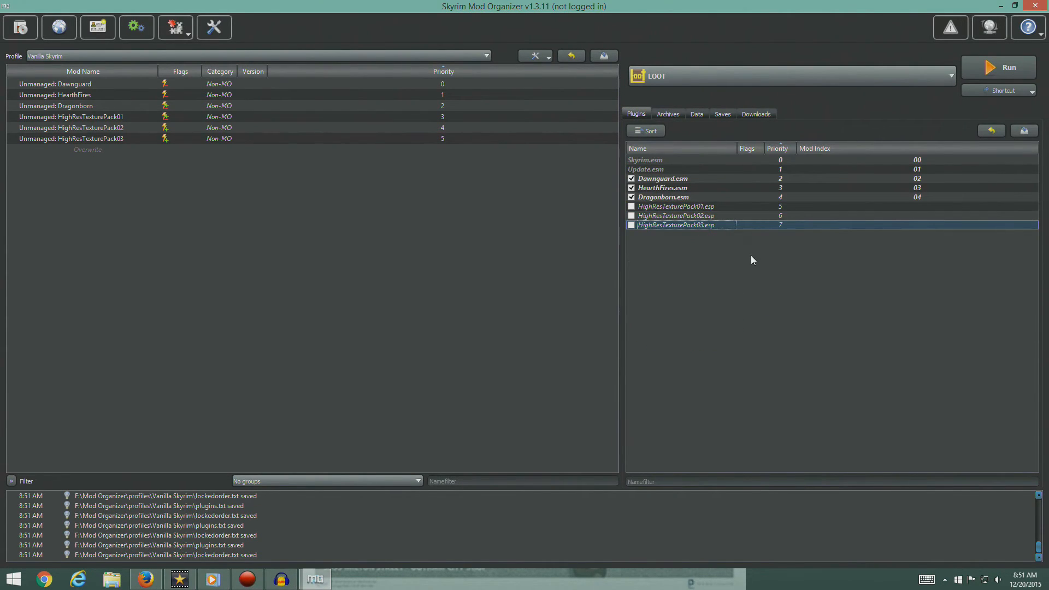
pyautogui.moveTo(683, 225)
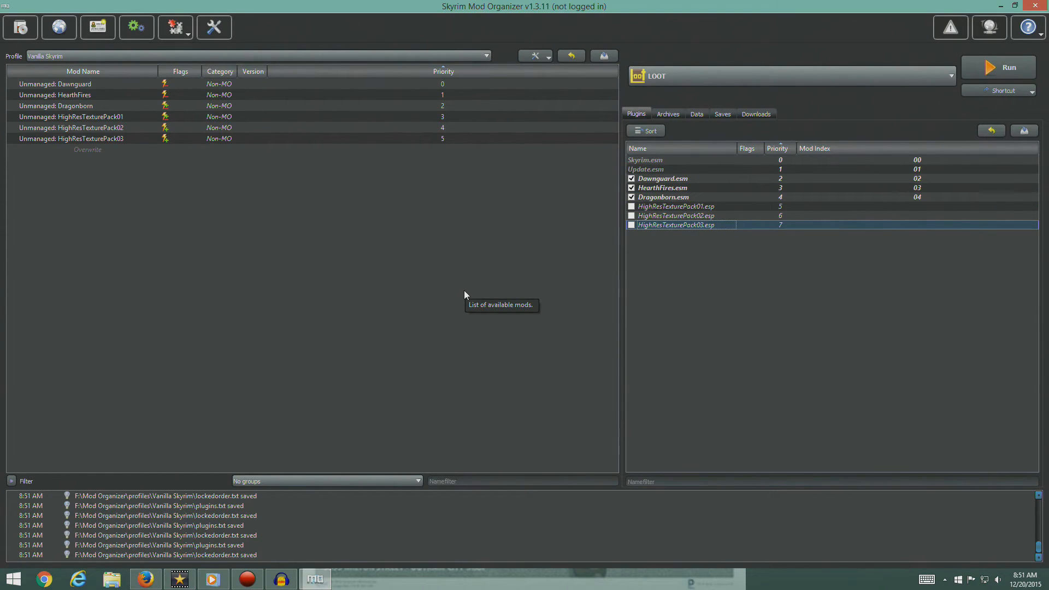
pyautogui.moveTo(466, 295)
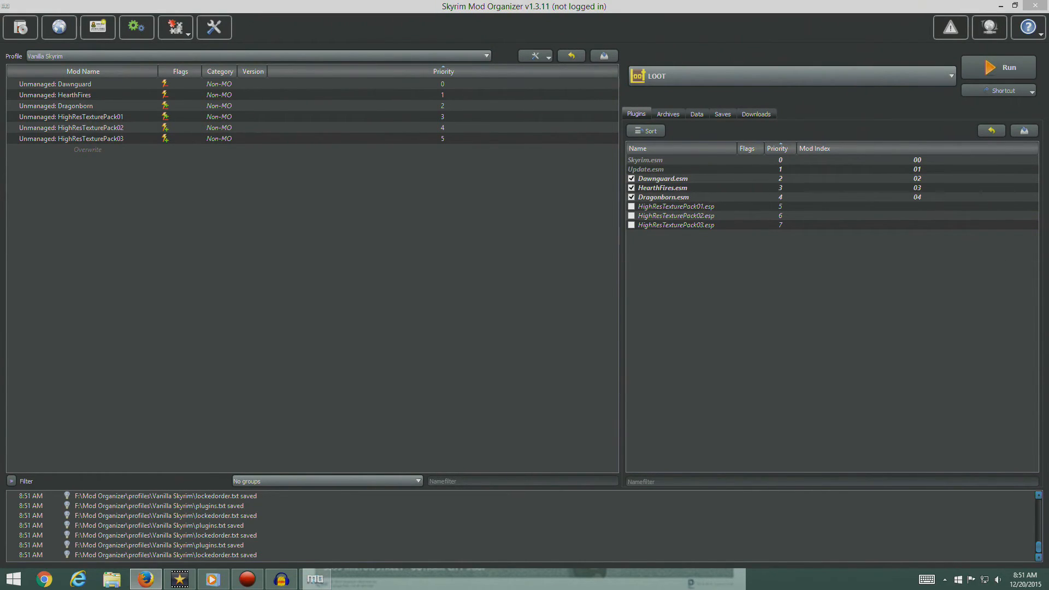
# Create the 'Skyrim Revisited' profile via profile management, then reselect Vanilla Skyrim.
pyautogui.click(165, 56)
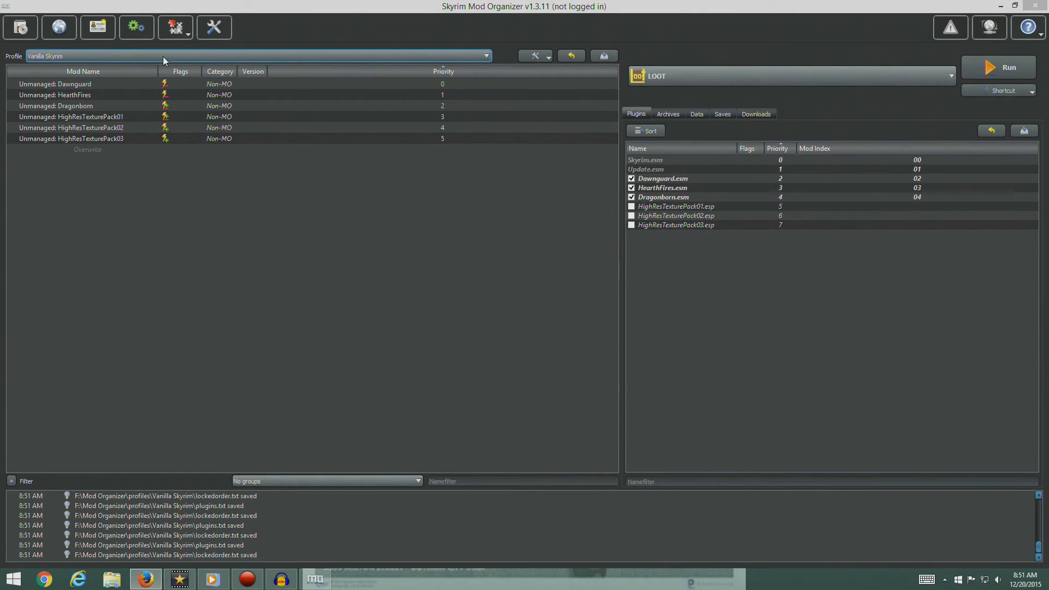
pyautogui.click(483, 55)
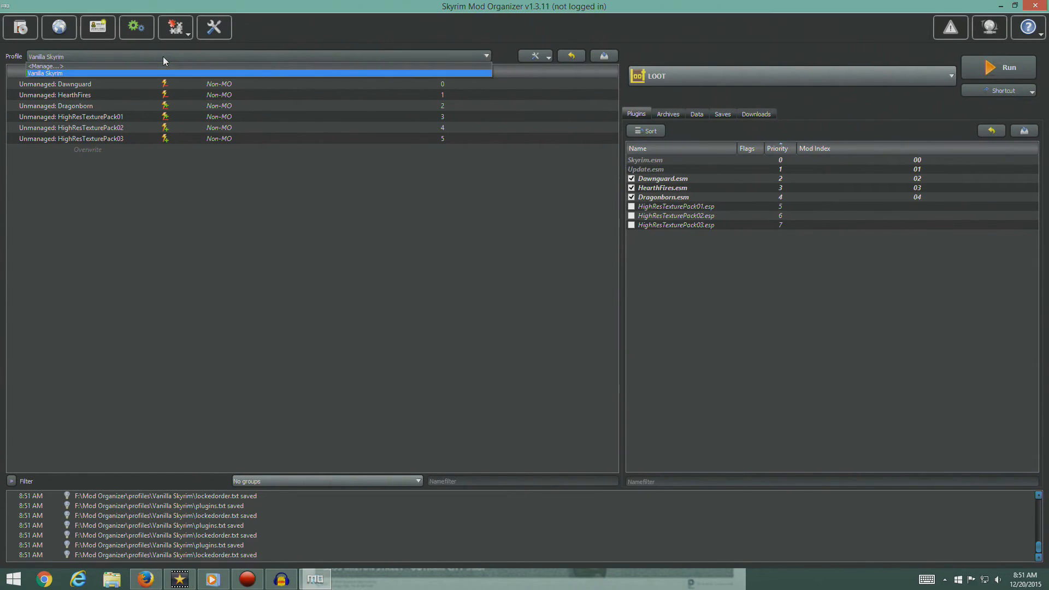
pyautogui.click(48, 73)
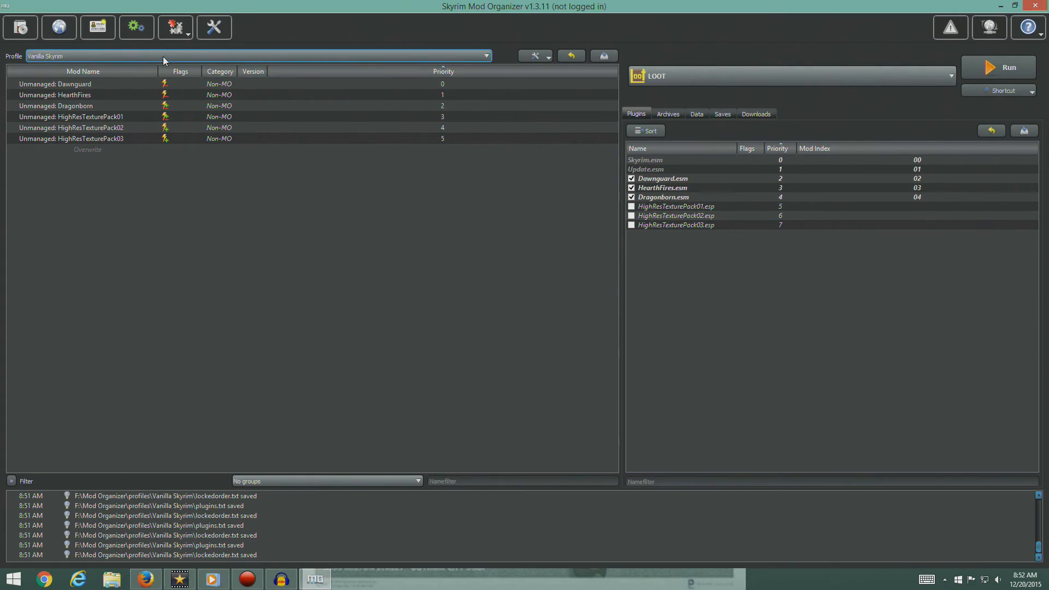
pyautogui.click(98, 27)
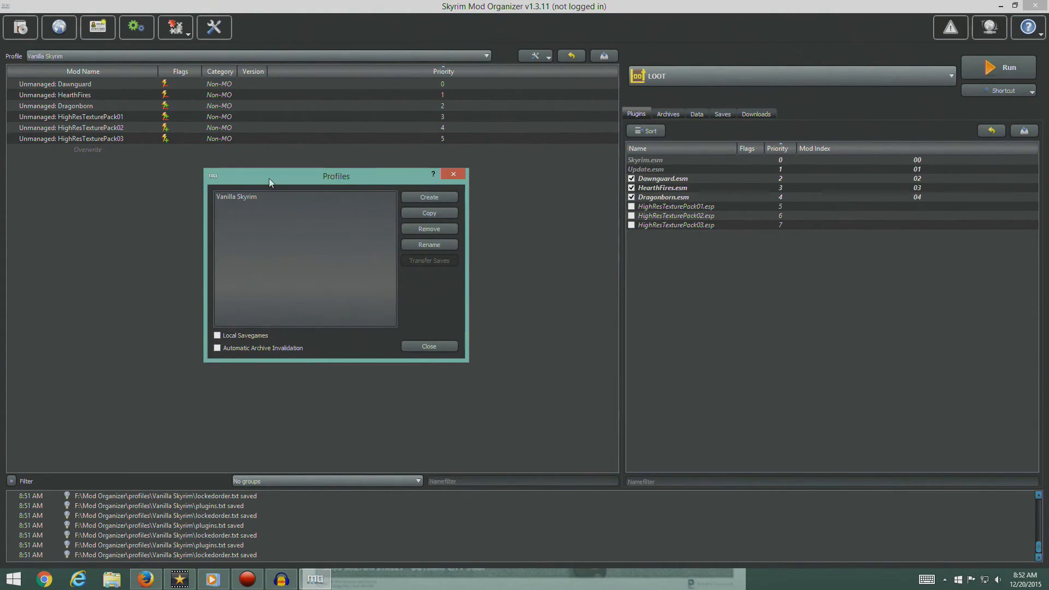
pyautogui.click(429, 196)
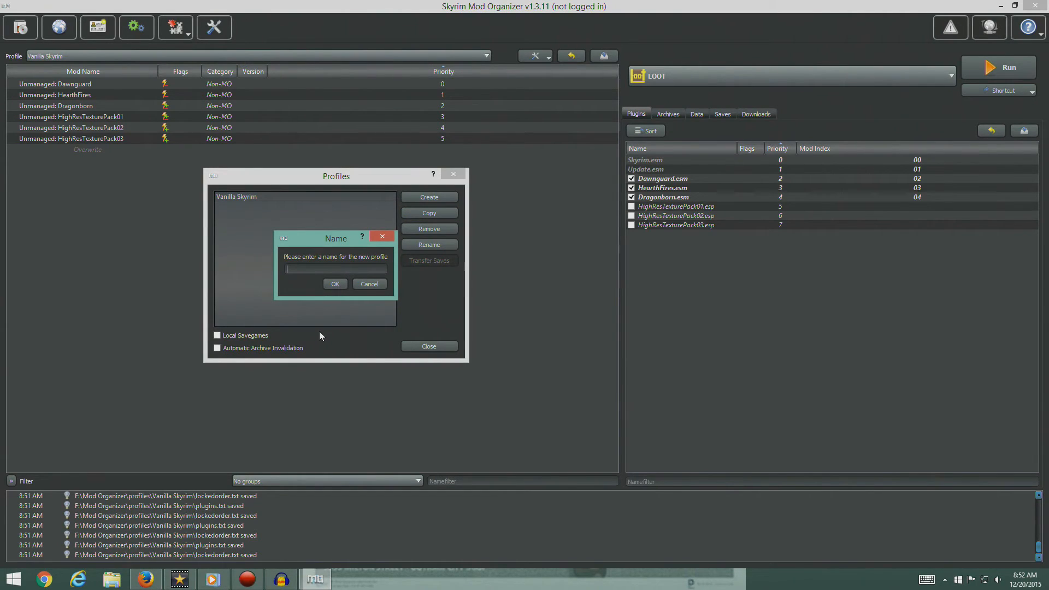
pyautogui.write('Skyrim Revisited')
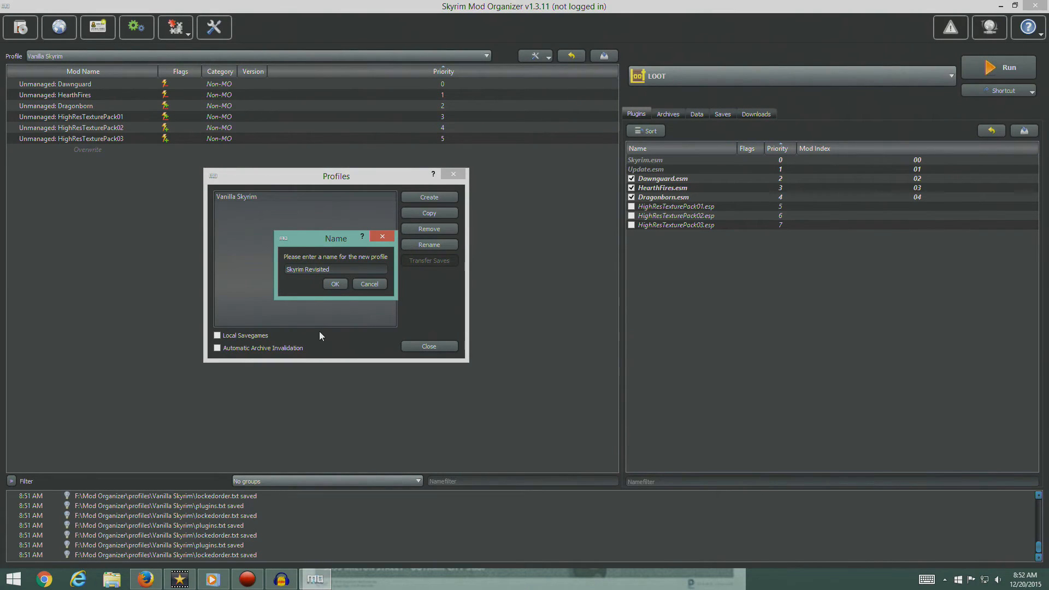
pyautogui.click(335, 283)
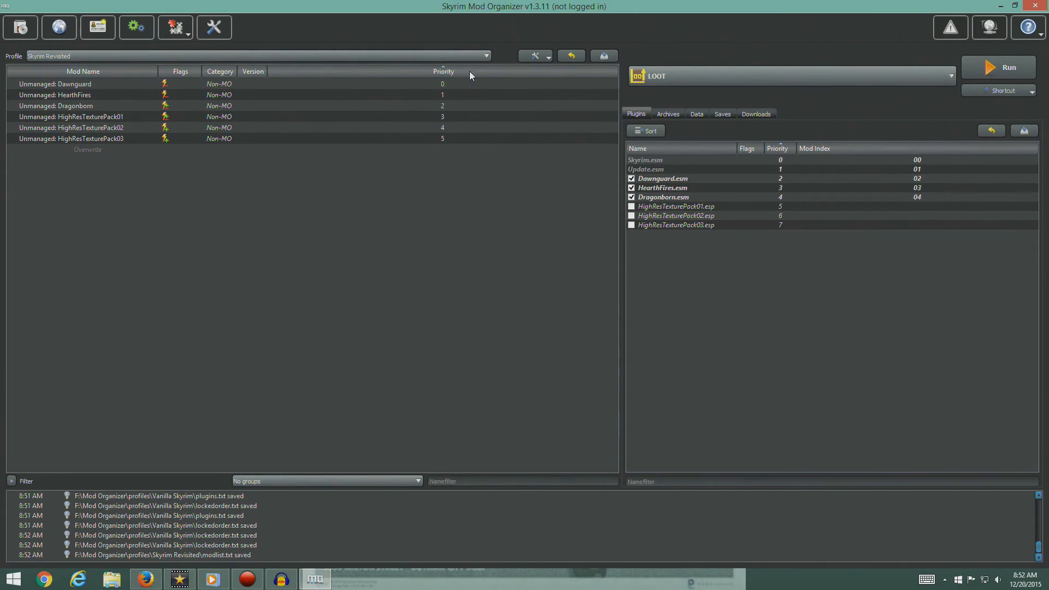
pyautogui.click(483, 55)
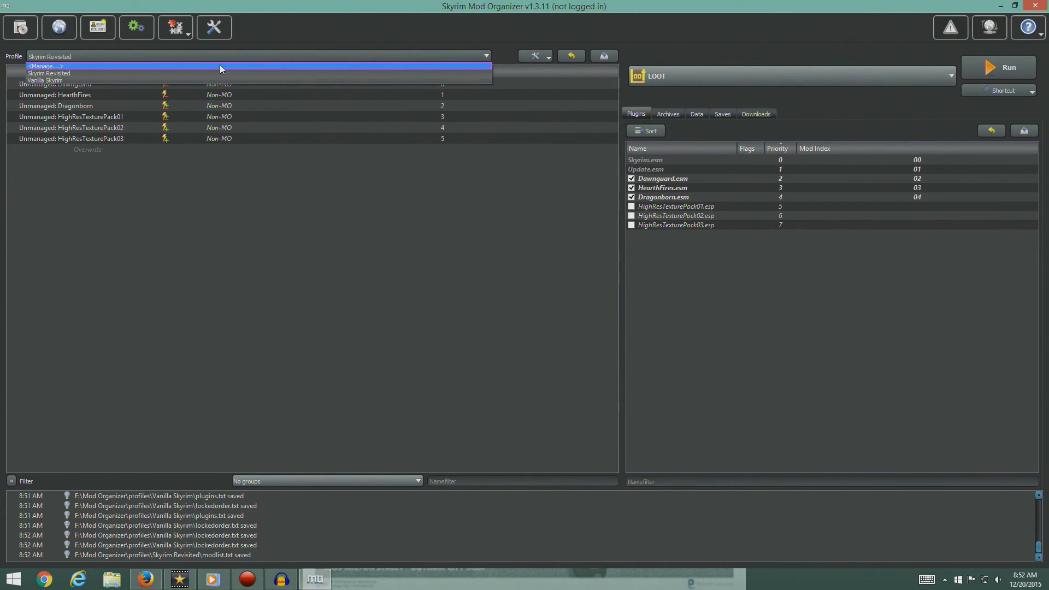
pyautogui.click(44, 80)
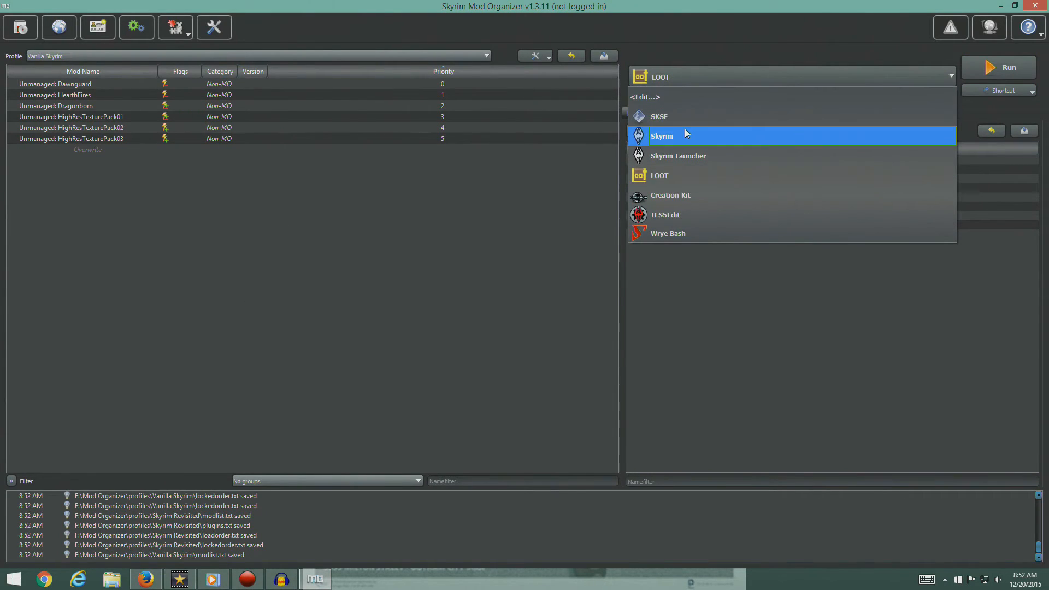
pyautogui.moveTo(664, 117)
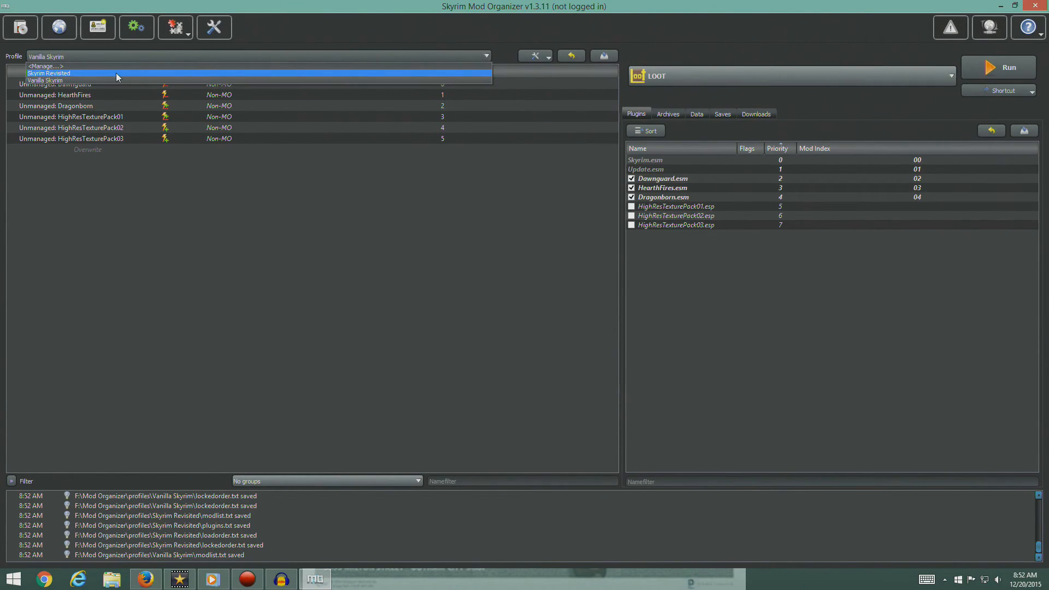
# Switch to Skyrim Revisited and pick skse_1_07_01.7z from Downloads to install.
pyautogui.click(49, 73)
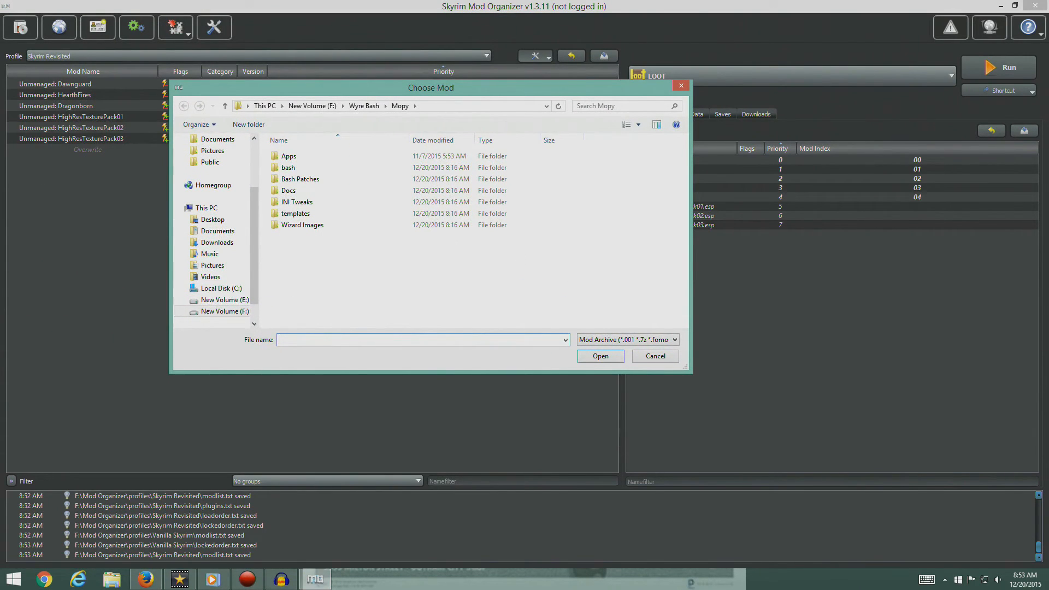
pyautogui.click(312, 105)
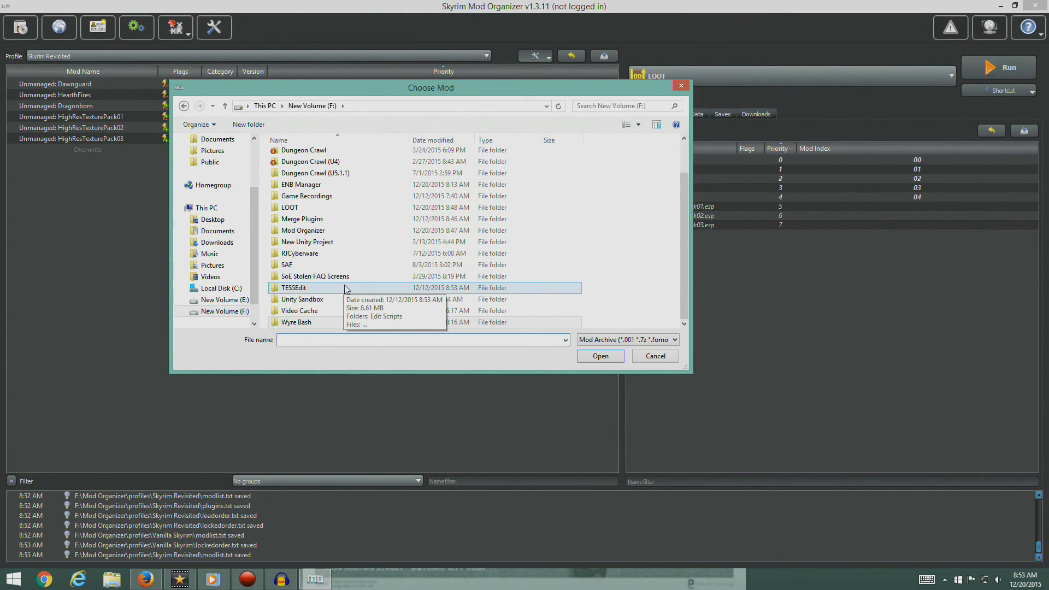
pyautogui.click(287, 264)
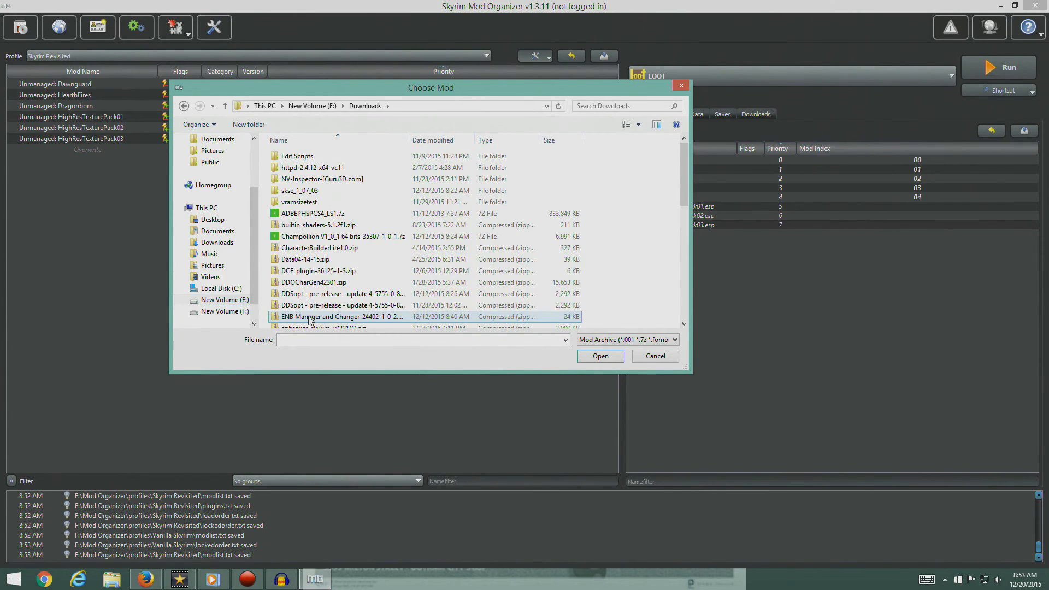
pyautogui.click(299, 190)
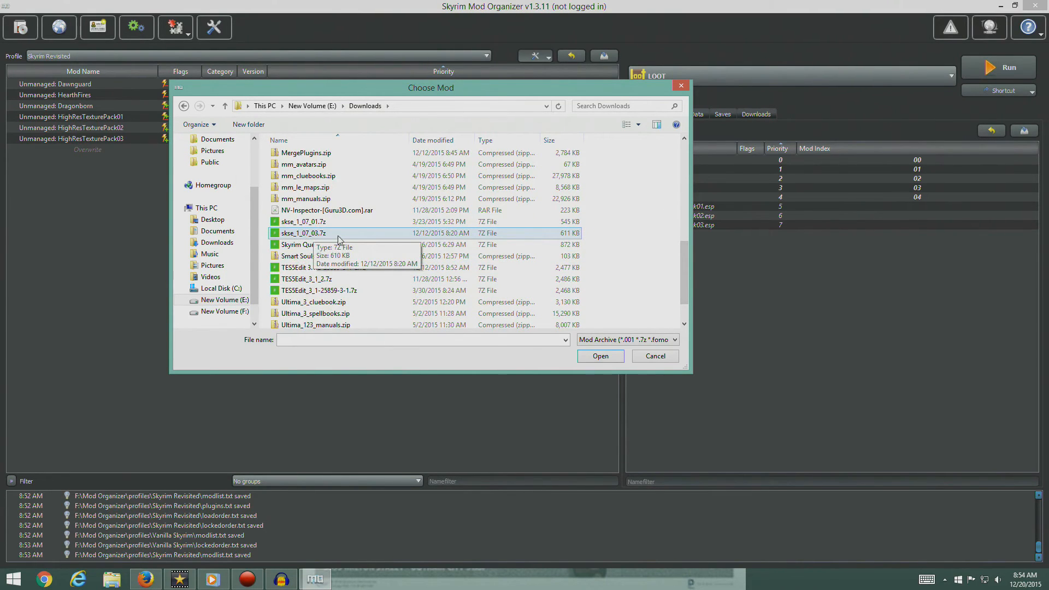
pyautogui.click(303, 221)
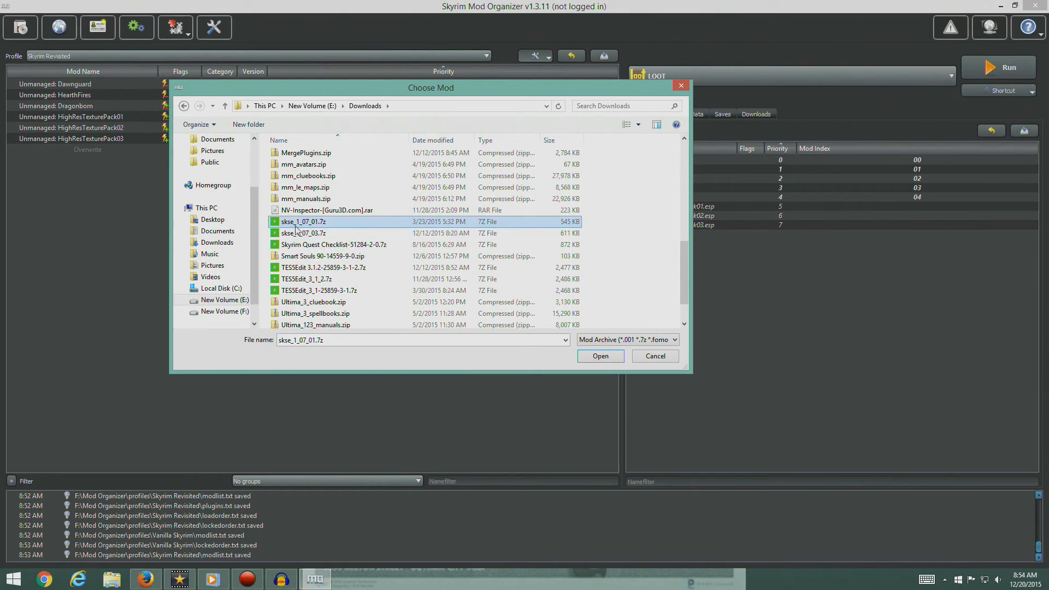
pyautogui.moveTo(600, 356)
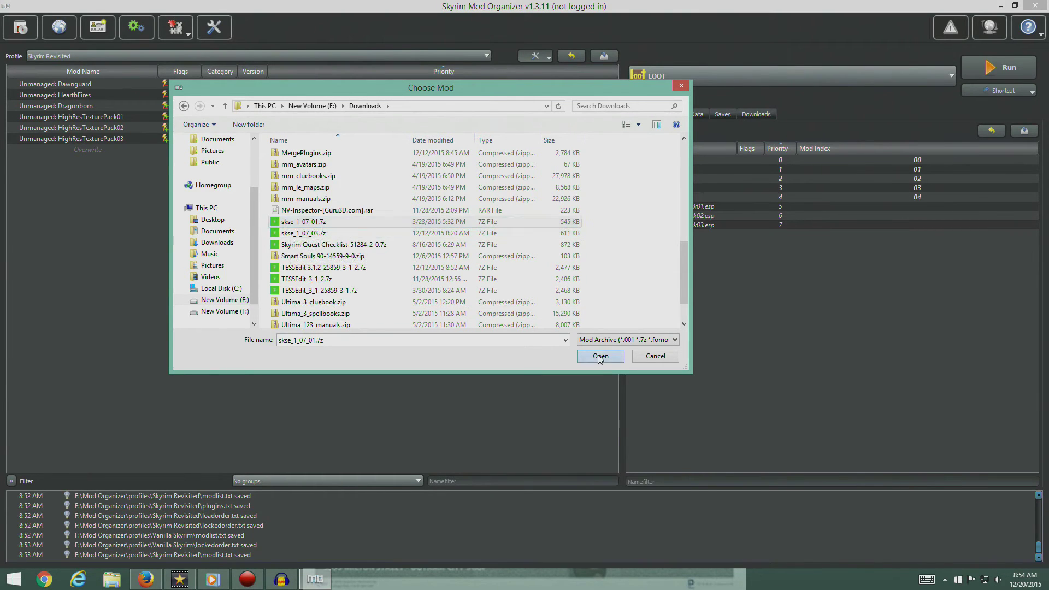
pyautogui.click(600, 356)
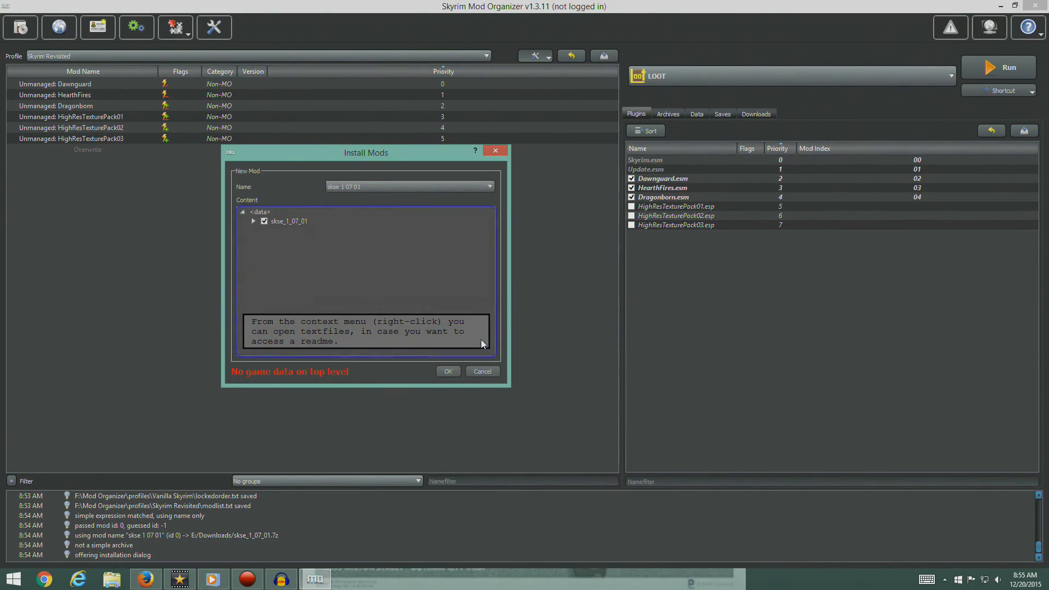
# Name the mod 'Skyrim Script Extender', set skse_1_07_01 as data directory, and install.
pyautogui.click(402, 186)
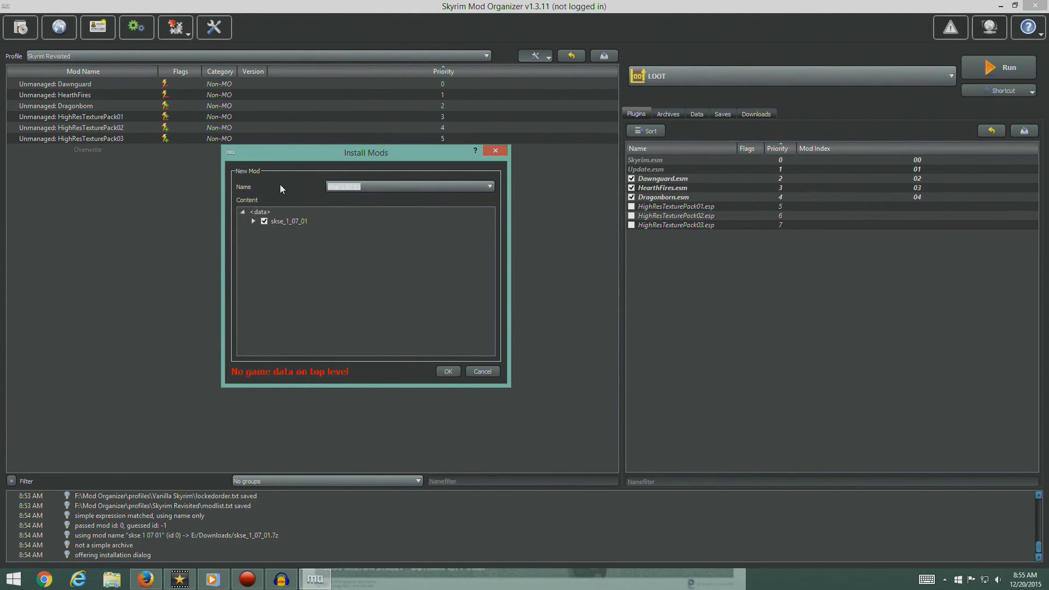
pyautogui.write('Skyrim Script Extender')
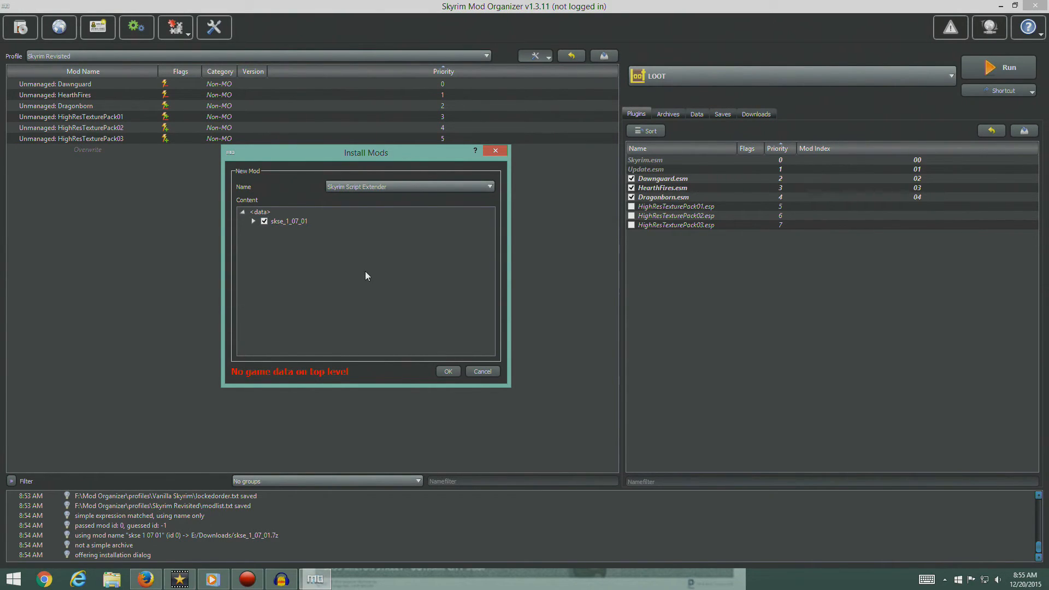
pyautogui.moveTo(242, 377)
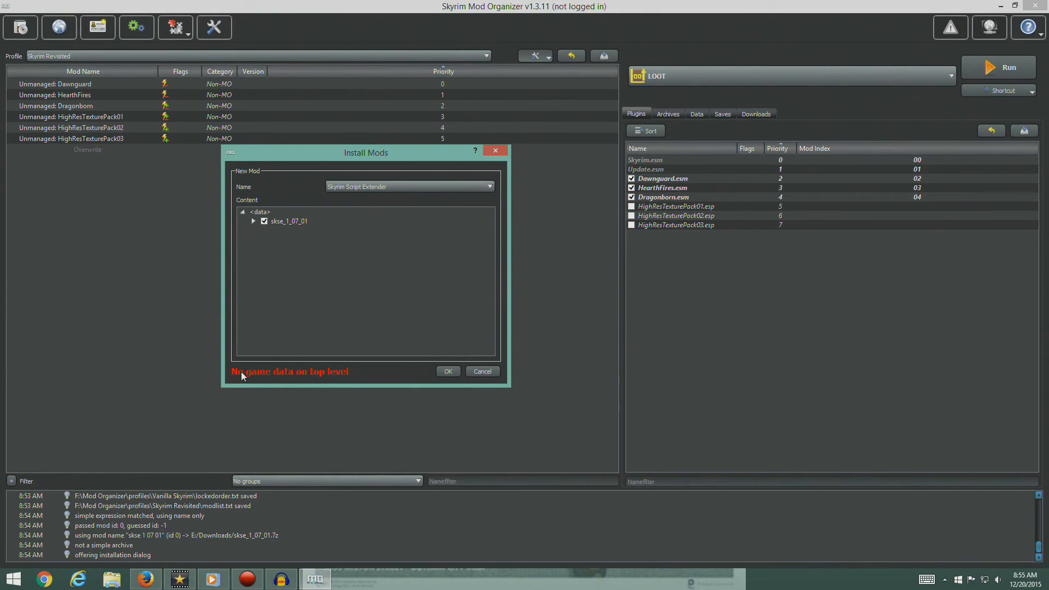
pyautogui.moveTo(243, 202)
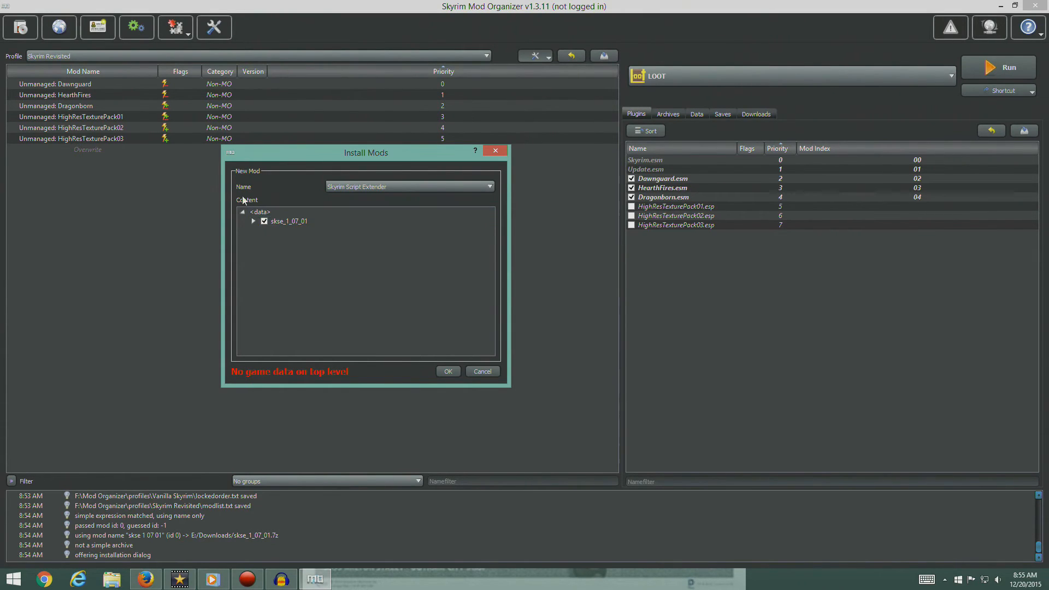
pyautogui.click(288, 221)
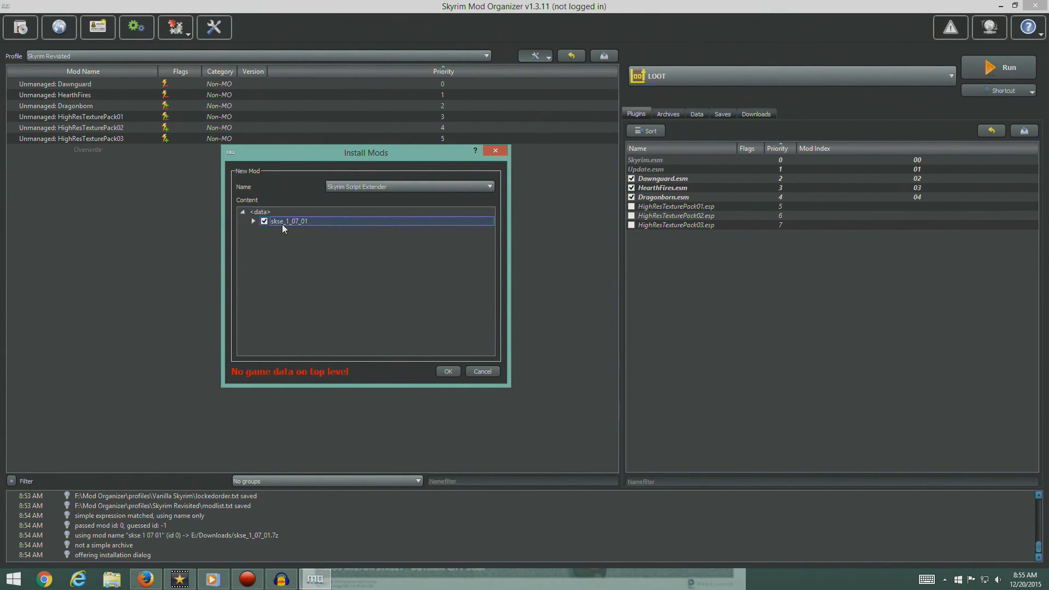
pyautogui.rightClick(287, 221)
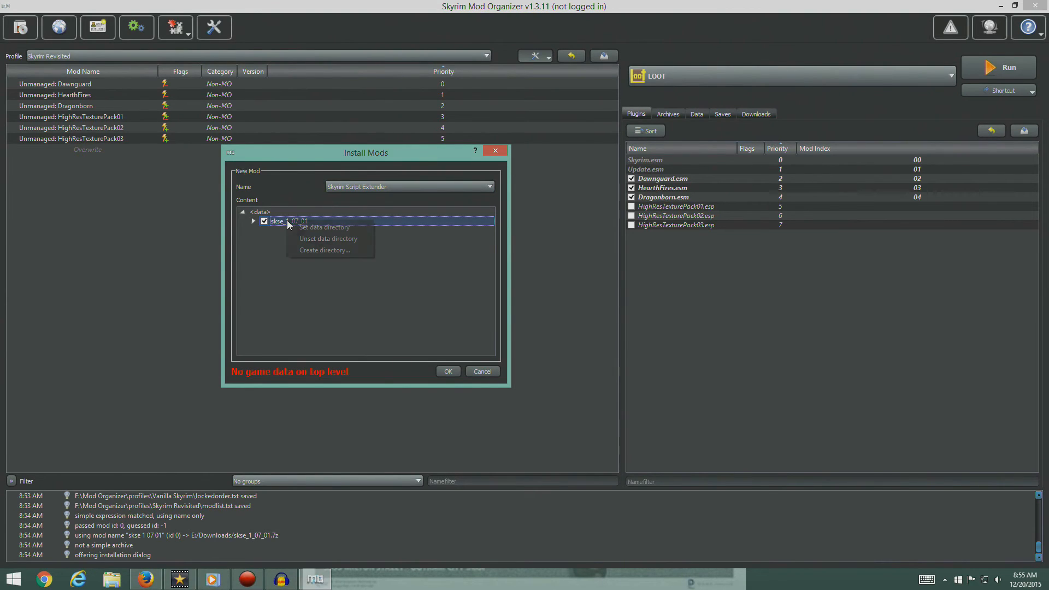
pyautogui.moveTo(323, 229)
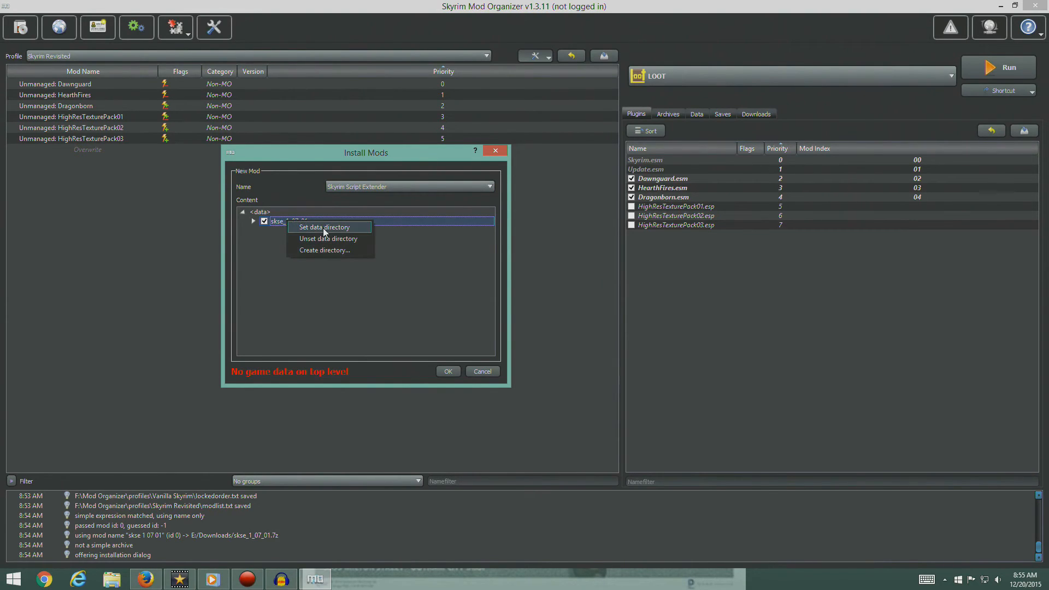
pyautogui.click(324, 227)
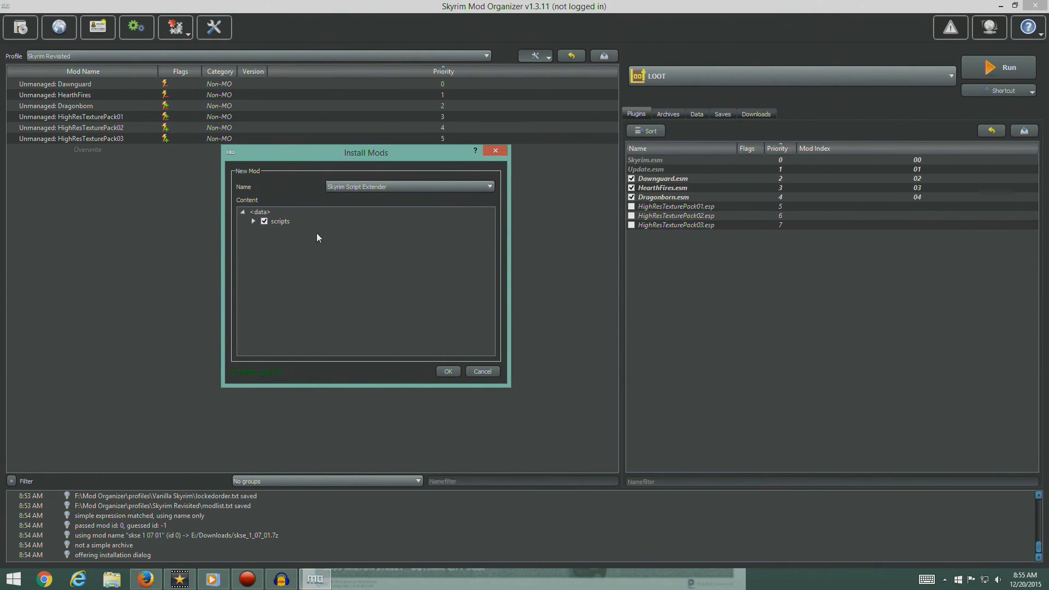
pyautogui.moveTo(244, 387)
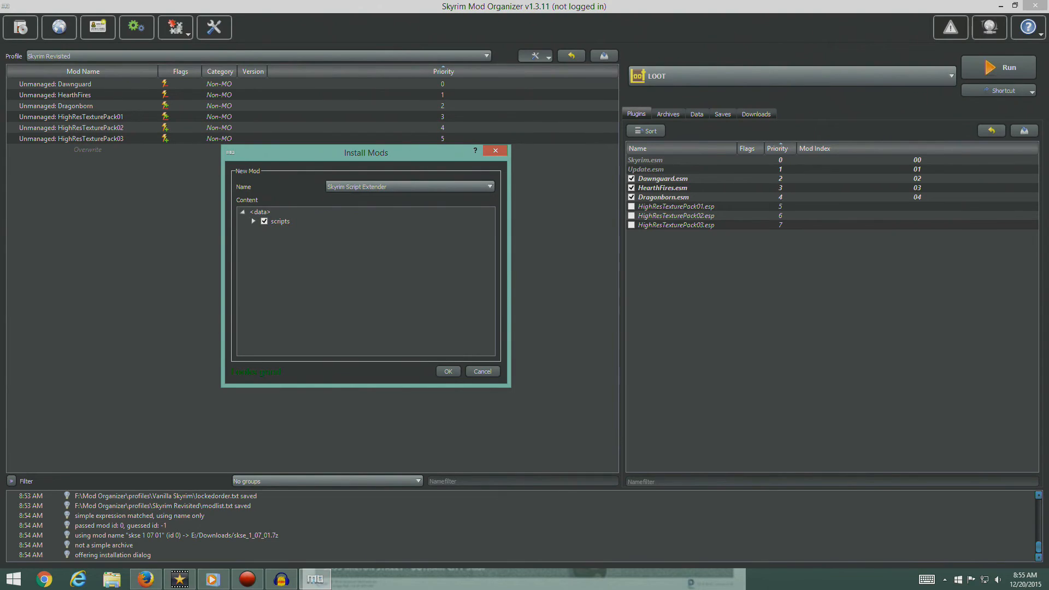
pyautogui.click(448, 371)
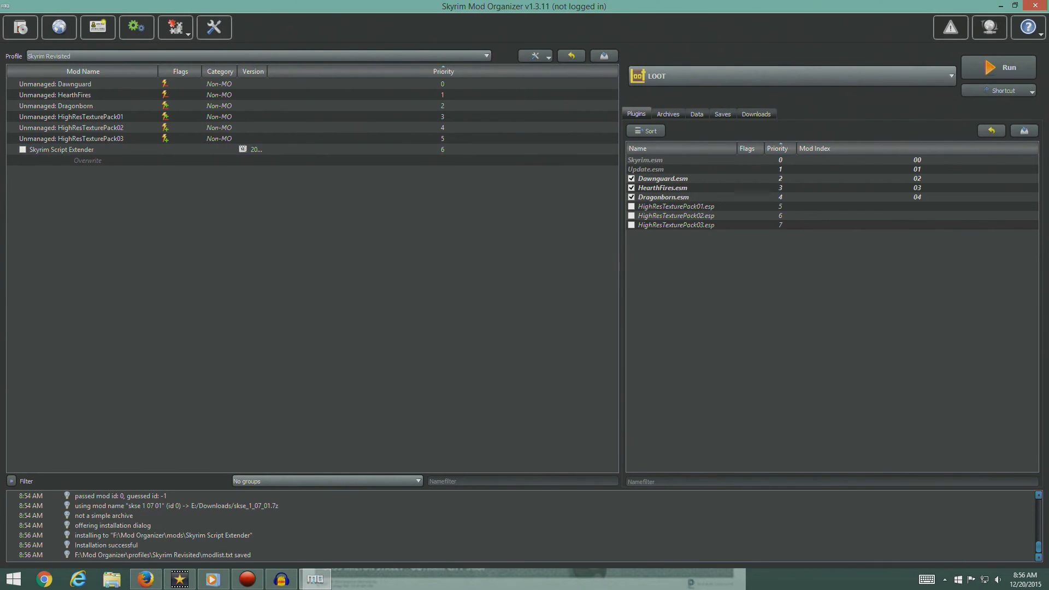
# Assign Skyrim Script Extender to the Patches category in its mod information.
pyautogui.rightClick(49, 149)
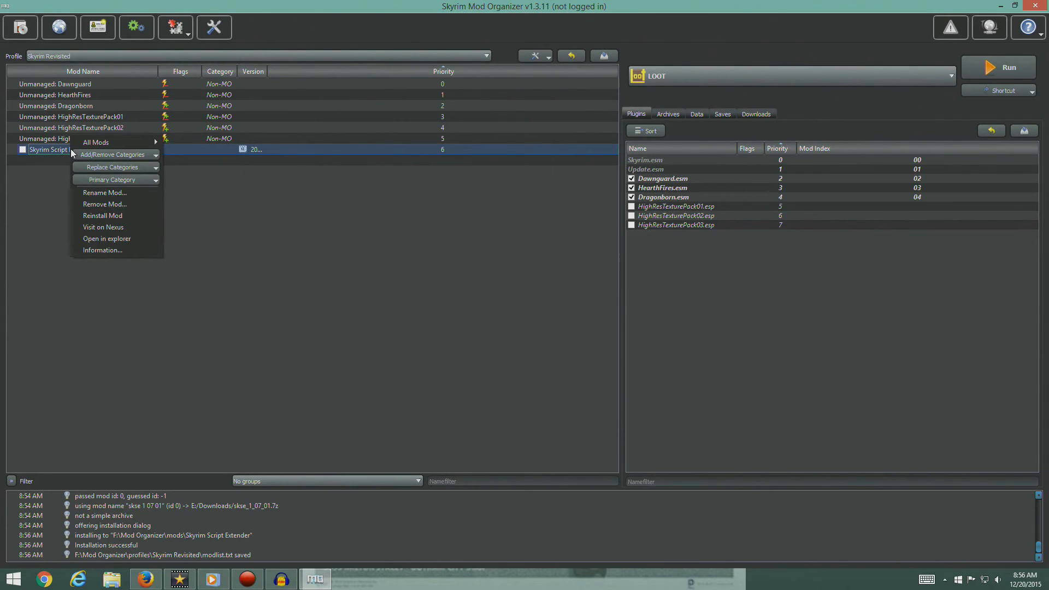
pyautogui.click(102, 250)
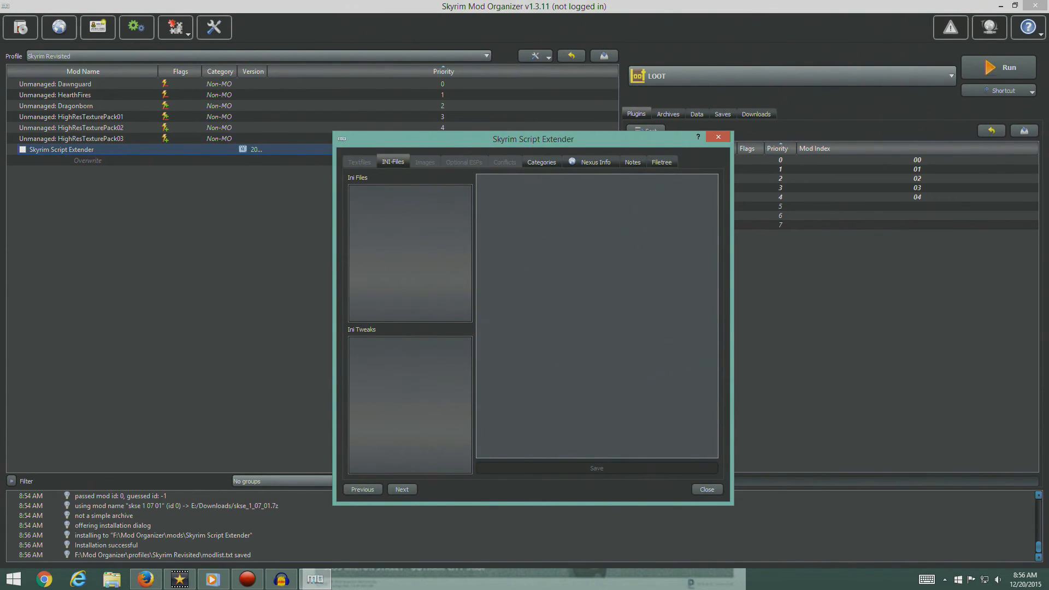
pyautogui.moveTo(431, 191)
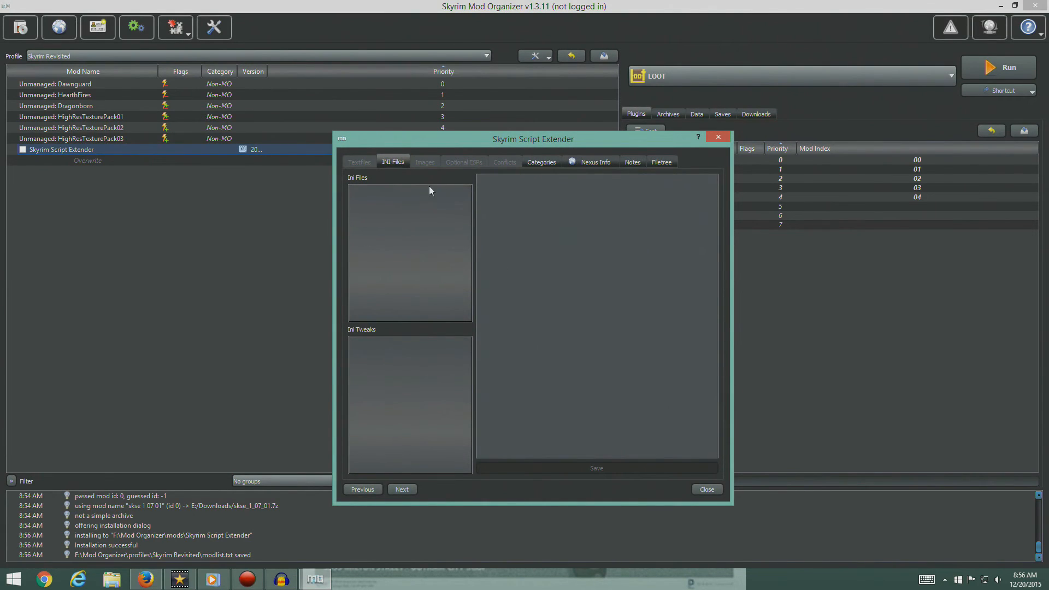
pyautogui.click(541, 162)
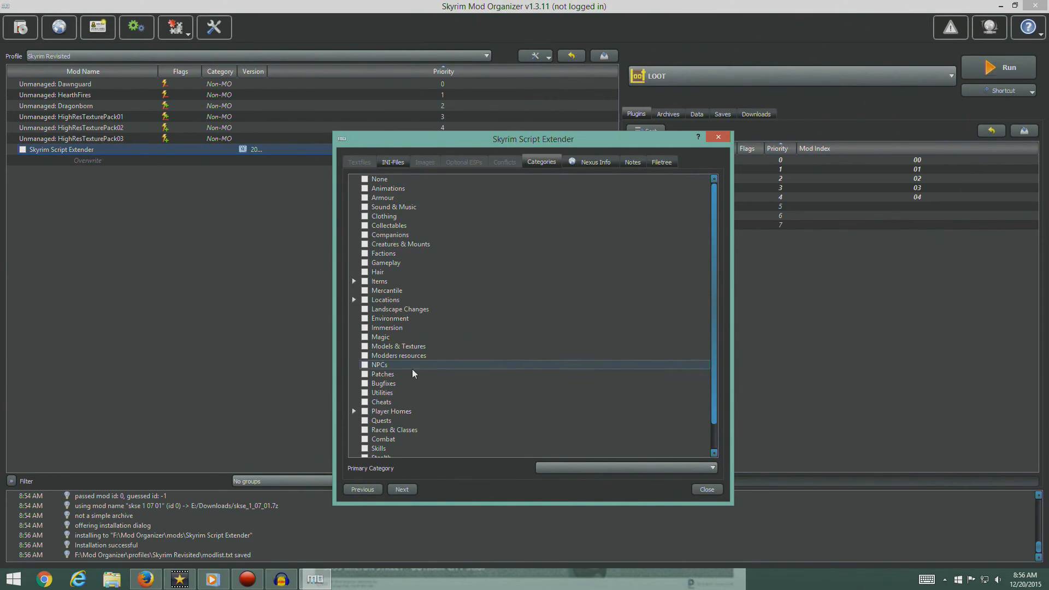
pyautogui.click(365, 374)
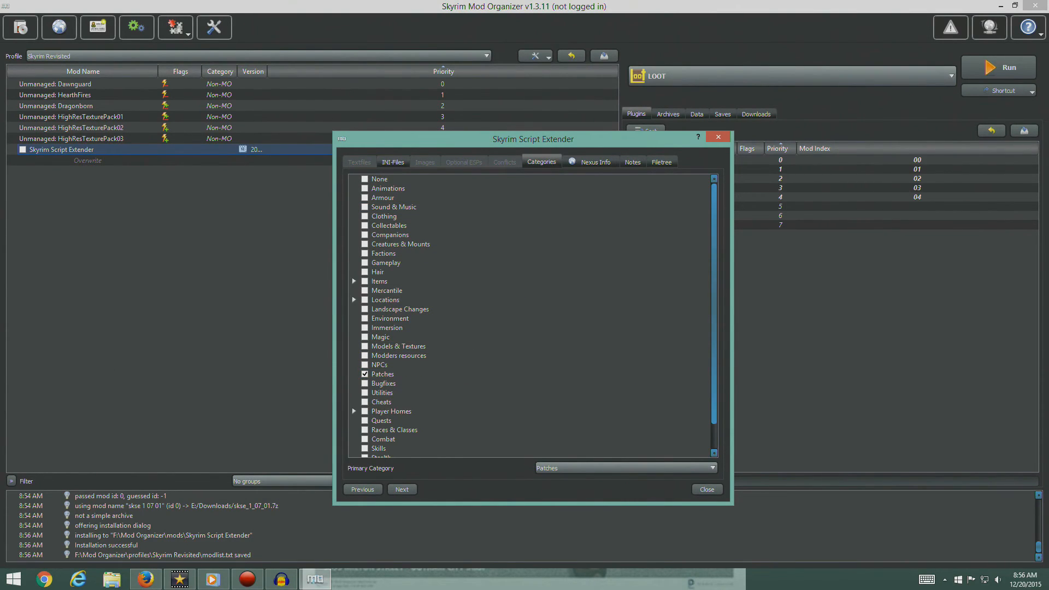
pyautogui.moveTo(605, 184)
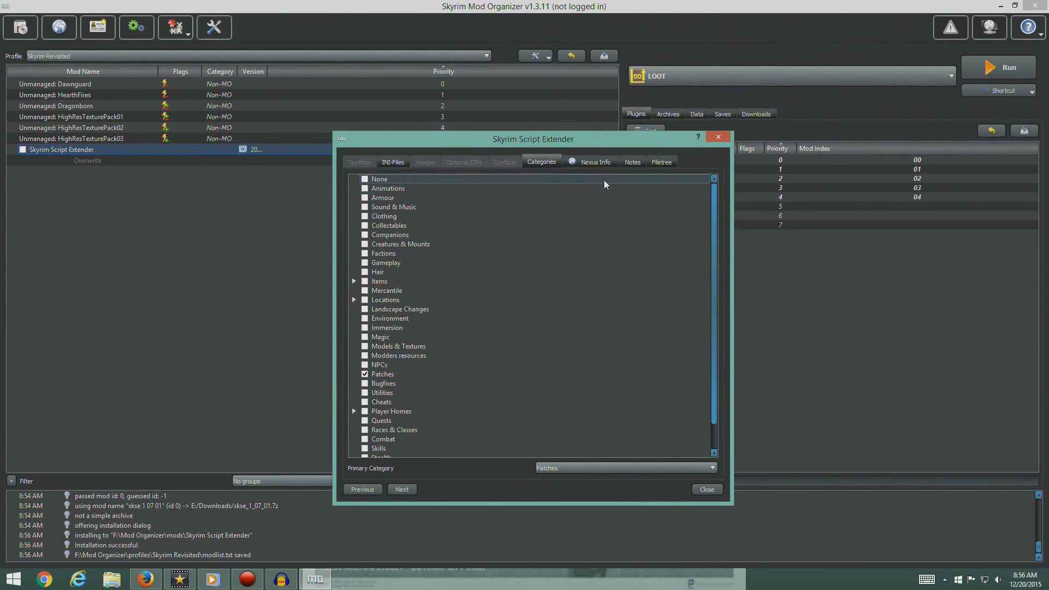
# Set the mod's Nexus mod ID to -1.
pyautogui.click(594, 162)
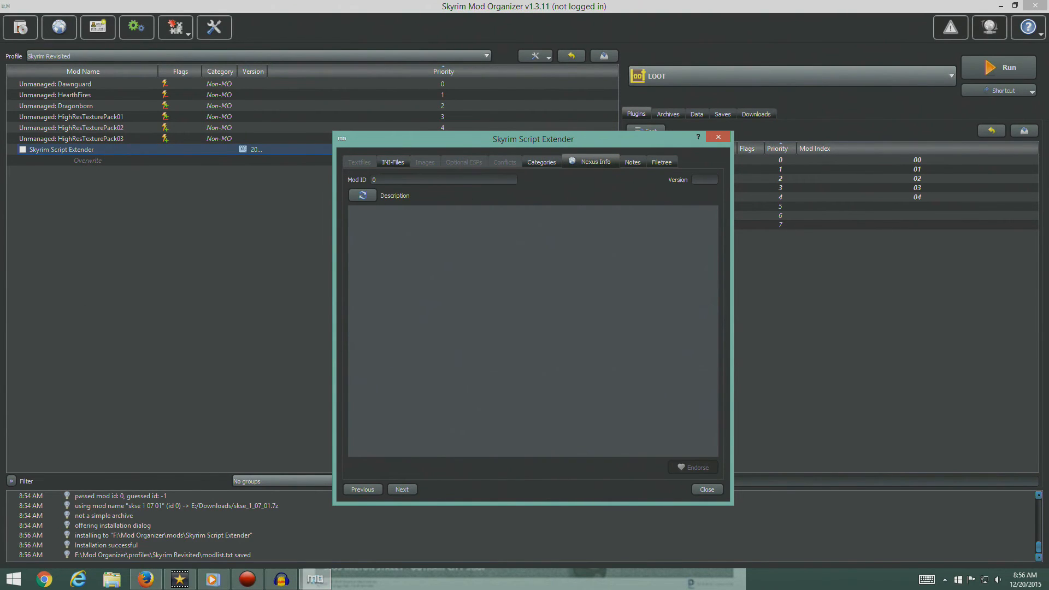
pyautogui.click(443, 179)
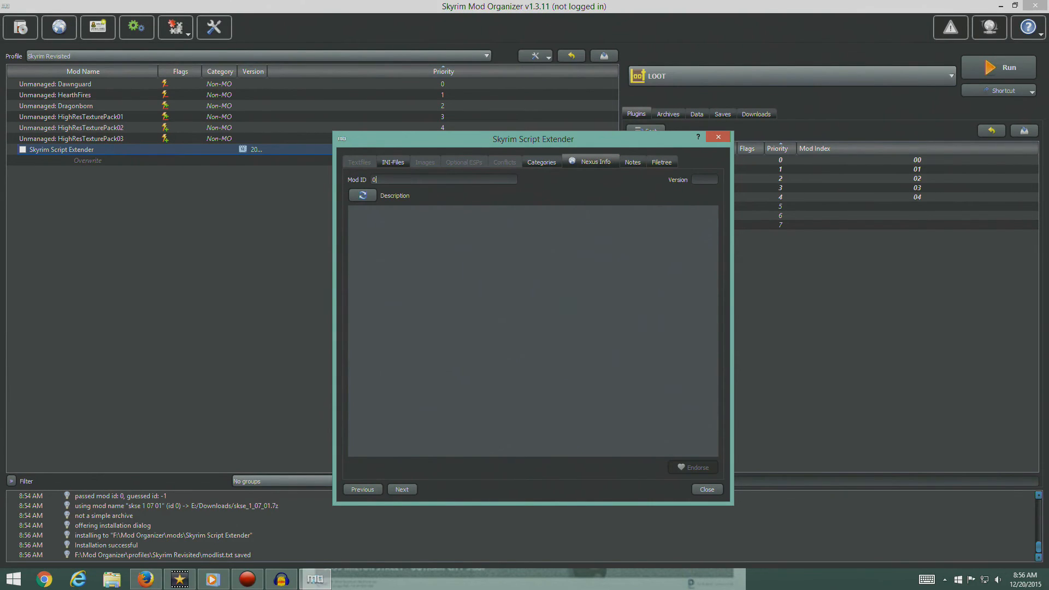
pyautogui.moveTo(383, 219)
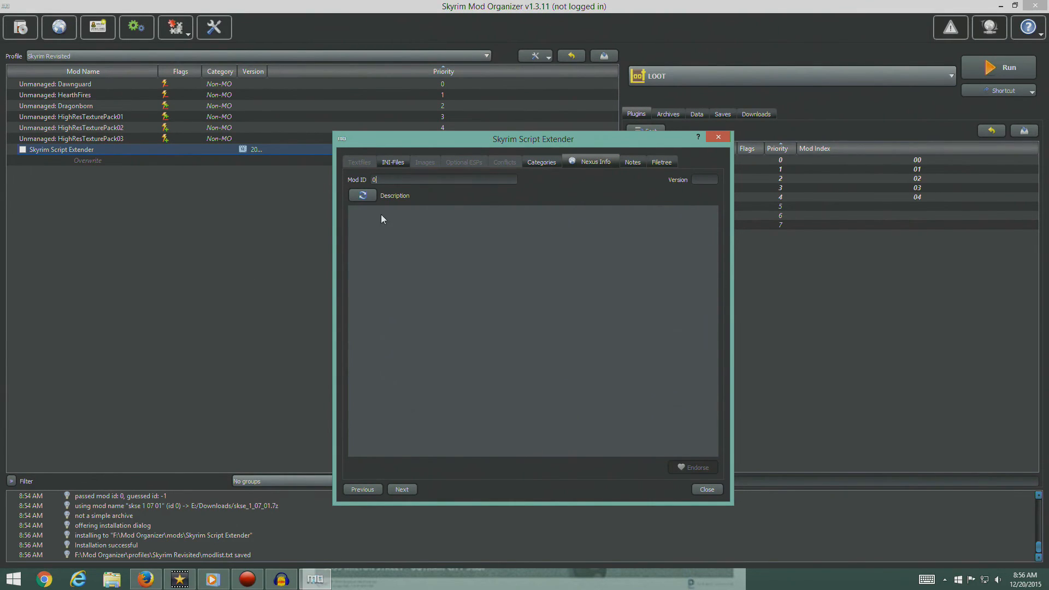
pyautogui.write('-1')
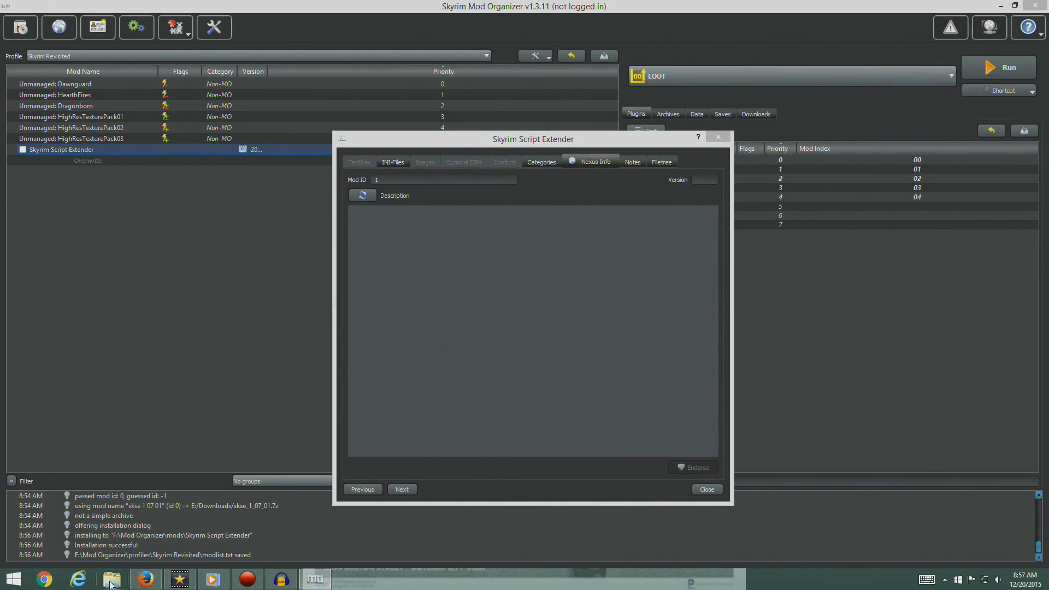
pyautogui.click(108, 582)
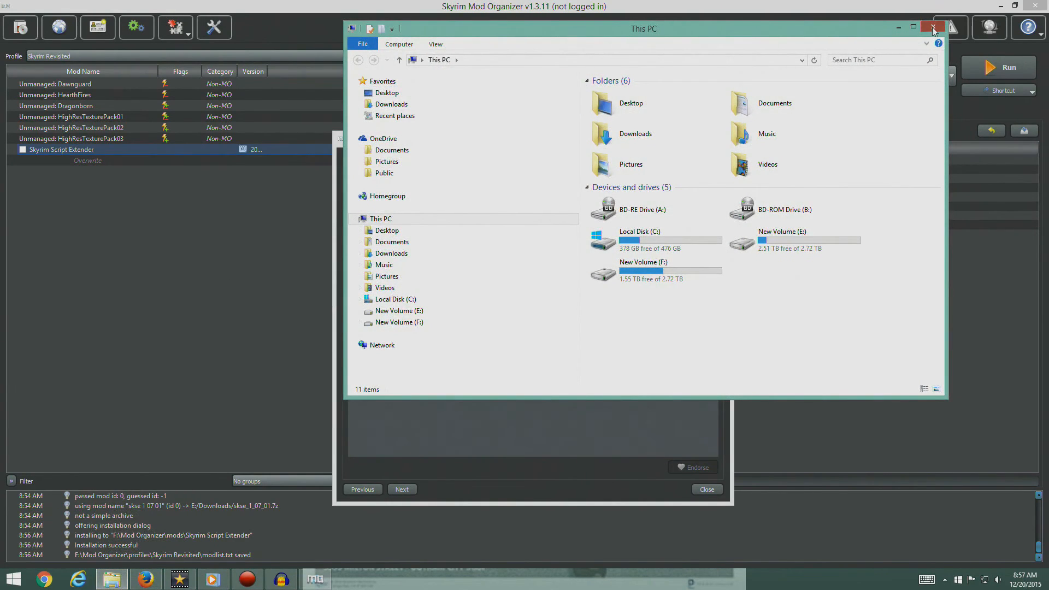
# Close the Firefox downloads library and Skyrim Script Extender's details, now listed under Patches, version 1.7.3.
pyautogui.click(930, 28)
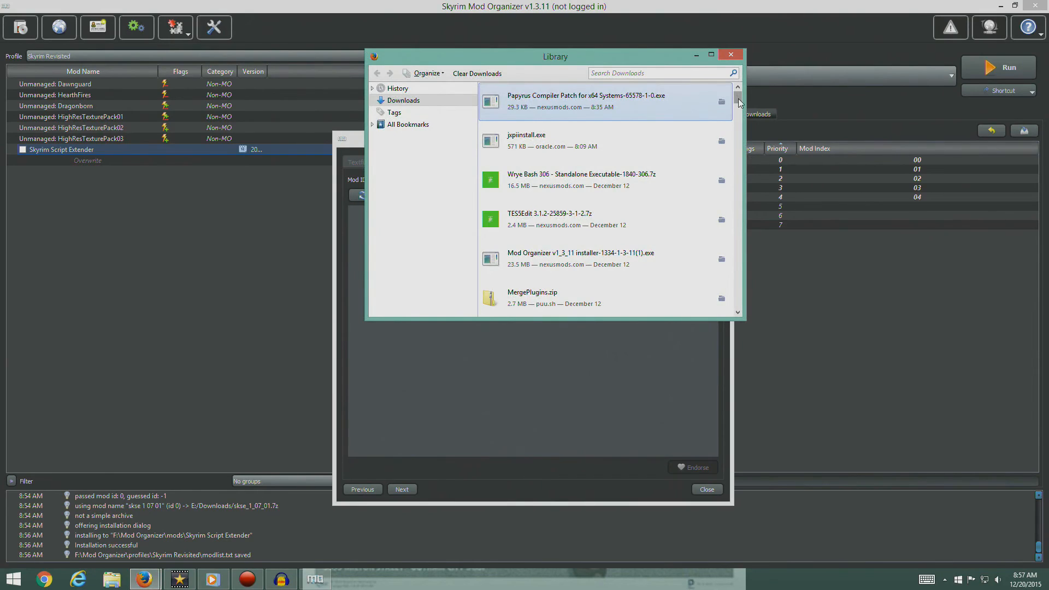
pyautogui.scroll(-3)
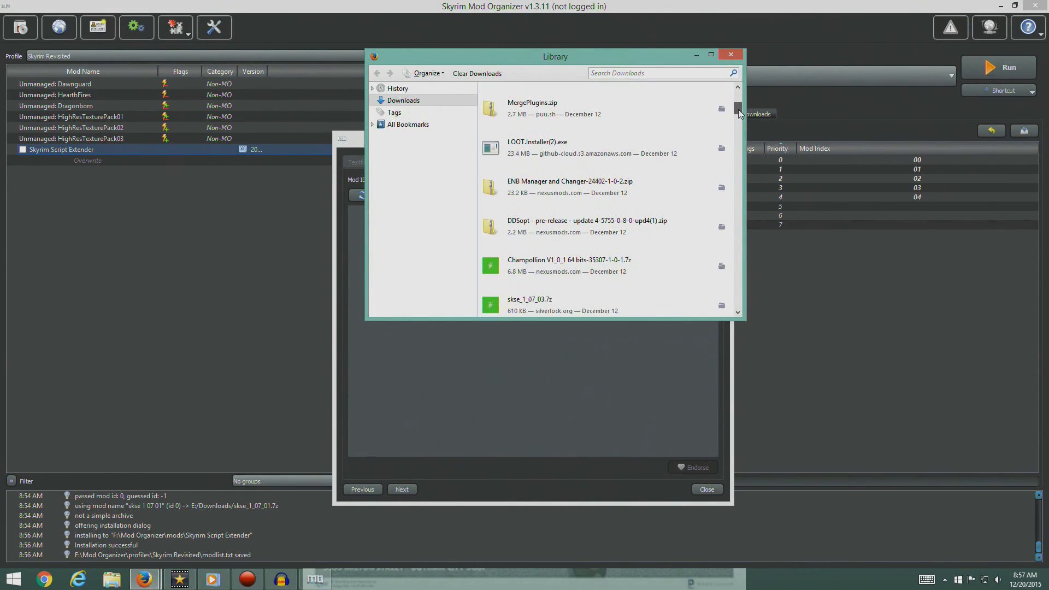
pyautogui.scroll(-3)
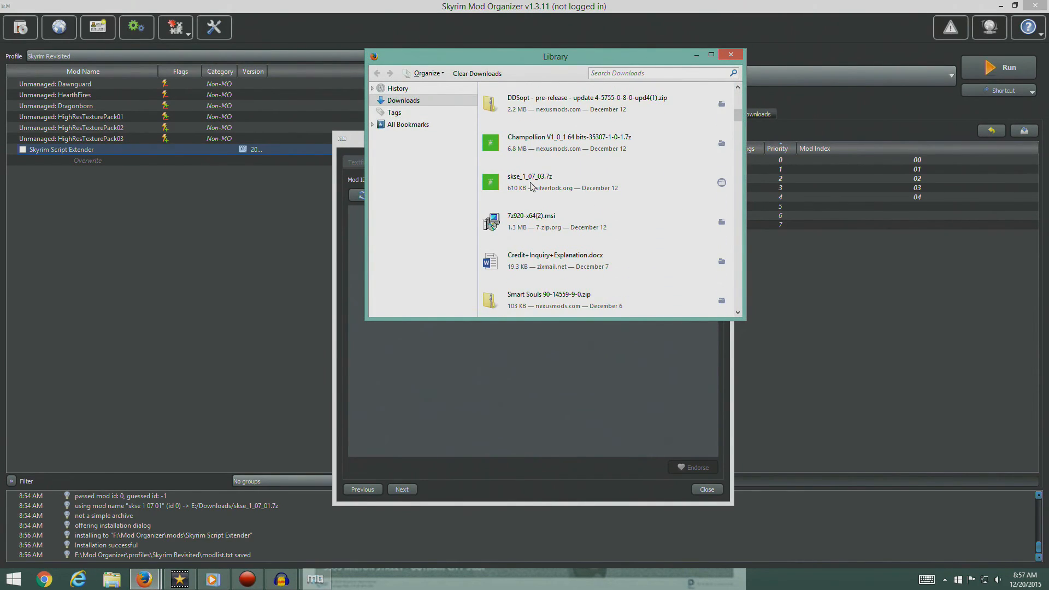
pyautogui.moveTo(535, 185)
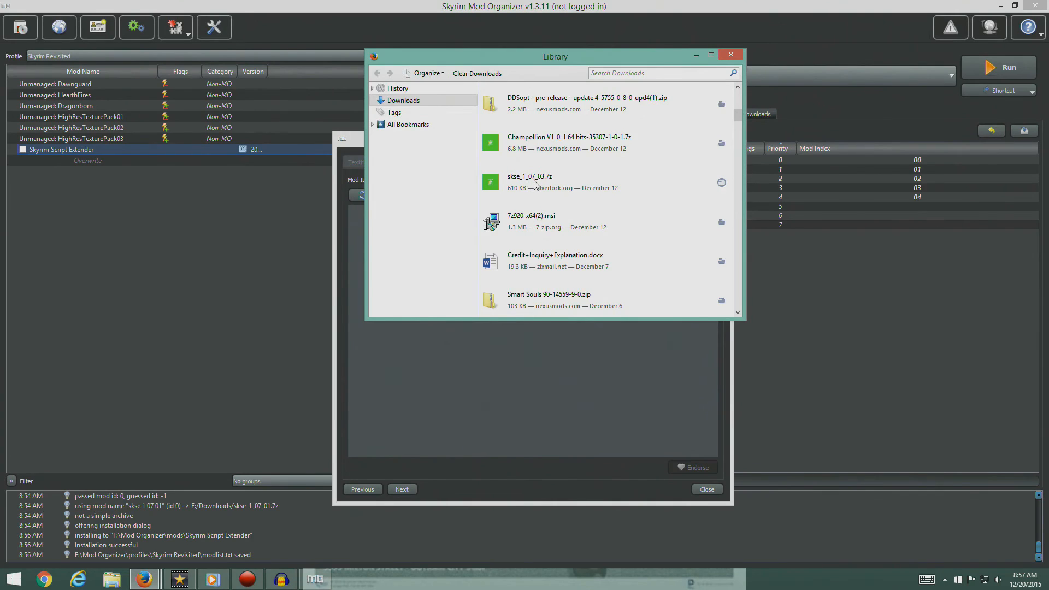
pyautogui.moveTo(730, 54)
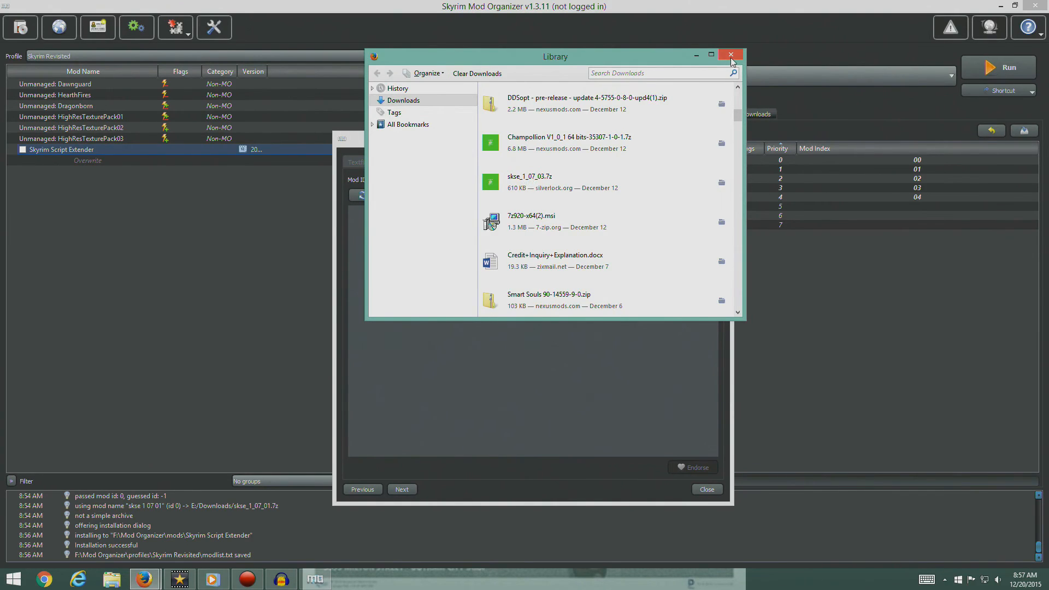
pyautogui.click(730, 54)
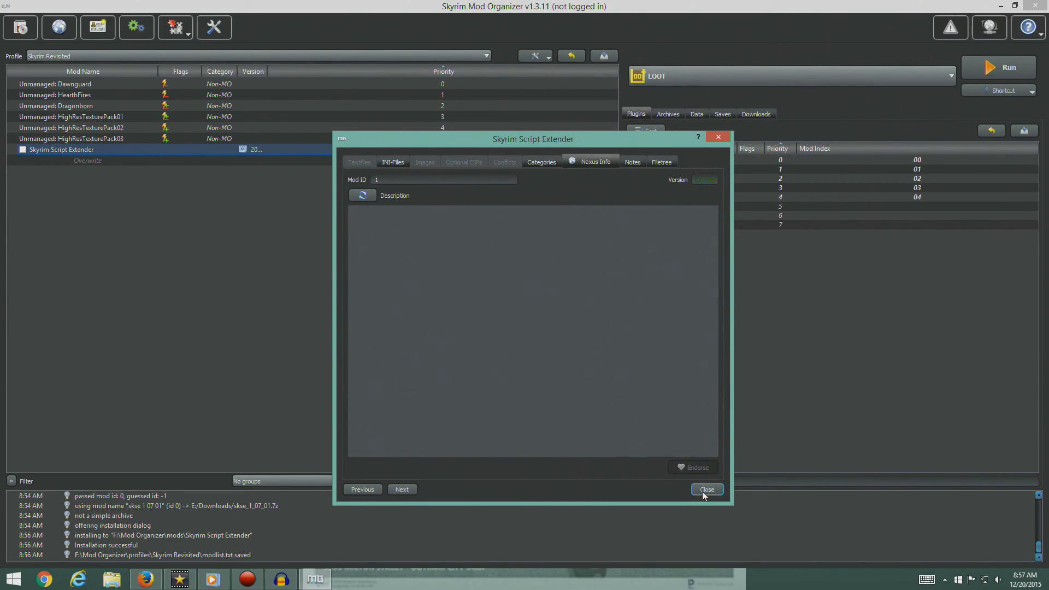
pyautogui.click(706, 489)
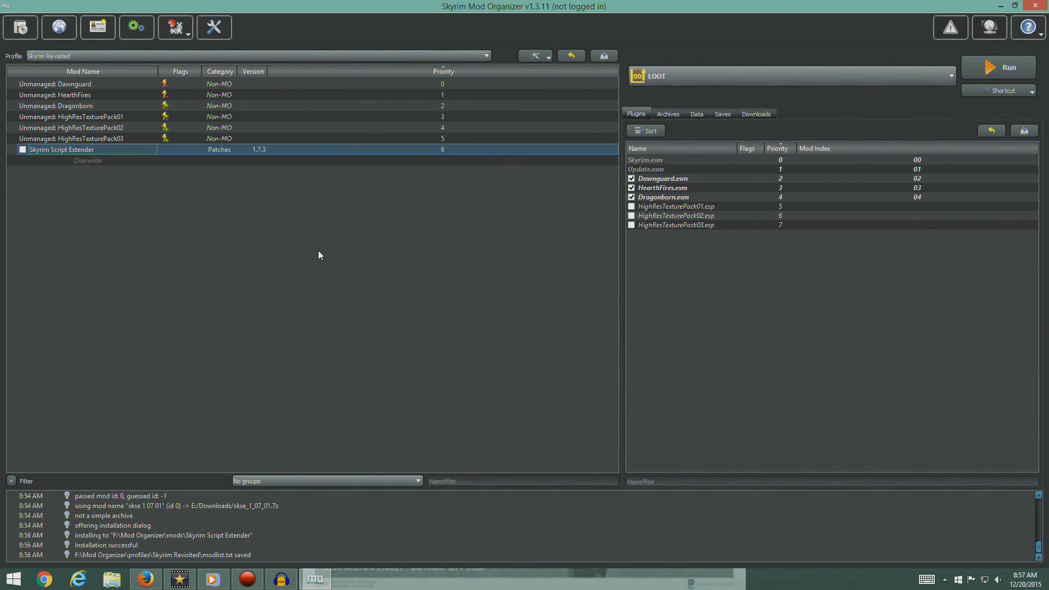
pyautogui.moveTo(265, 156)
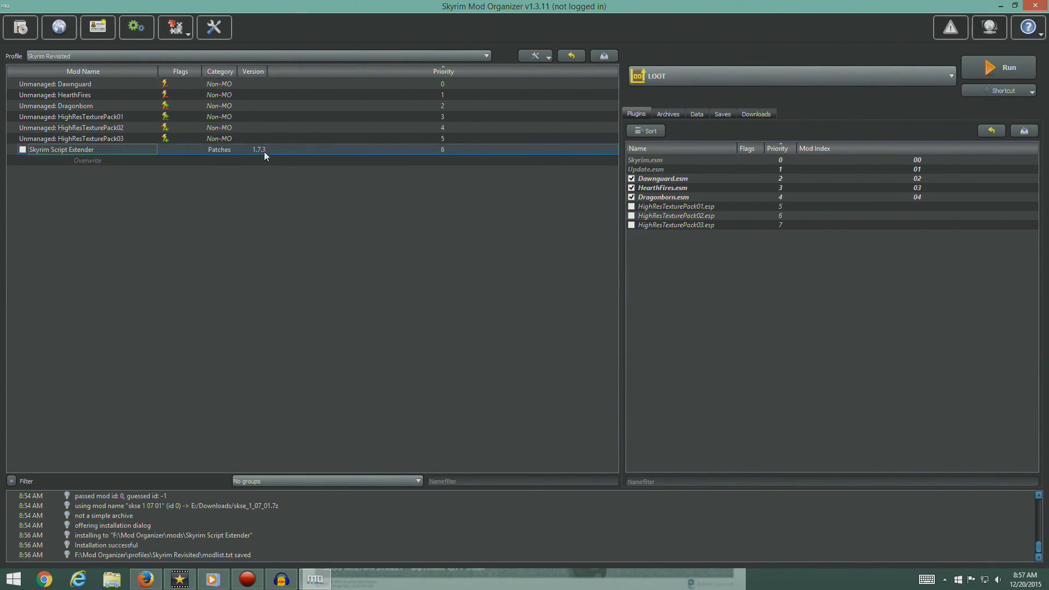
# Tick Skyrim Script Extender in the profile and run Skyrim with the SKSE executable.
pyautogui.click(21, 149)
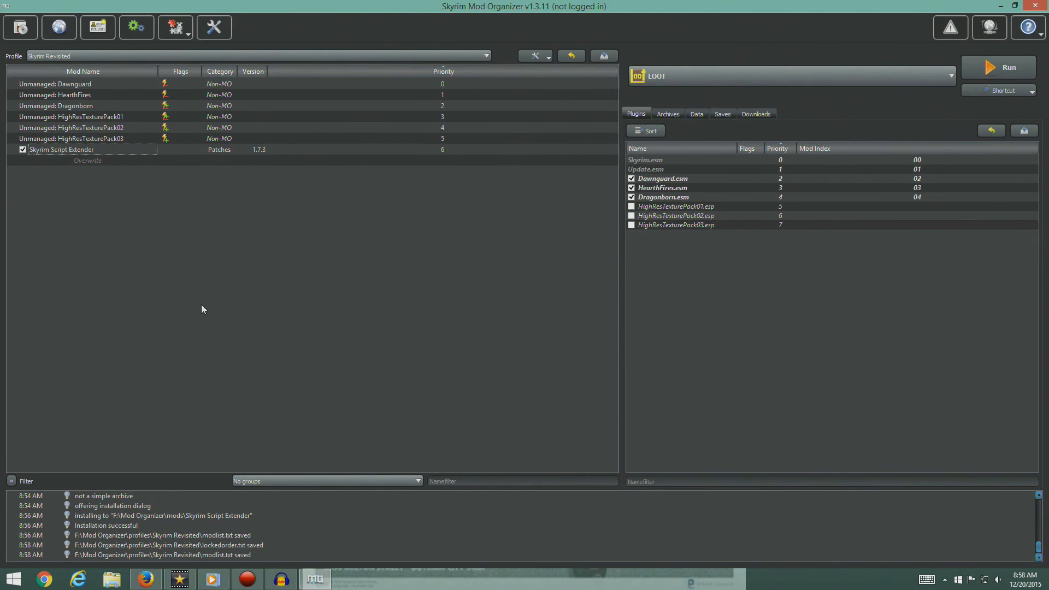
pyautogui.moveTo(591, 272)
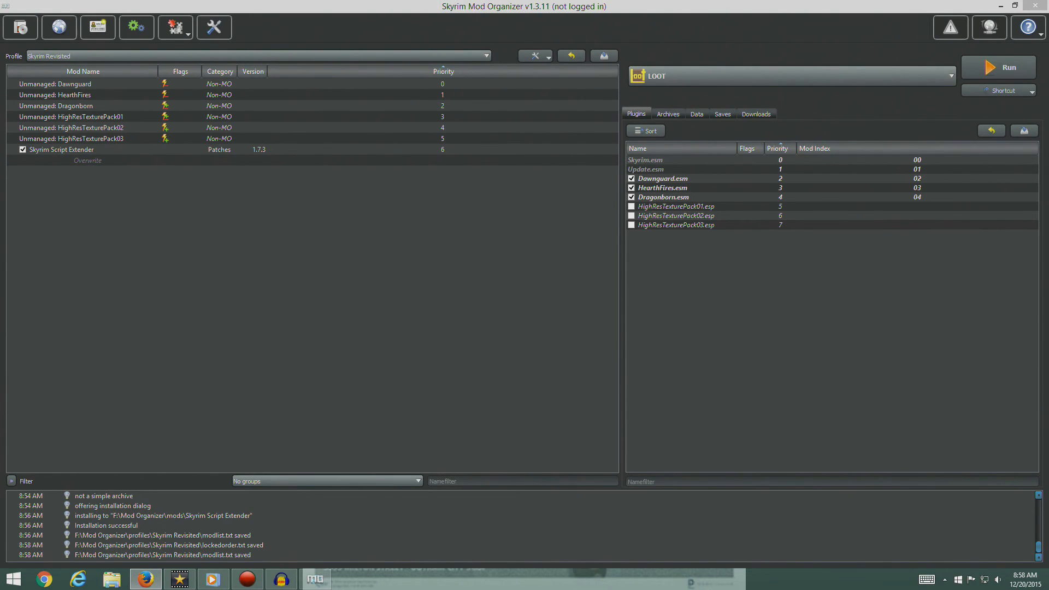
pyautogui.click(950, 75)
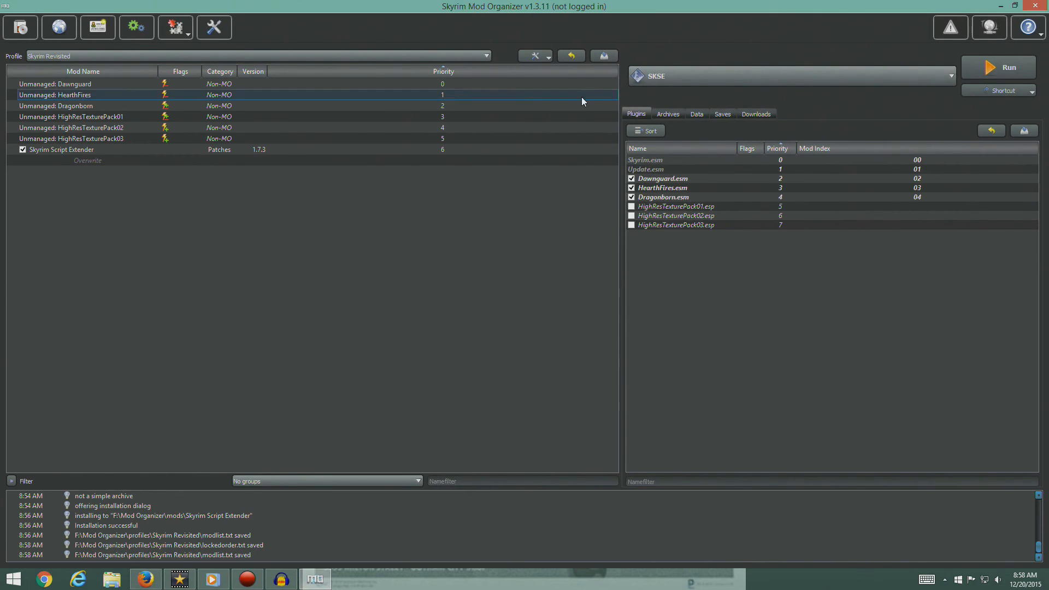
pyautogui.click(87, 160)
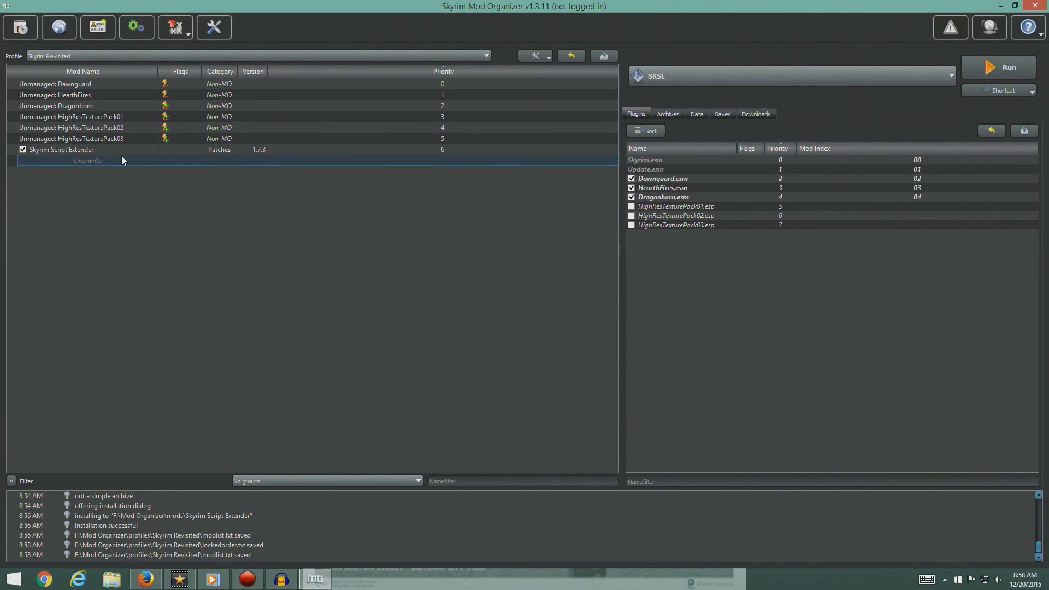
pyautogui.click(71, 116)
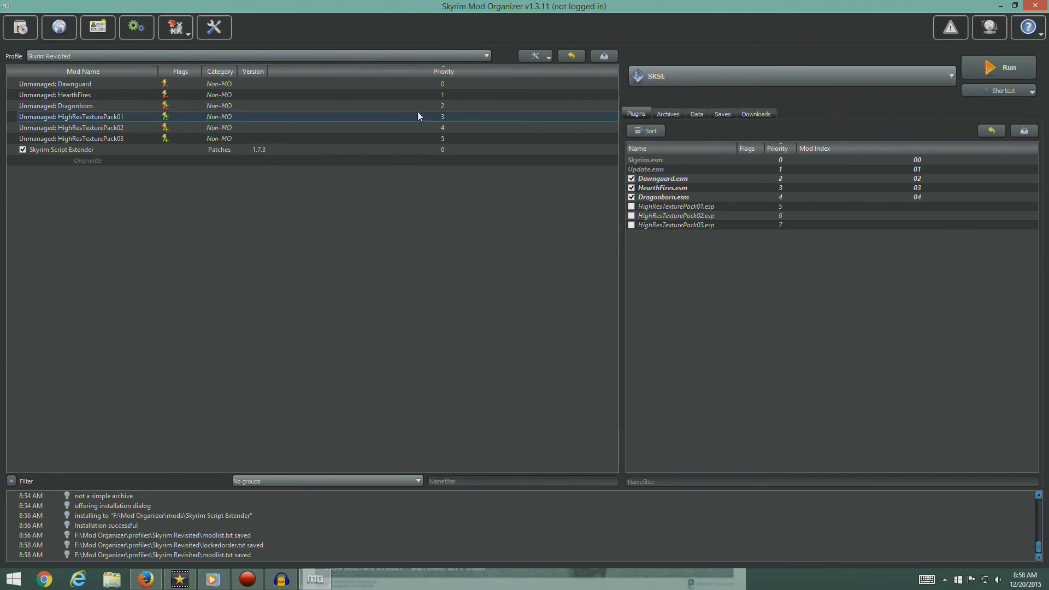
pyautogui.click(998, 67)
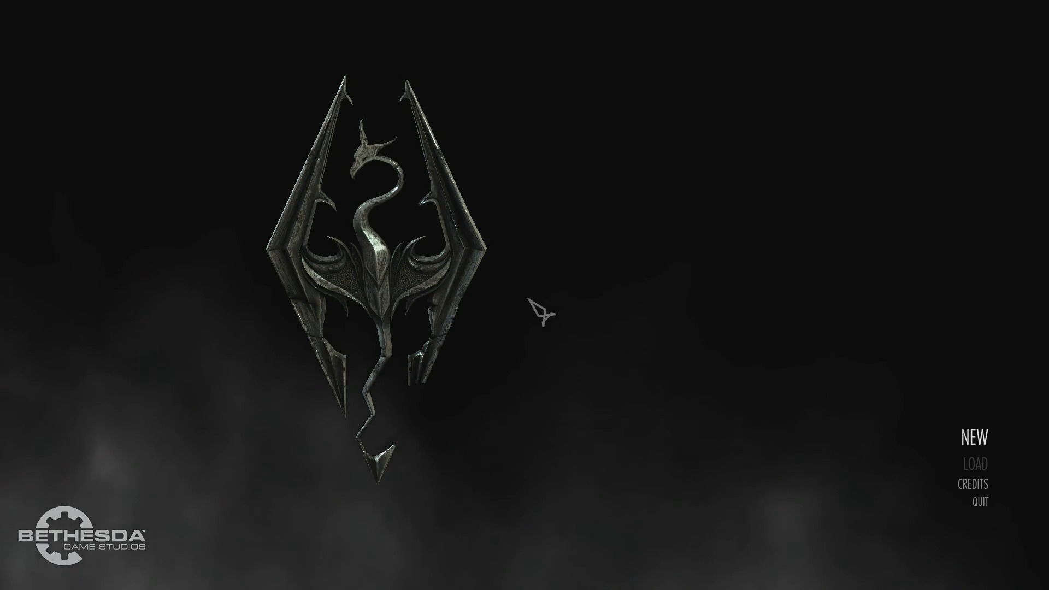
pyautogui.moveTo(992, 450)
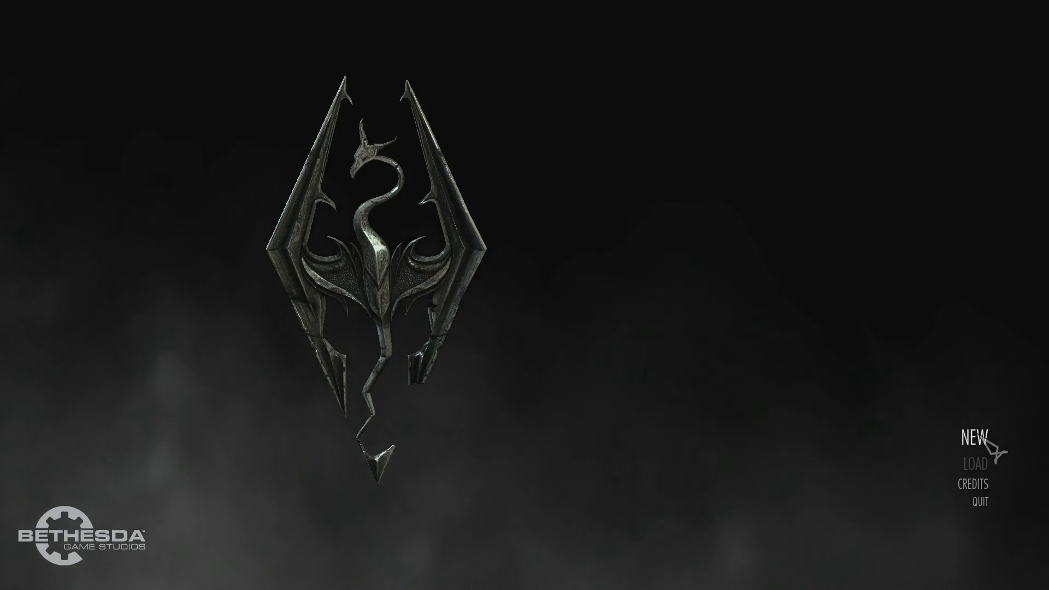
# Start a new game showing SKSE 1.7.3, then quit to the main menu and desktop.
pyautogui.click(973, 438)
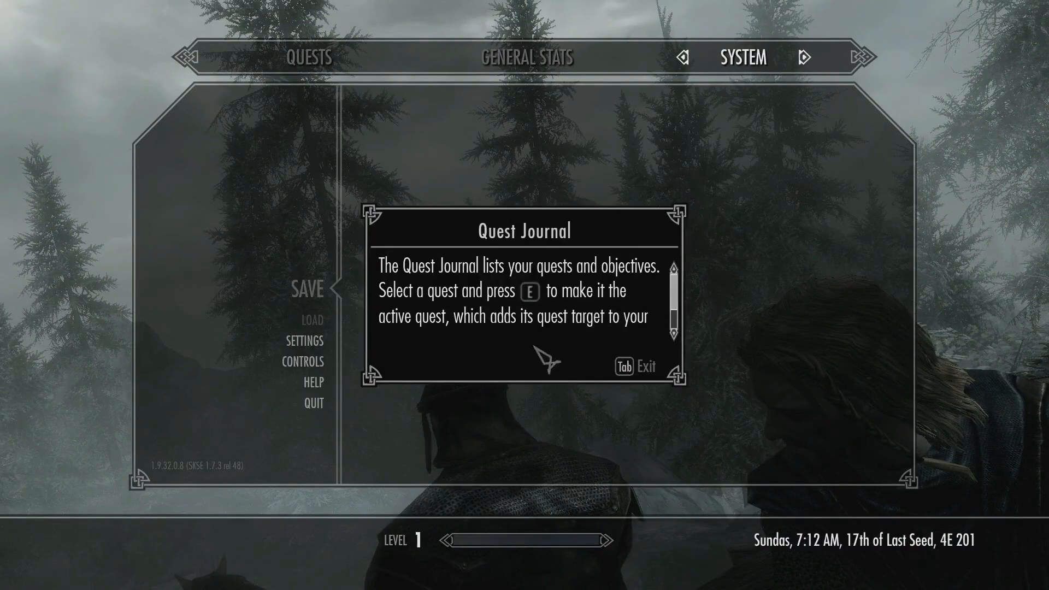
pyautogui.moveTo(323, 415)
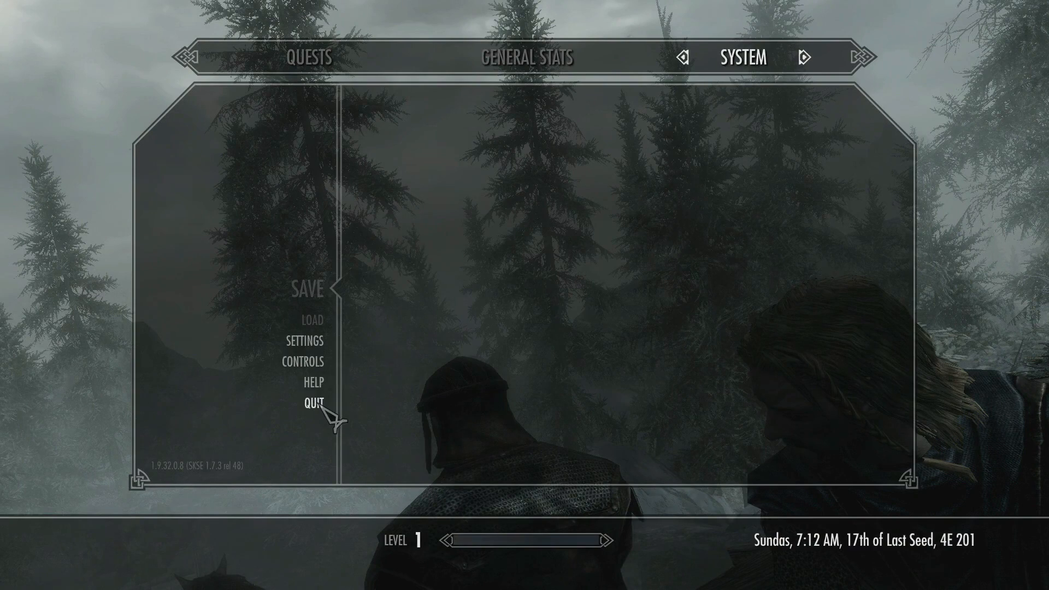
pyautogui.click(314, 403)
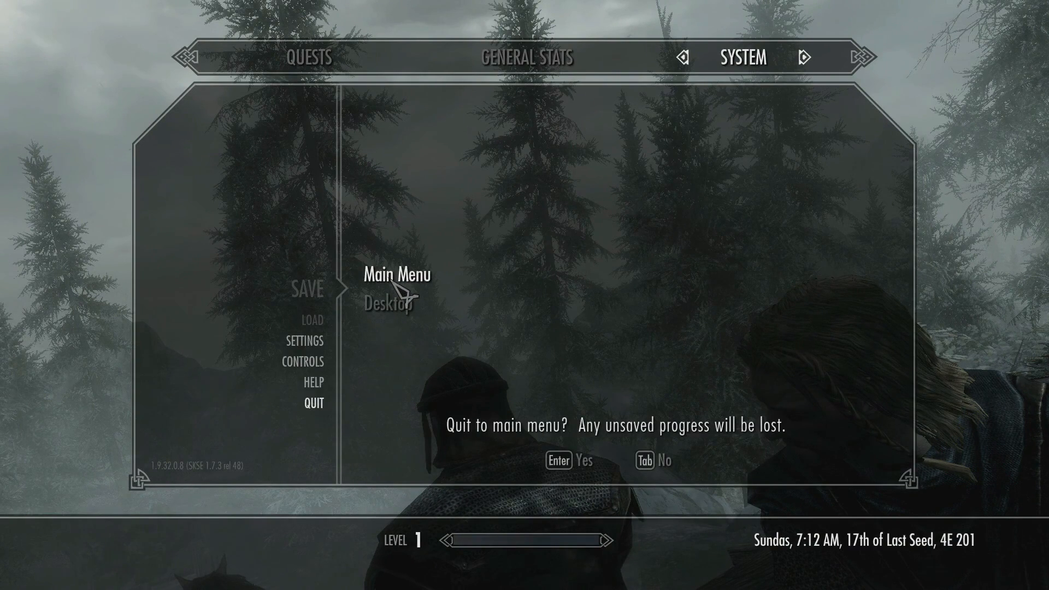
pyautogui.press('Enter')
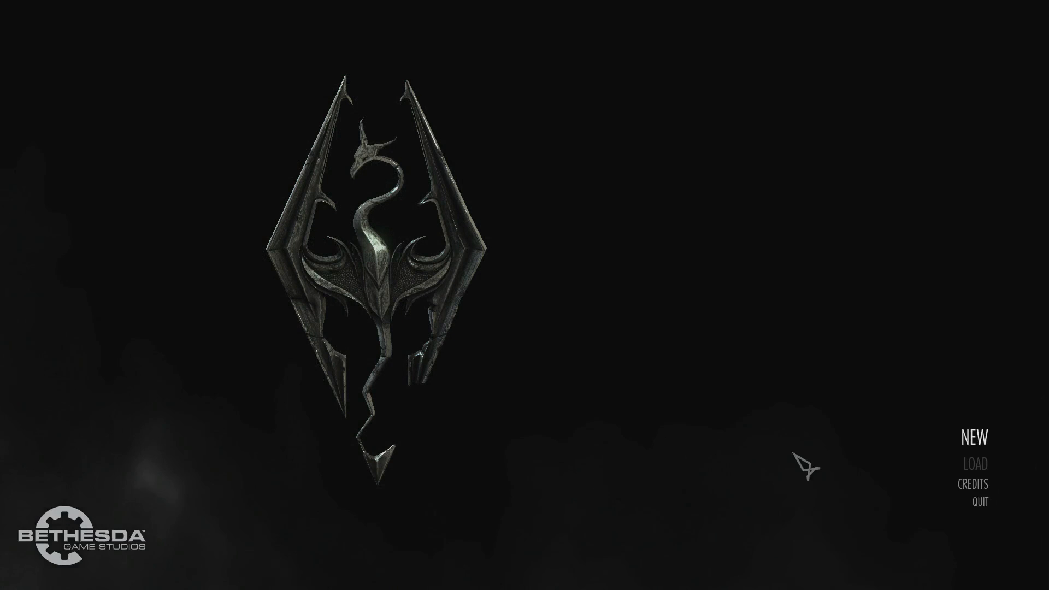
pyautogui.click(980, 501)
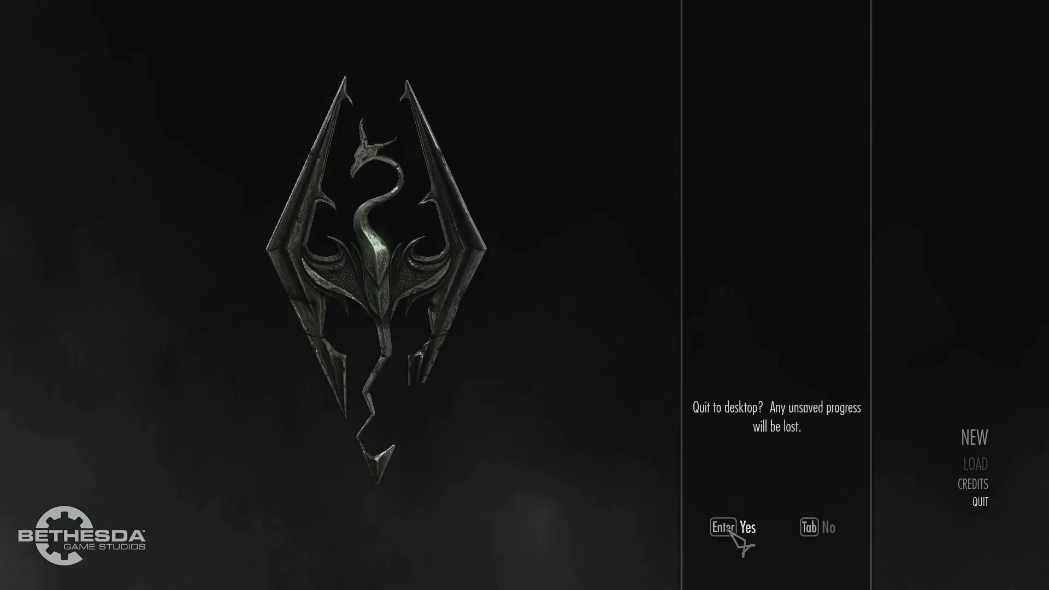
pyautogui.press('Enter')
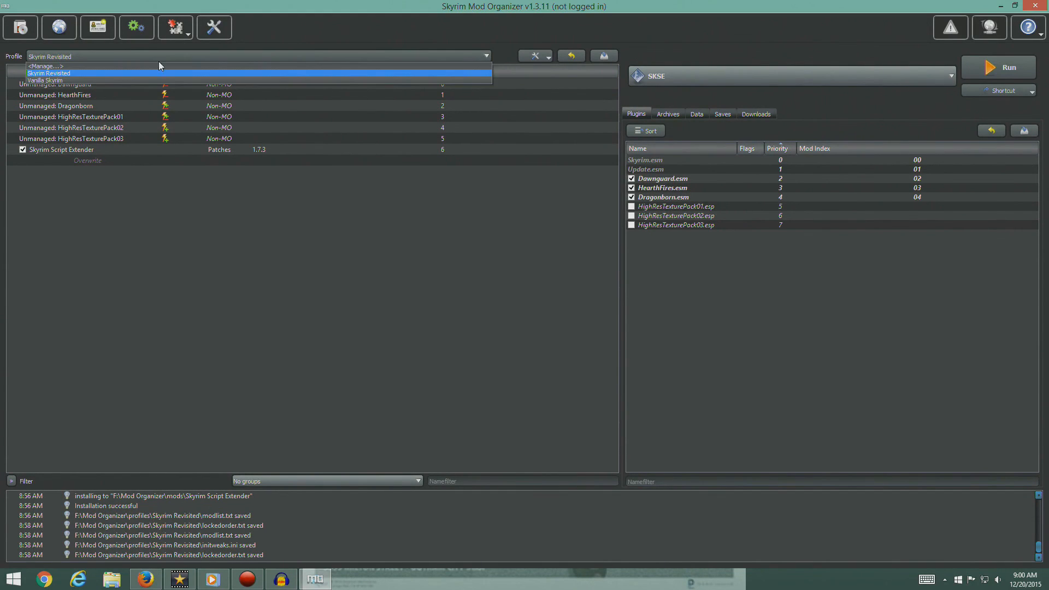
pyautogui.click(42, 80)
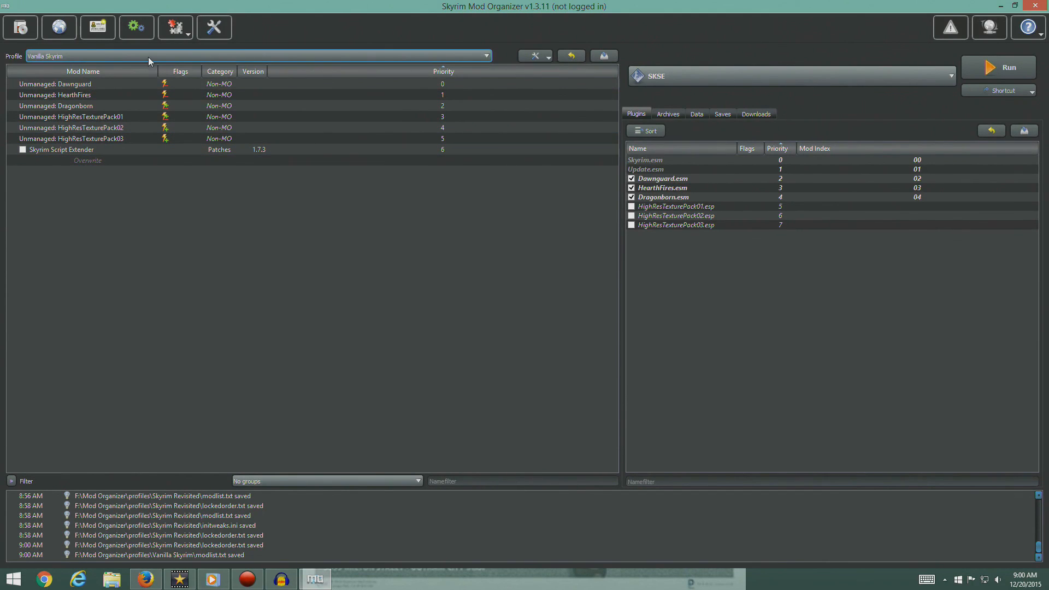
pyautogui.click(483, 56)
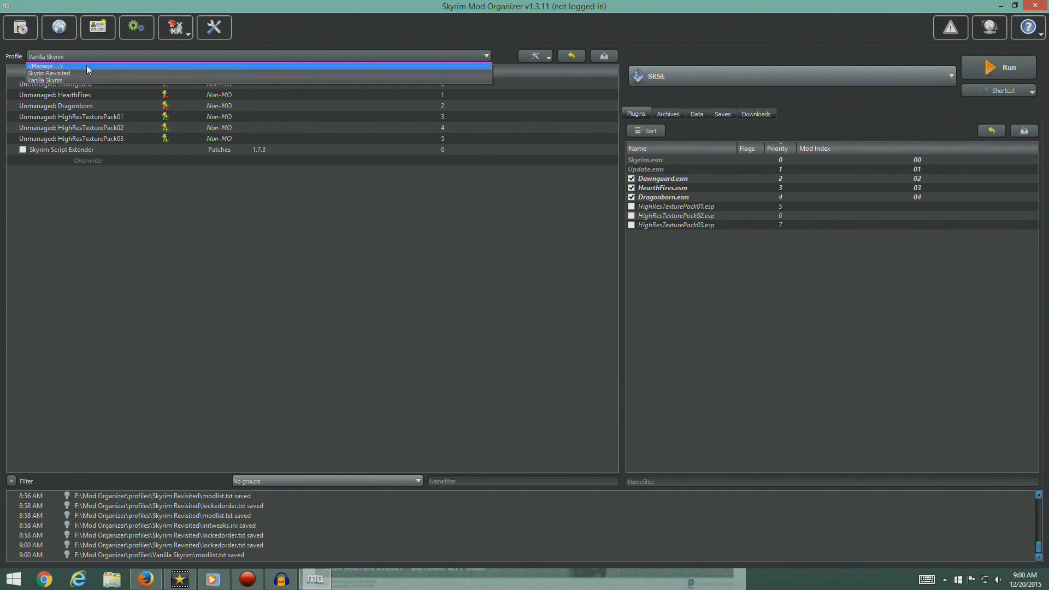
pyautogui.click(49, 73)
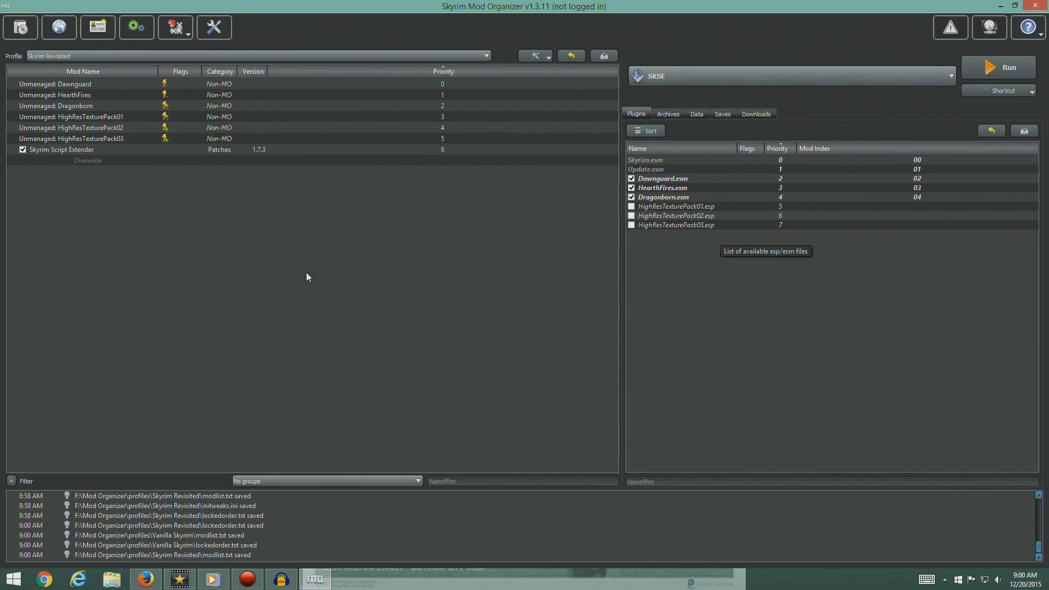
pyautogui.moveTo(386, 336)
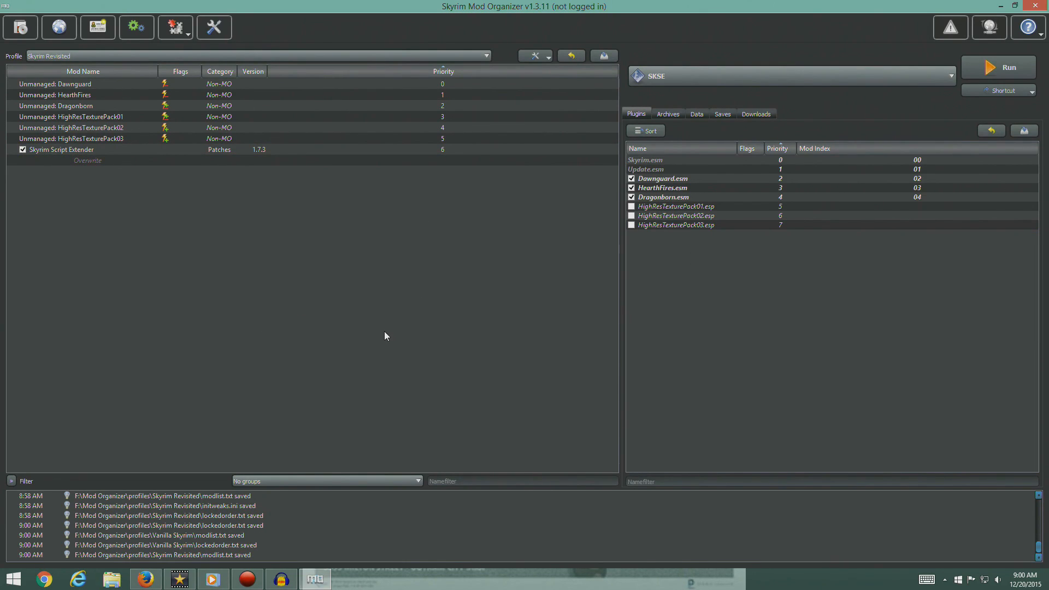
pyautogui.moveTo(385, 335)
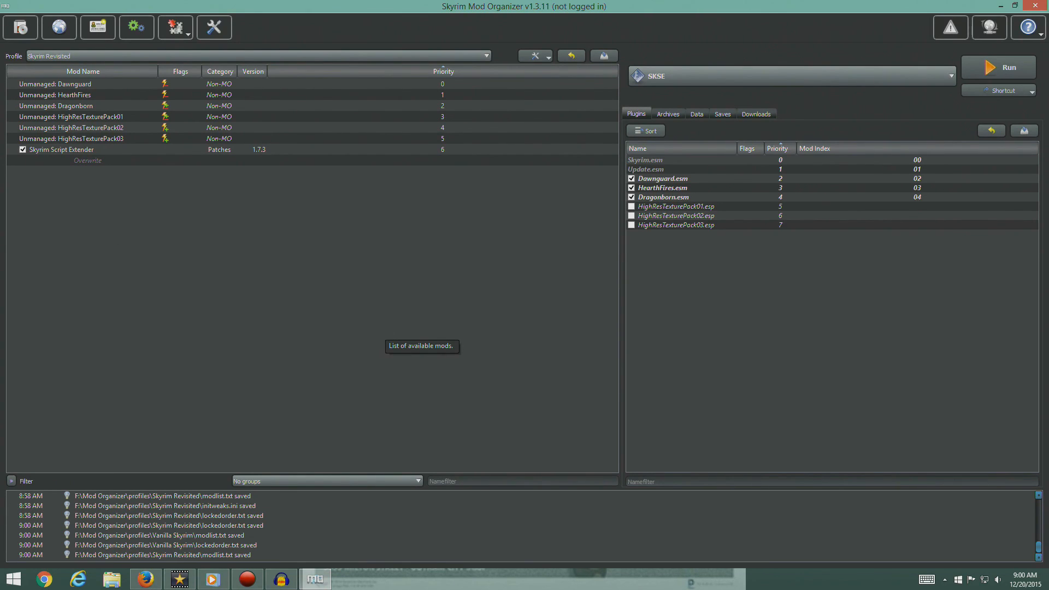
pyautogui.moveTo(371, 301)
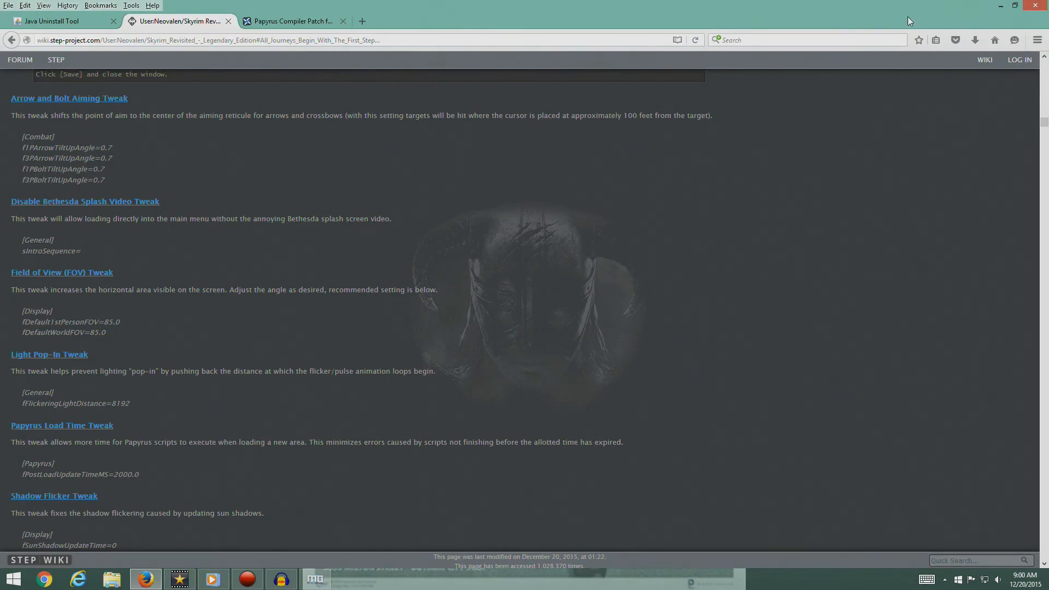
# Scroll the Skyrim Revisited guide up to its Prerequisites and Script Extenders section.
pyautogui.scroll(3)
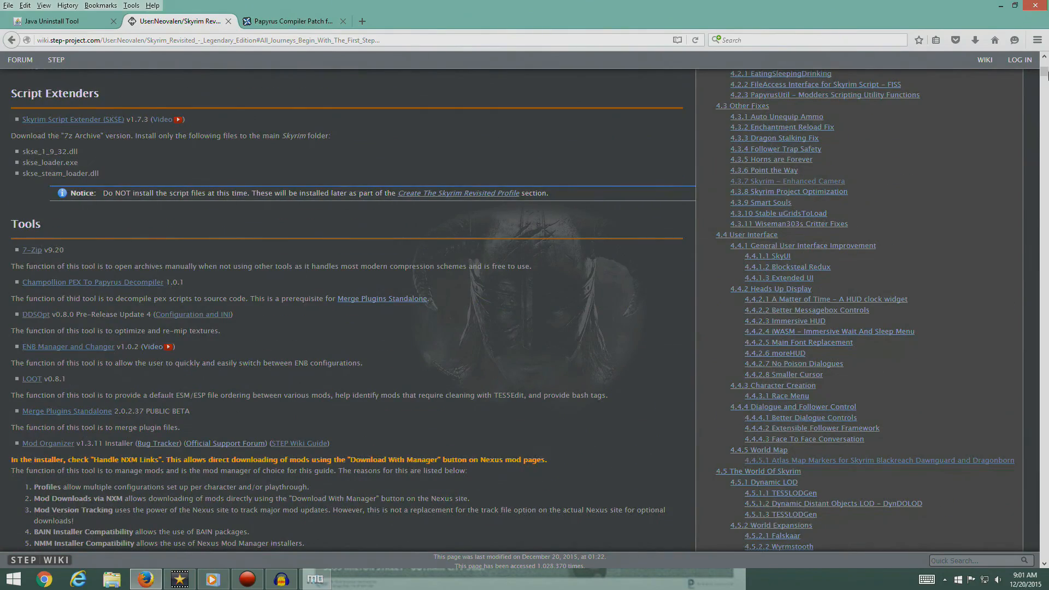
pyautogui.scroll(3)
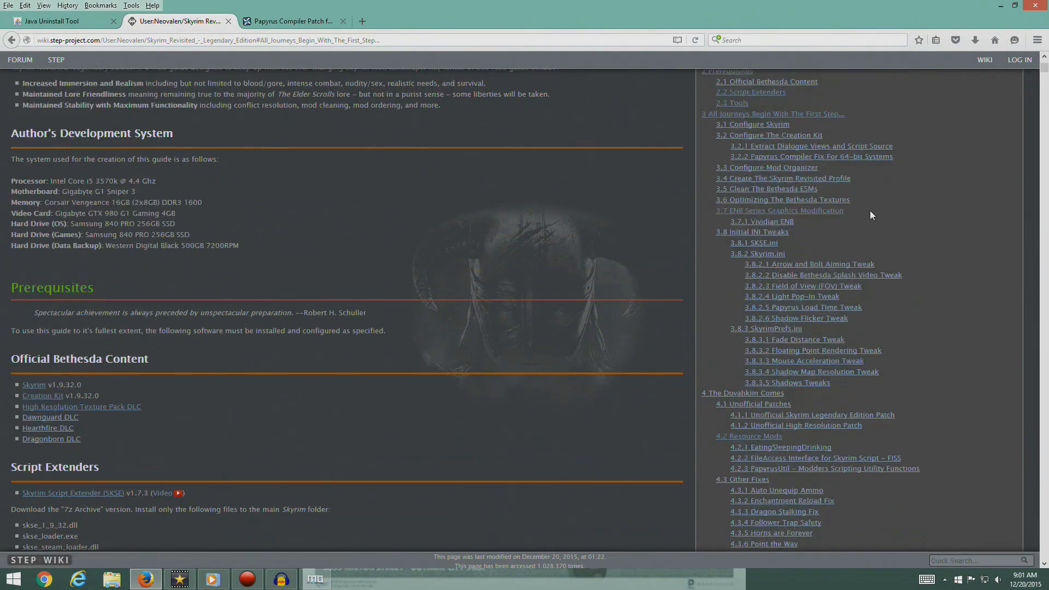